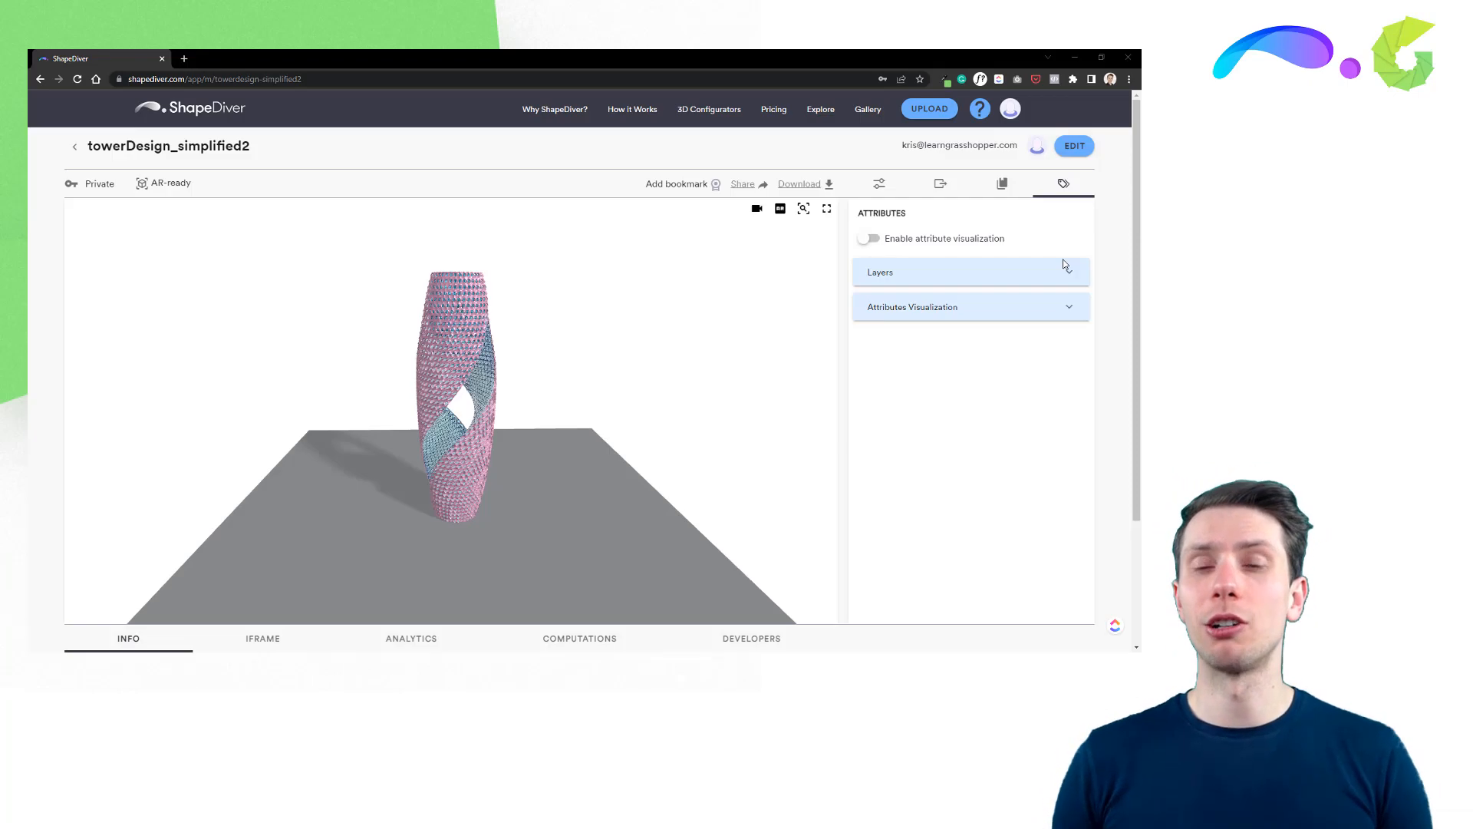
Step: Enable attribute colouring by the dimensions attribute and show one interior glass element's attributes
left_click(970, 312)
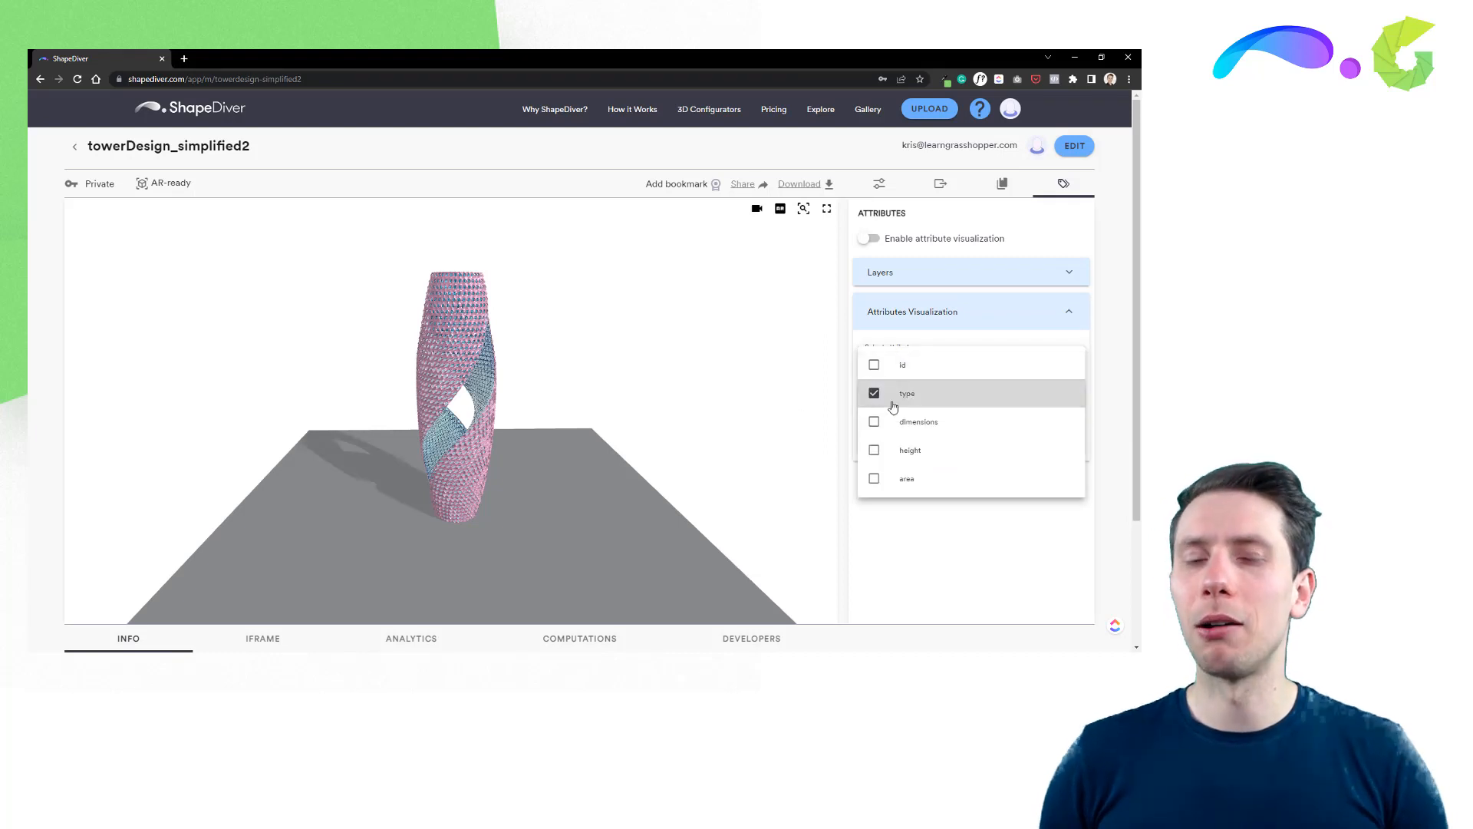
left_click(869, 237)
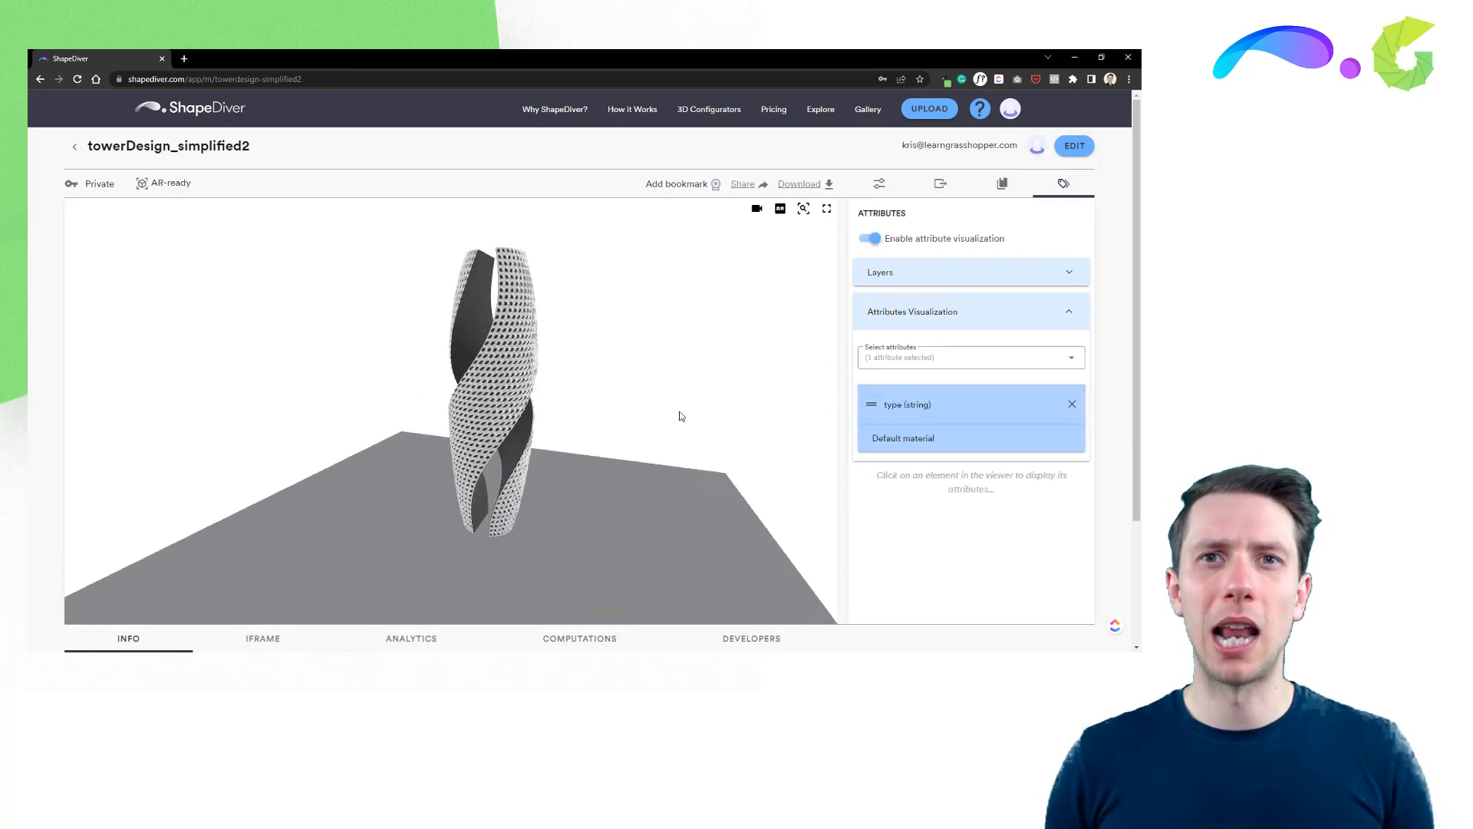
left_click(970, 357)
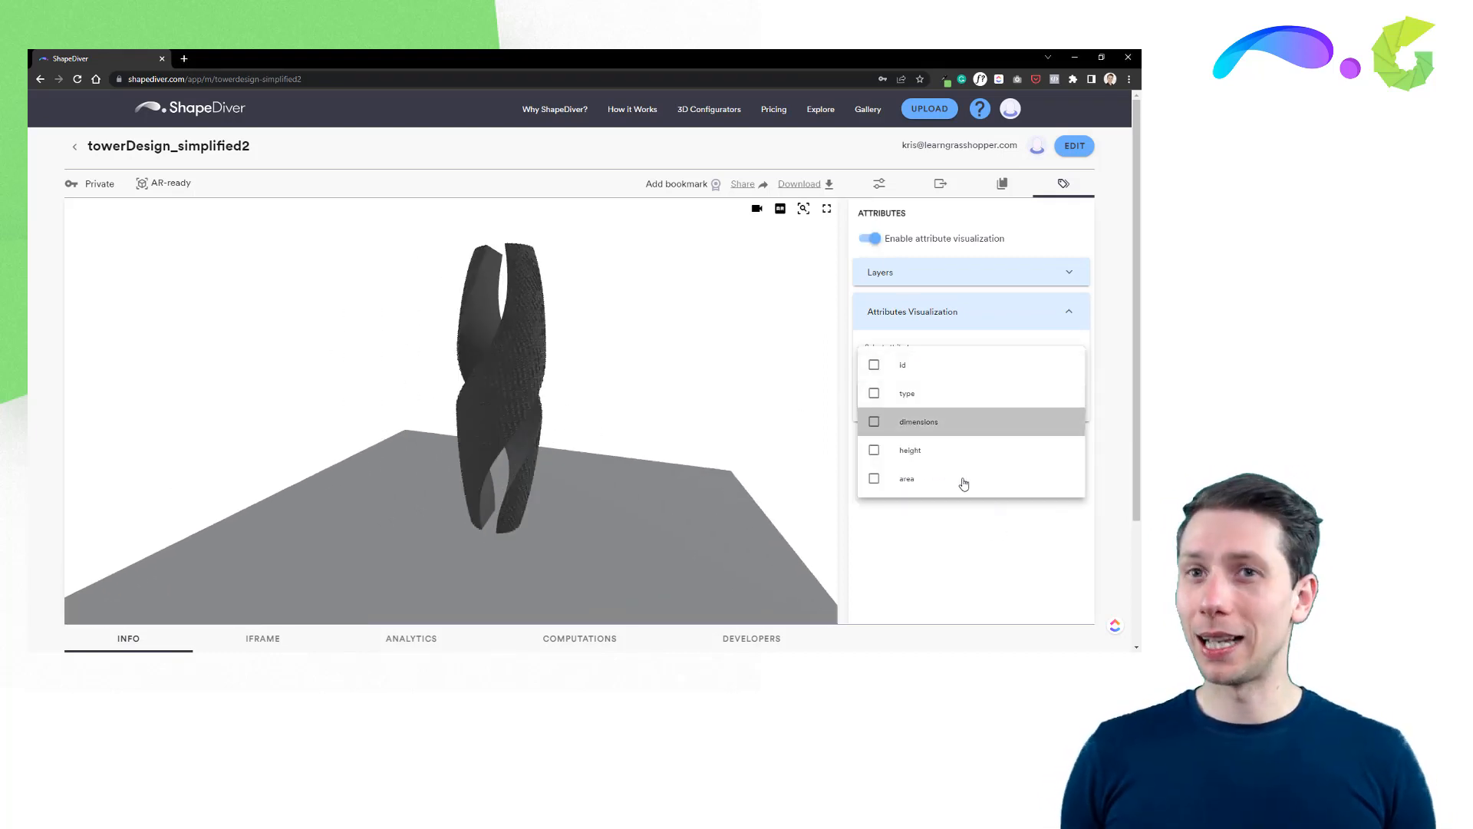
left_click(873, 421)
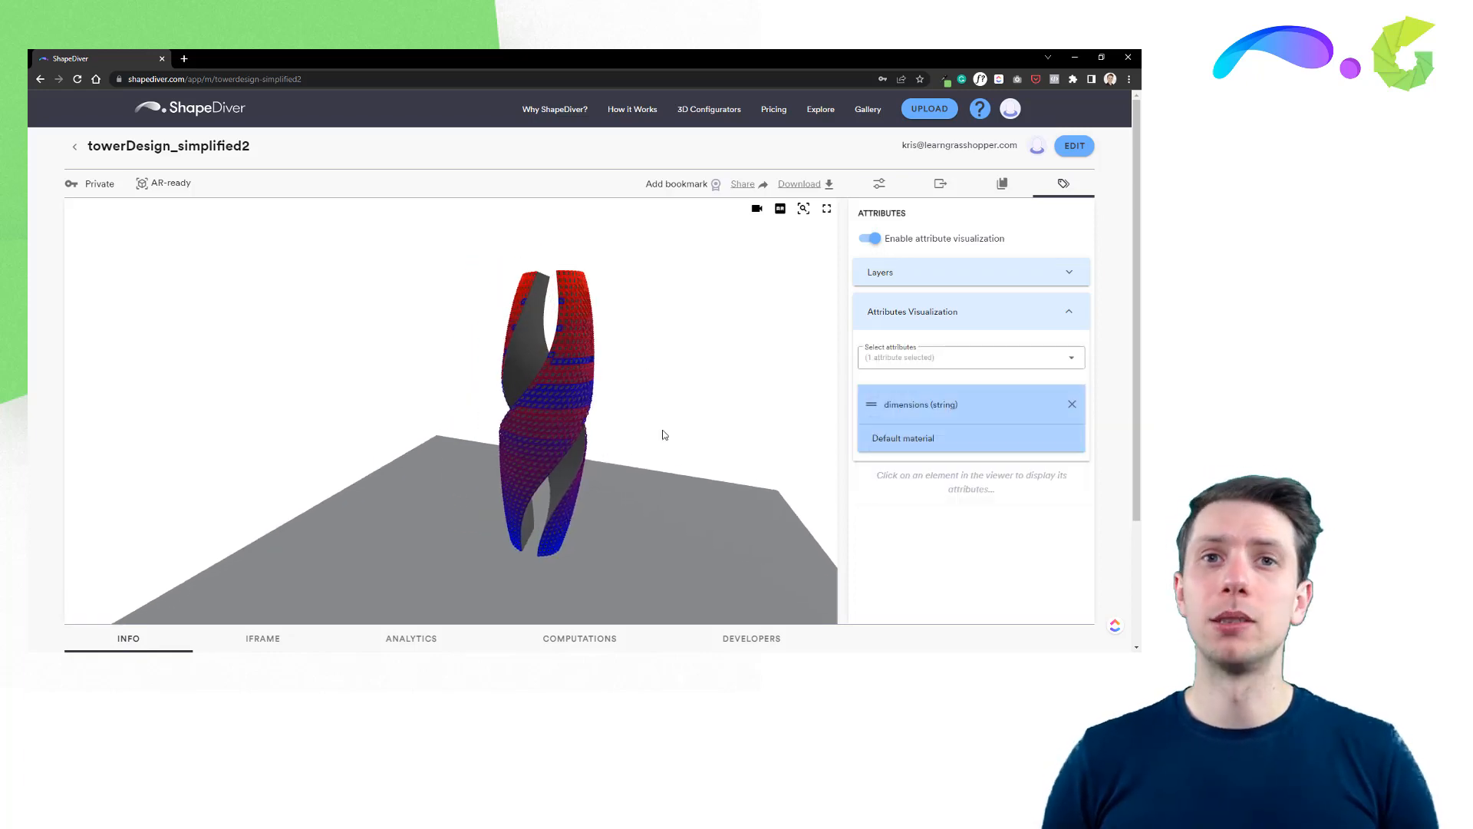
left_click(563, 357)
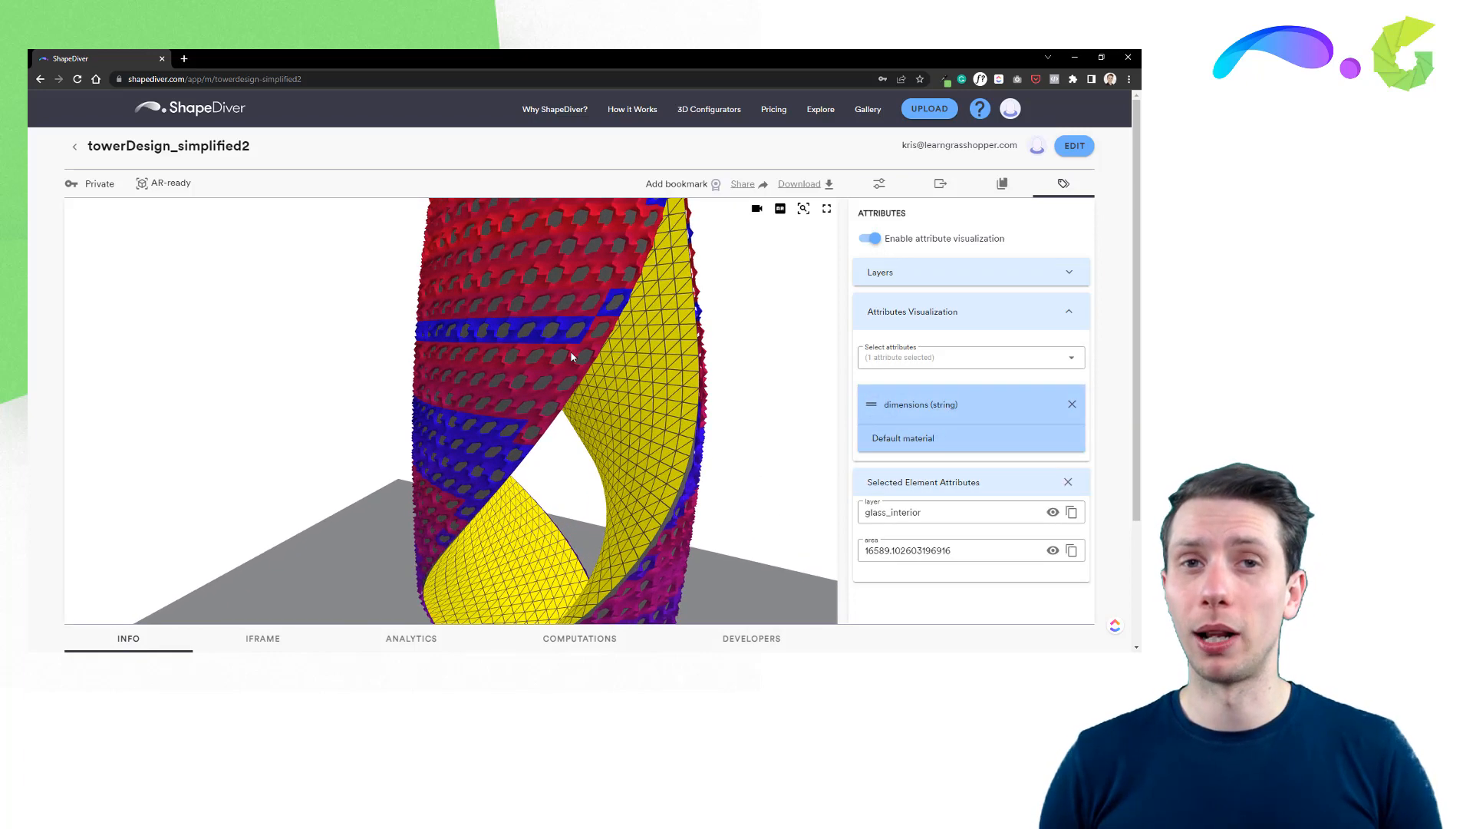
left_click(597, 324)
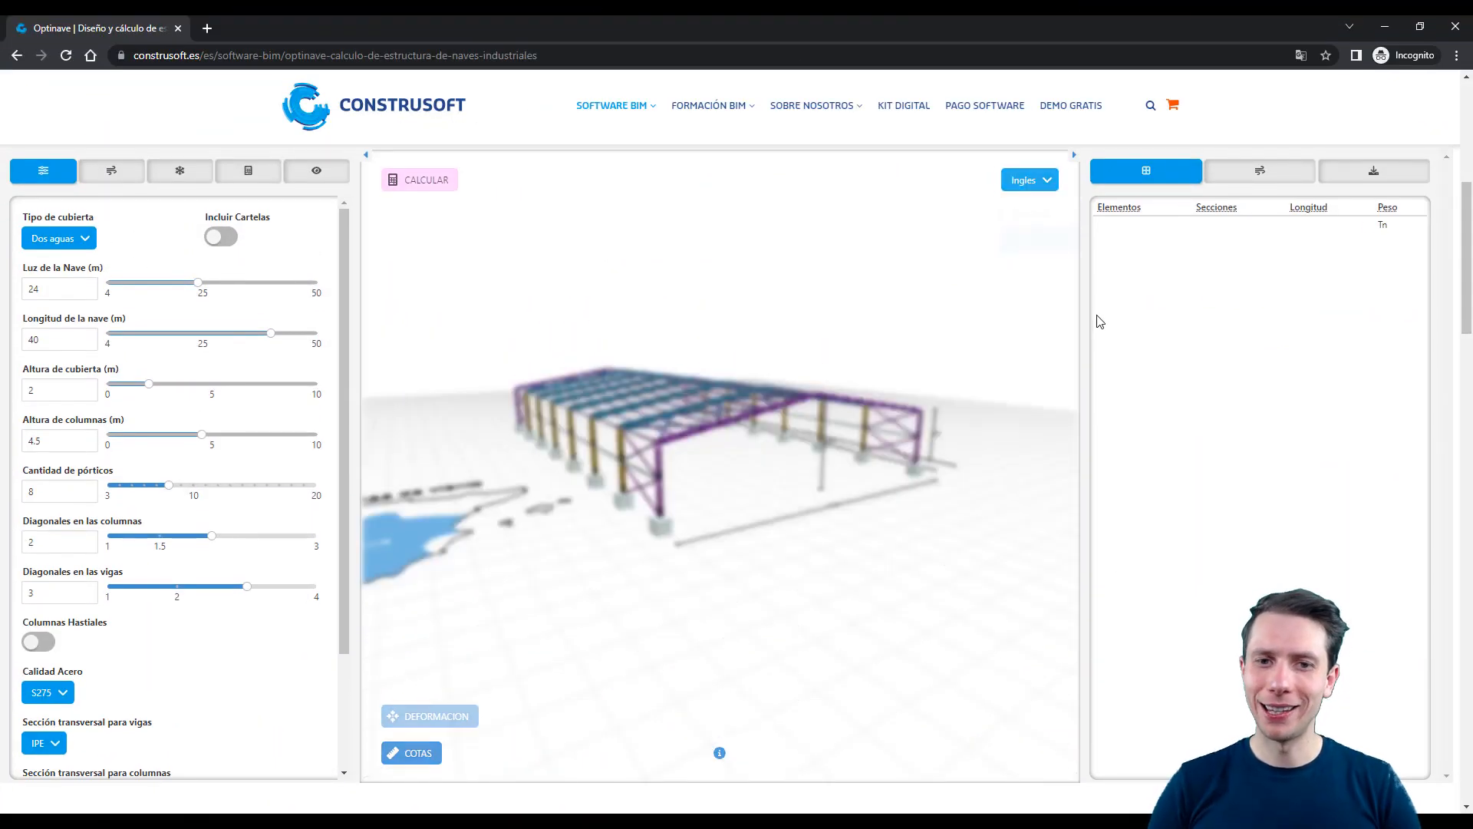
Step: Switch the configurator to English, set the warehouse width to 15 m and two rafter braces
left_click(1024, 179)
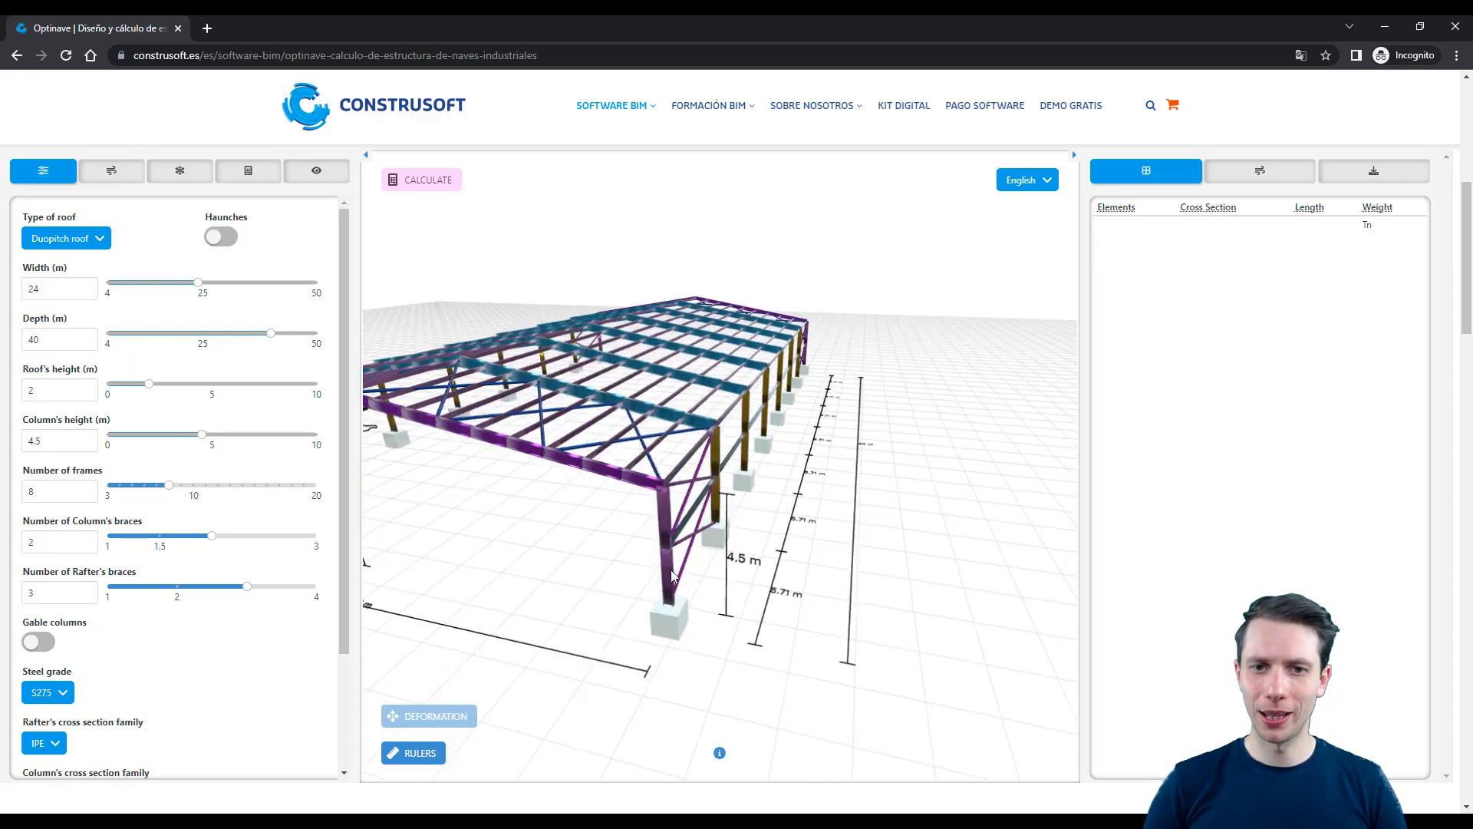
left_click(413, 752)
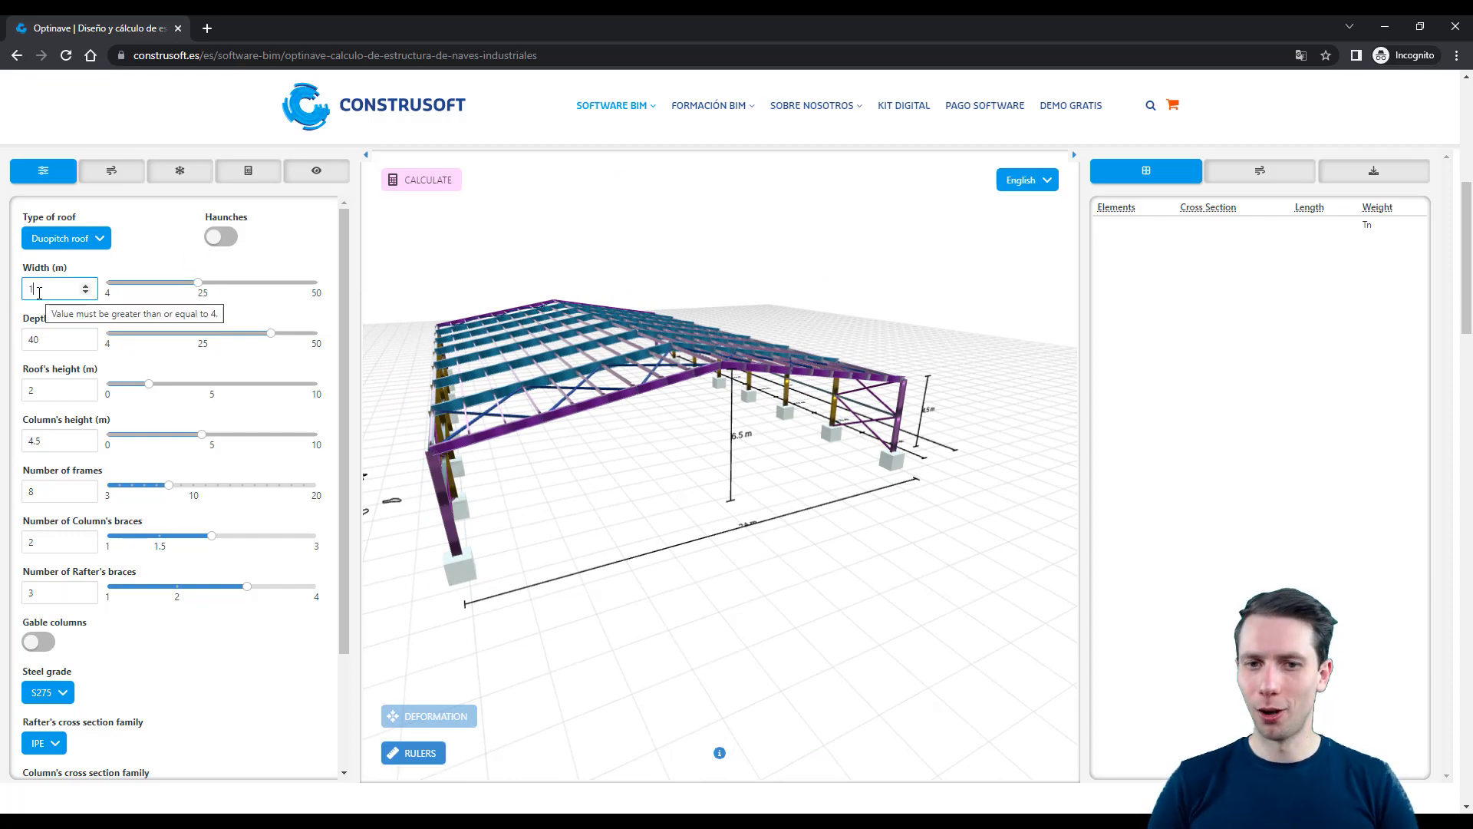
type("15")
left_click(59, 491)
type("5")
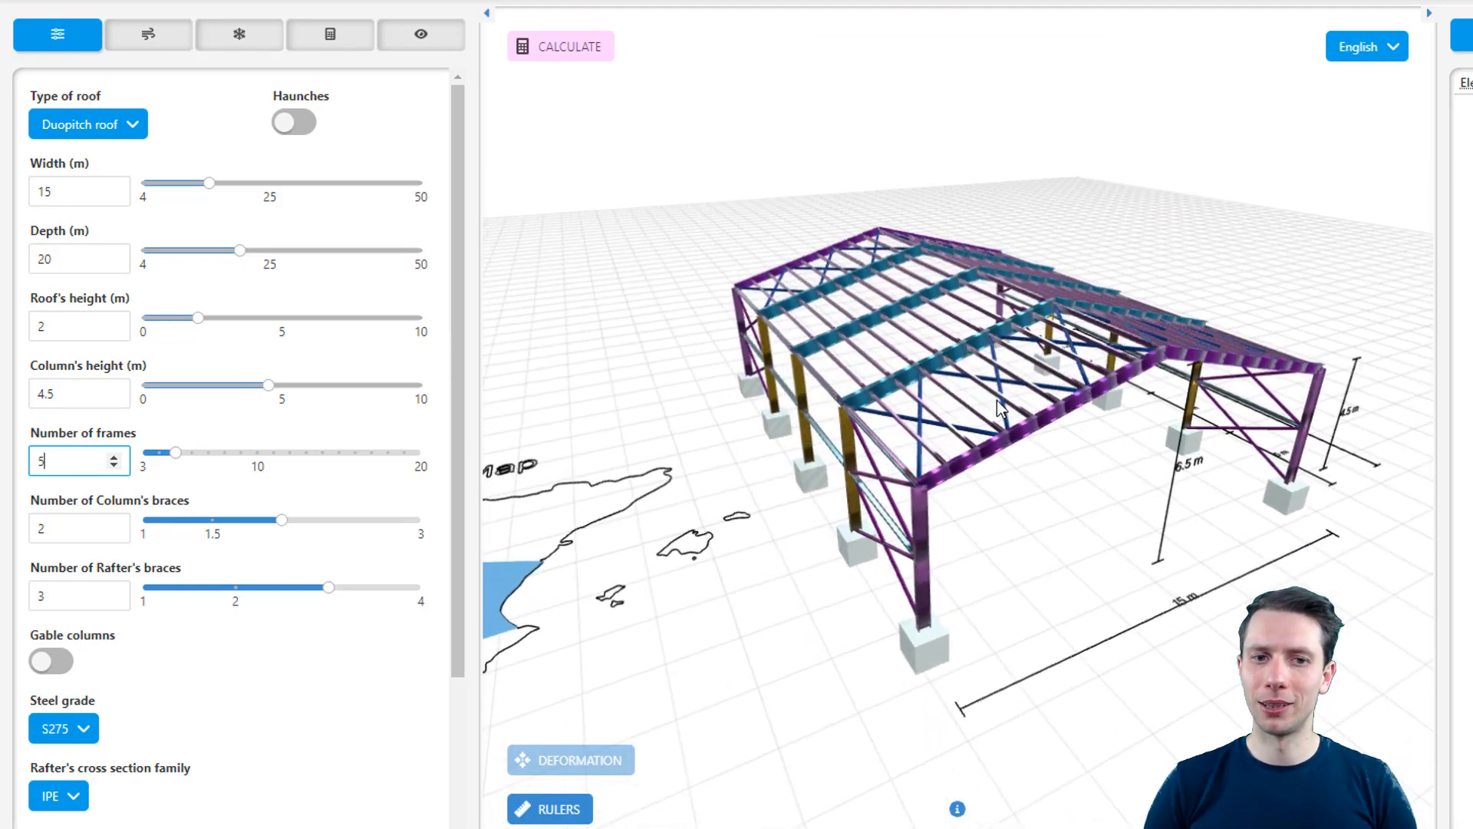
left_click(116, 601)
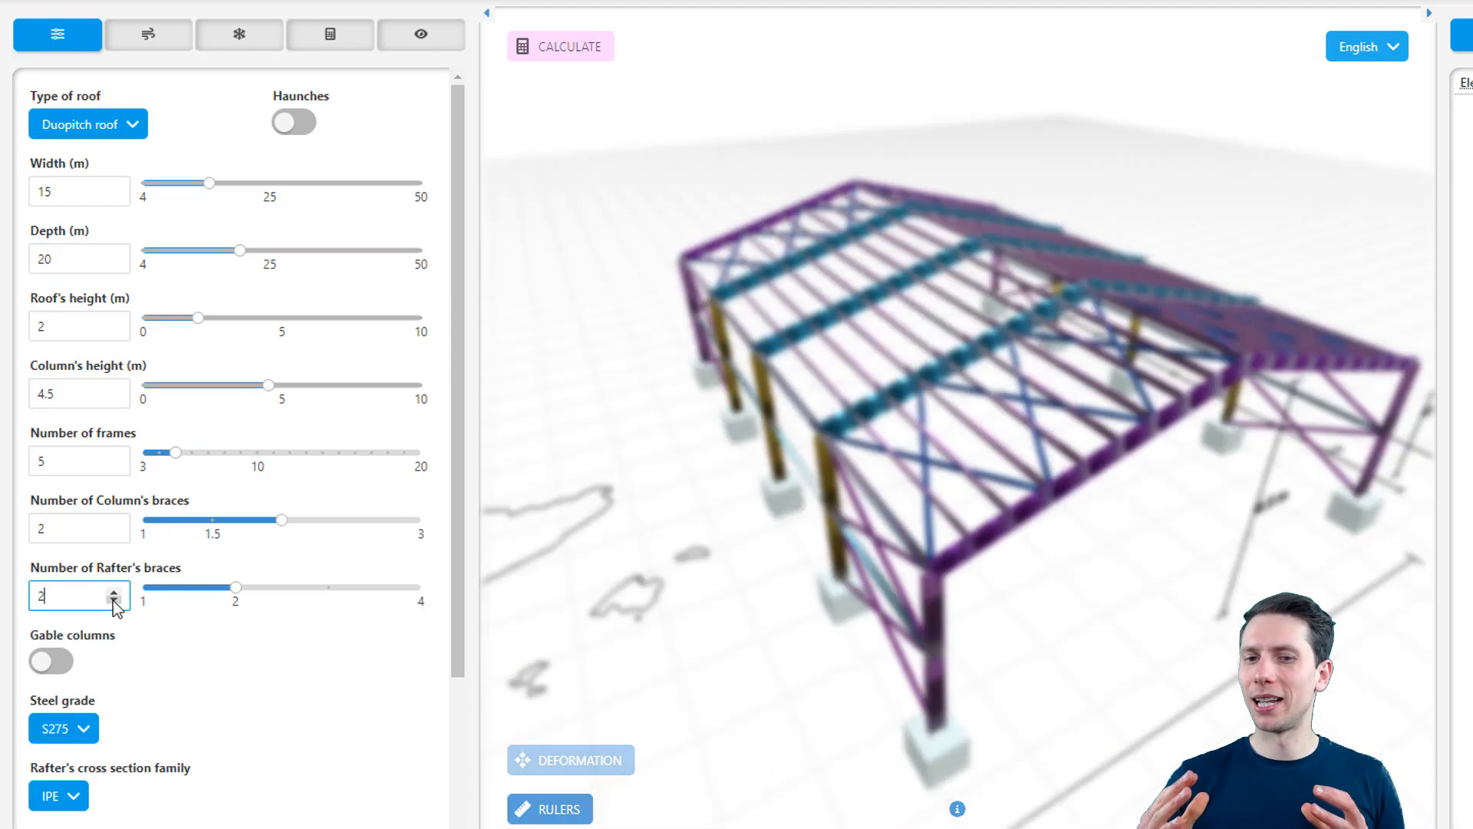
left_click(115, 589)
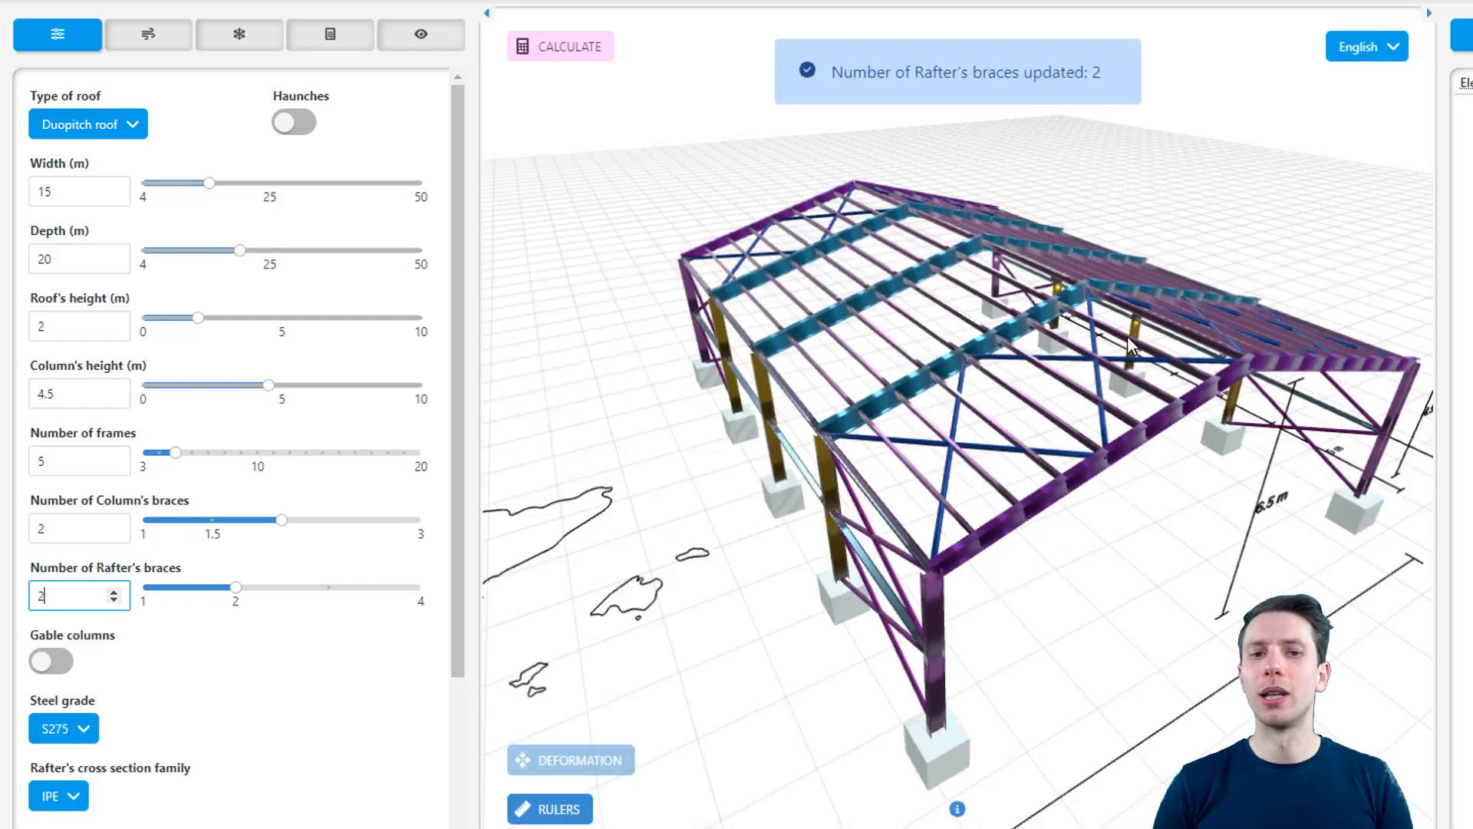
Step: Set the steel grade to S235 and the column section family to HEA
left_click(88, 123)
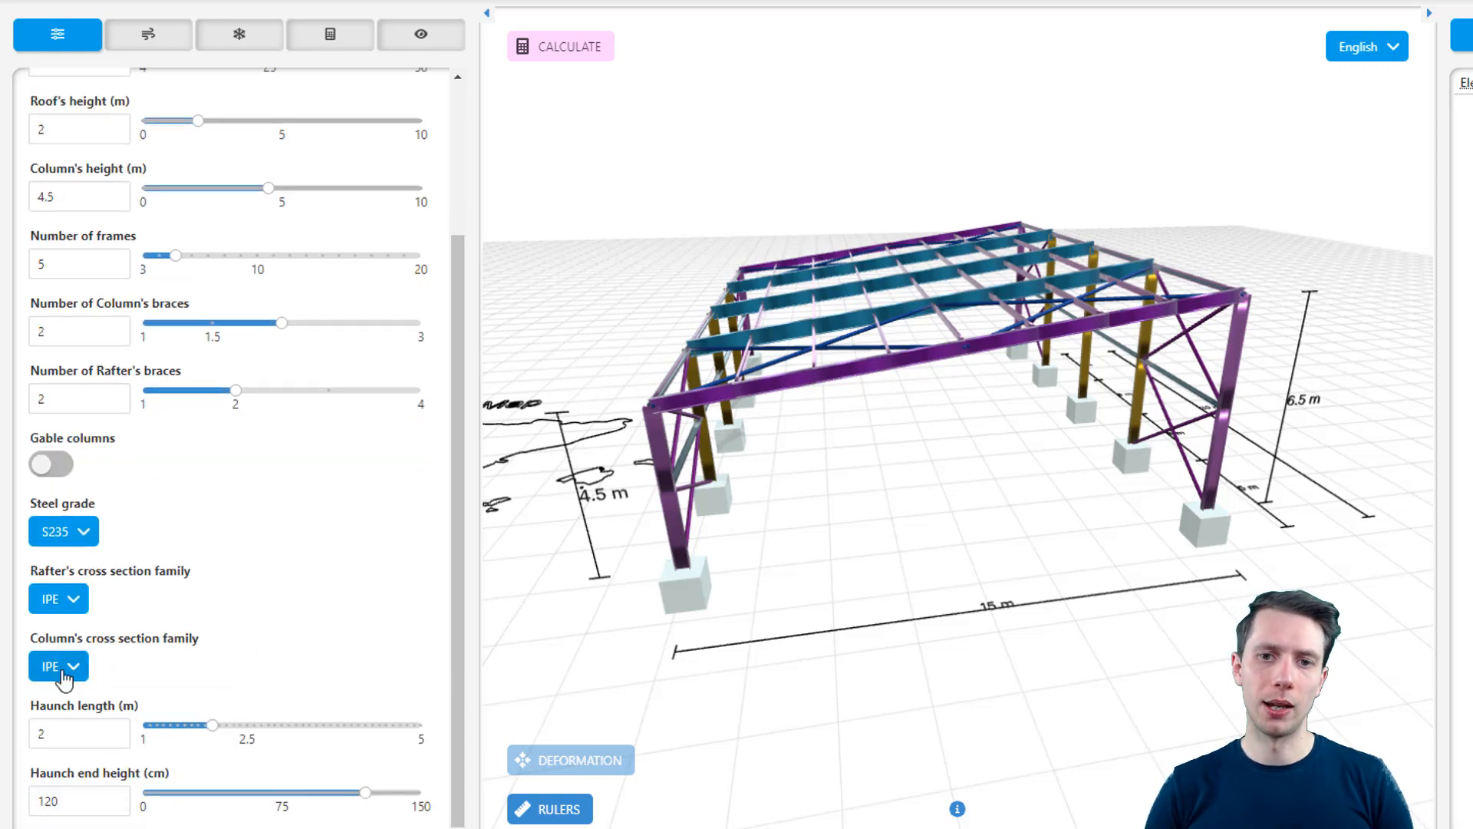
left_click(58, 664)
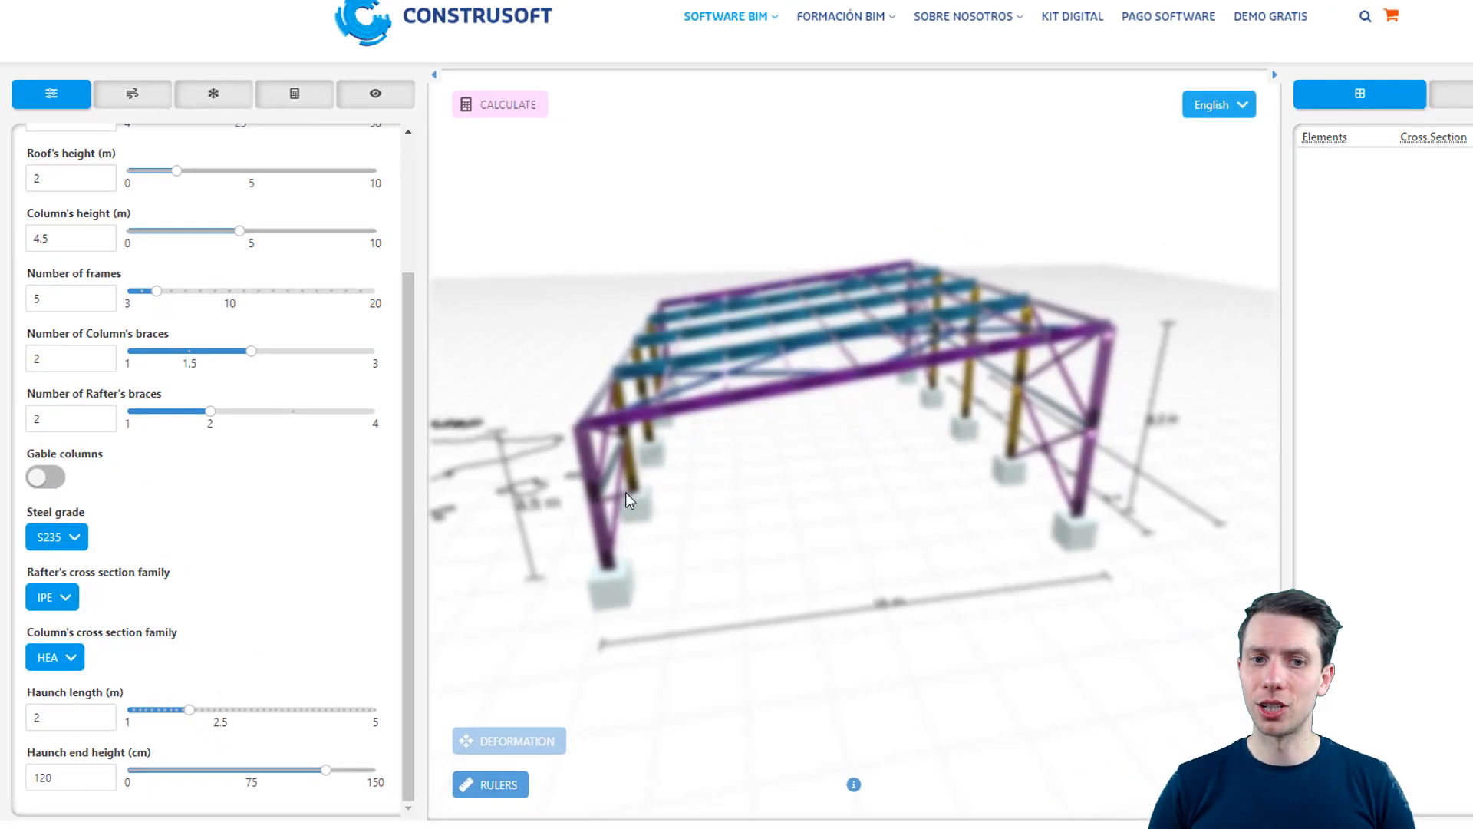
scroll("down", 3)
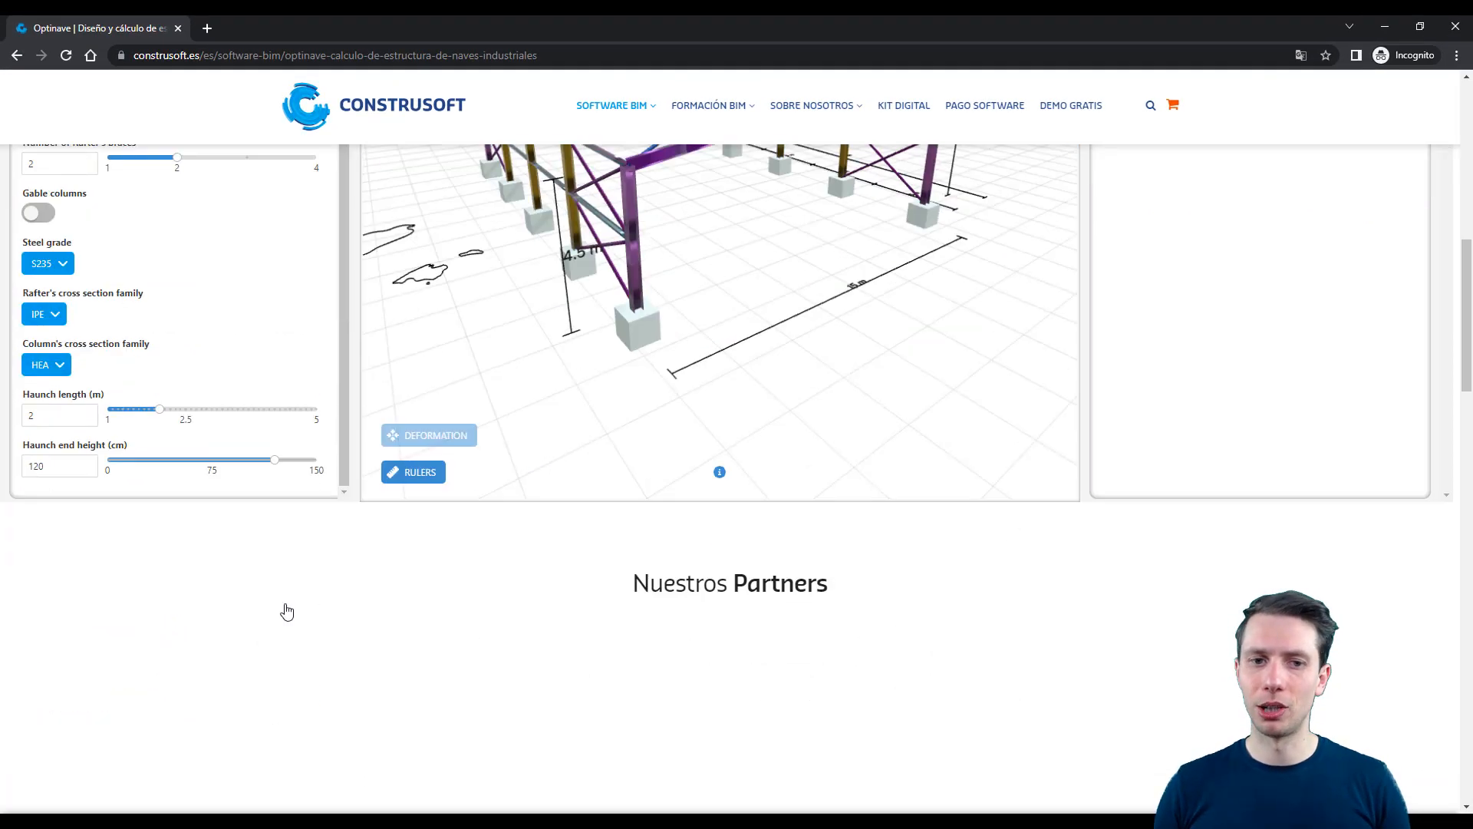
scroll("up", 3)
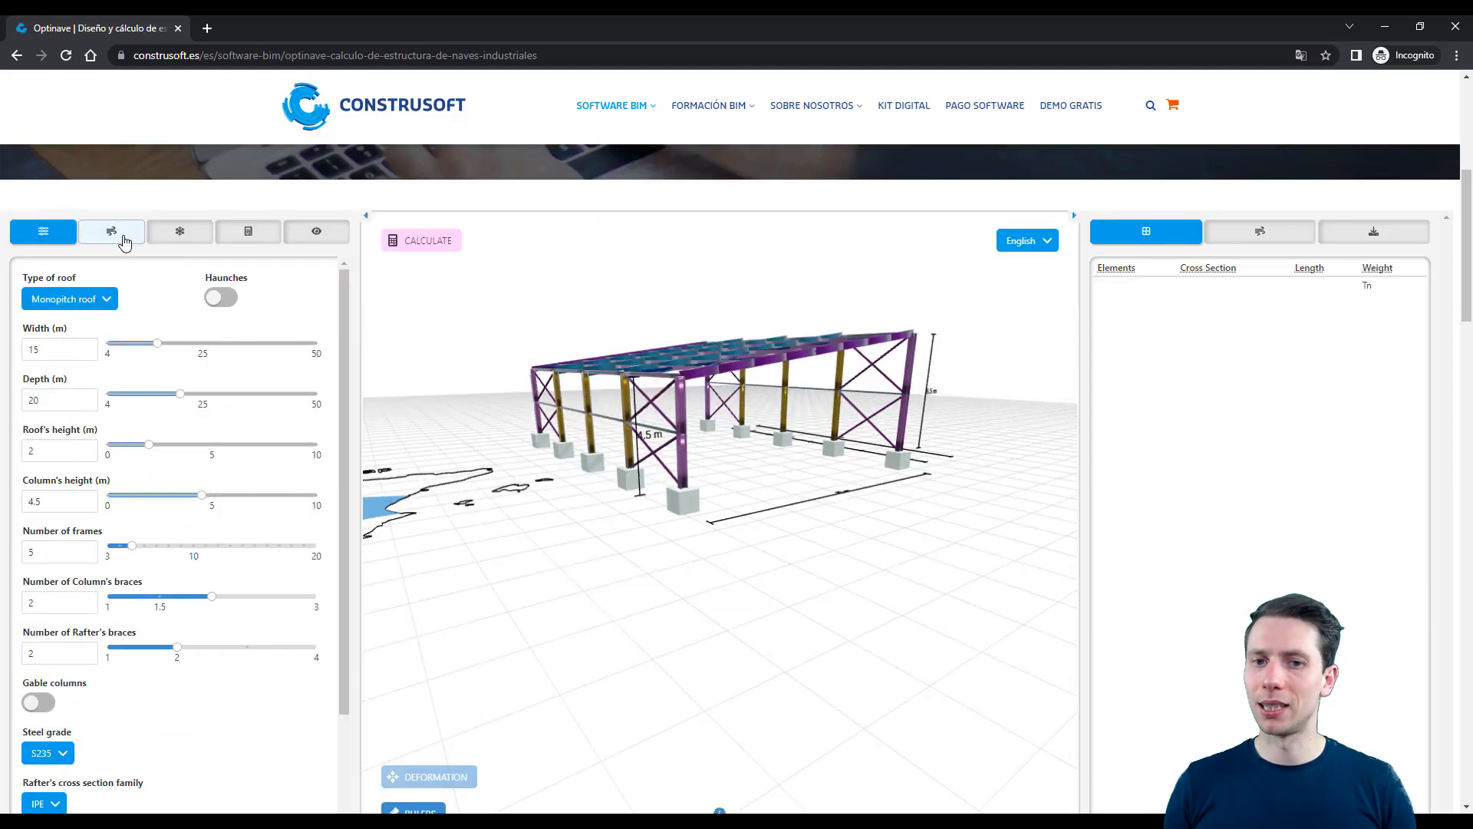
Step: In the wind loads, keep terrain category V and set geographic region C at 29 m/s
left_click(110, 231)
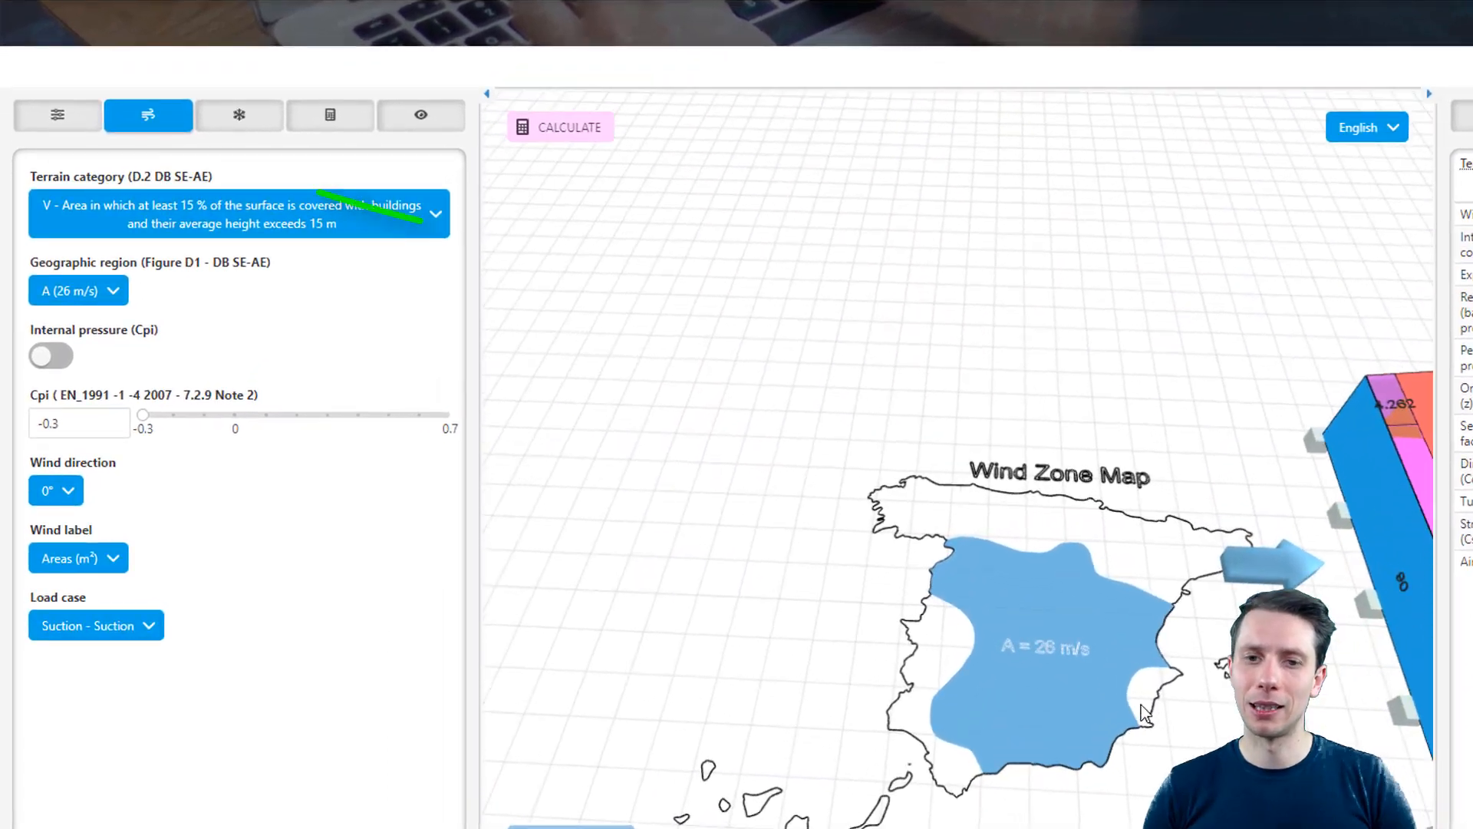
left_click(78, 290)
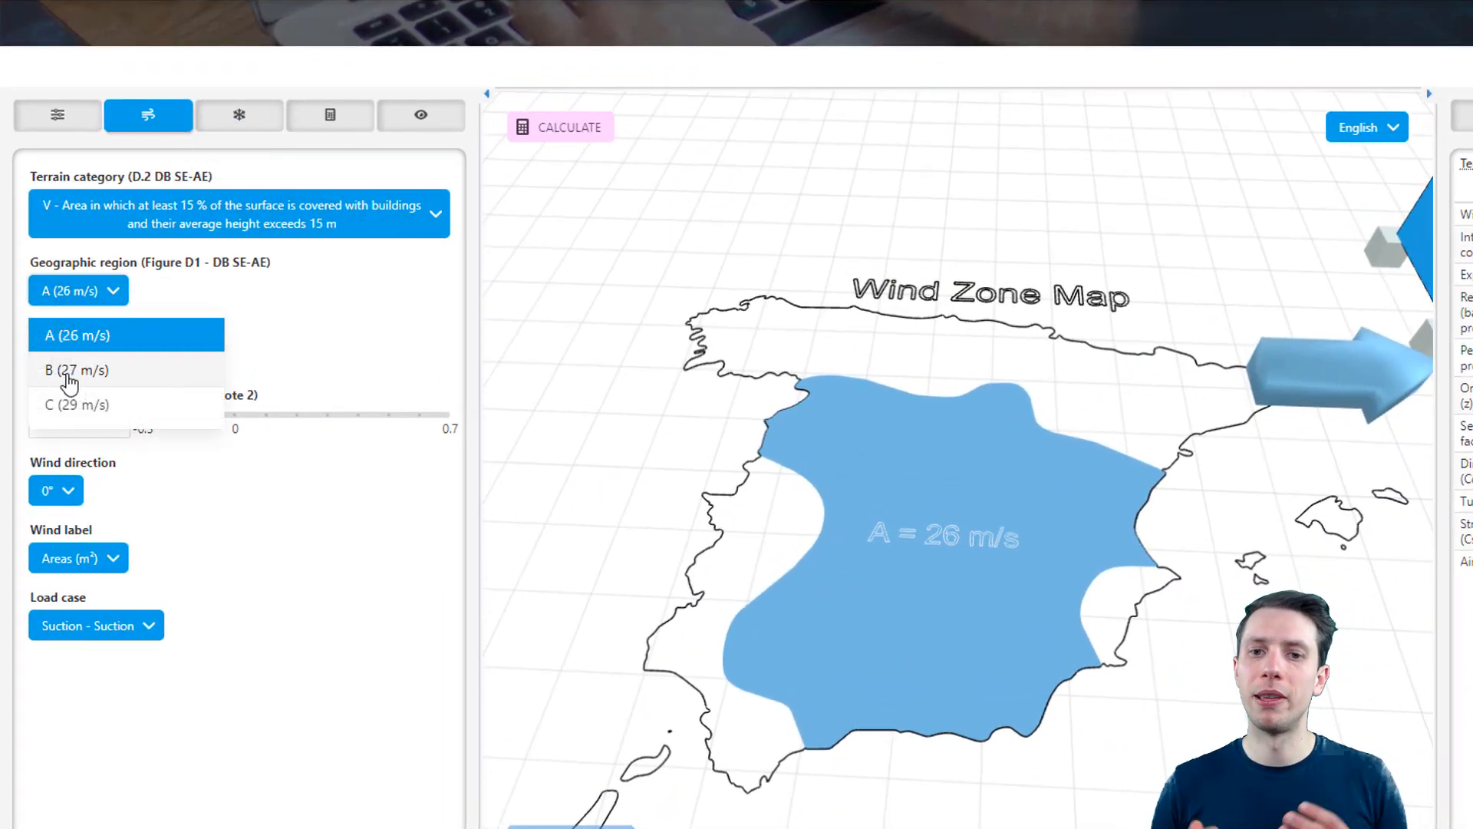
left_click(77, 370)
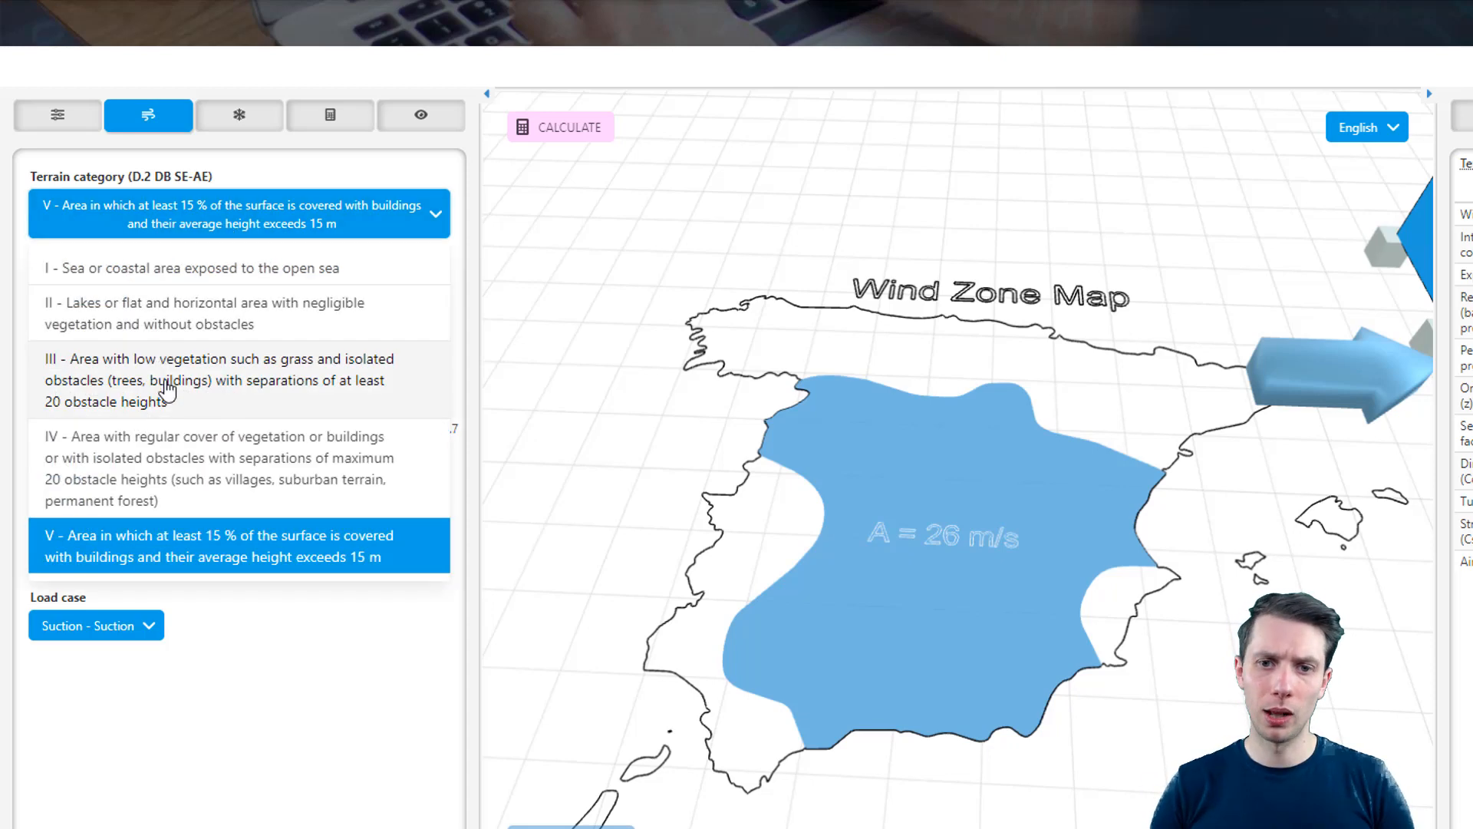
left_click(219, 379)
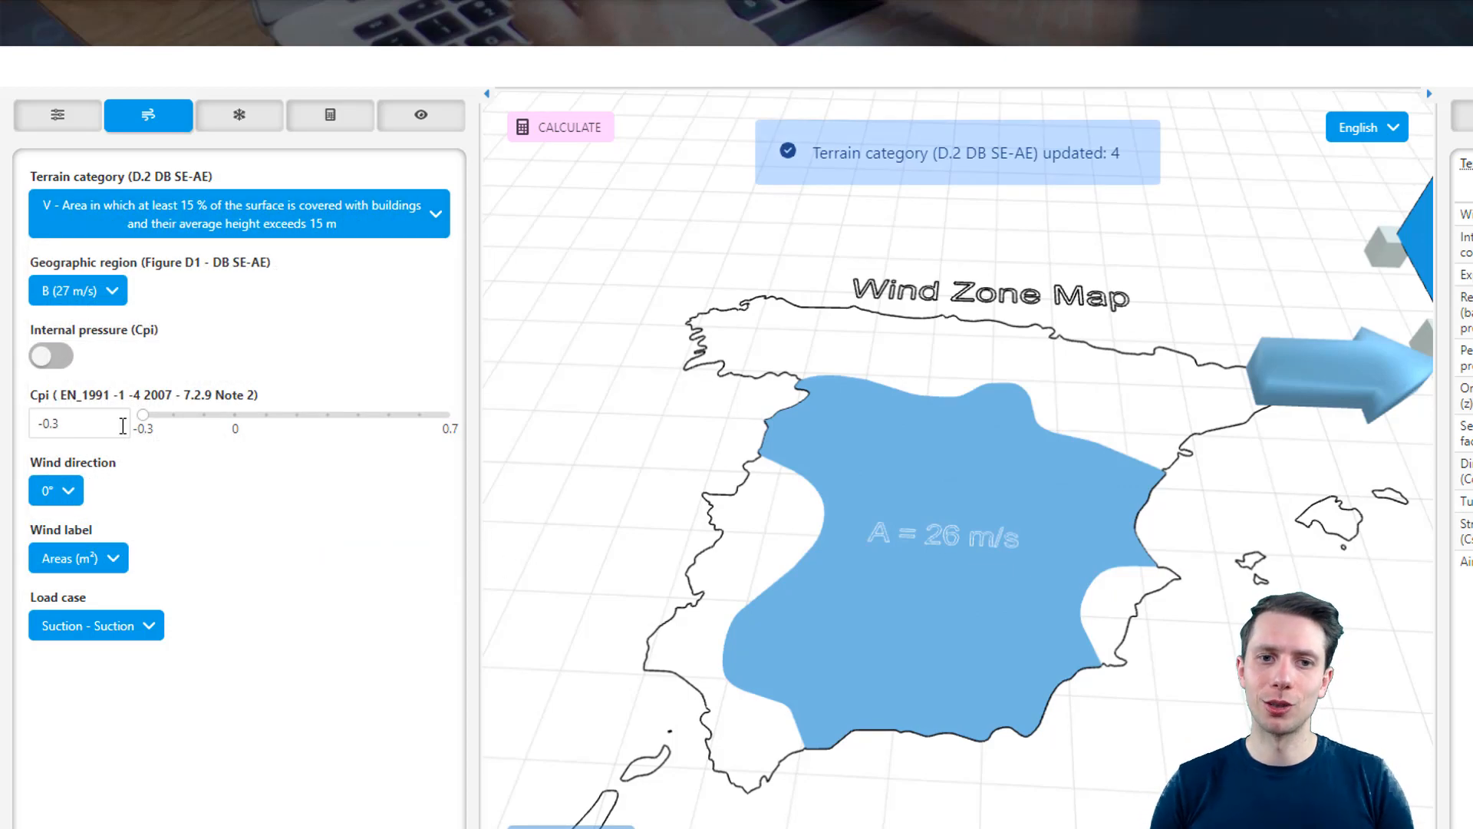
left_click(77, 290)
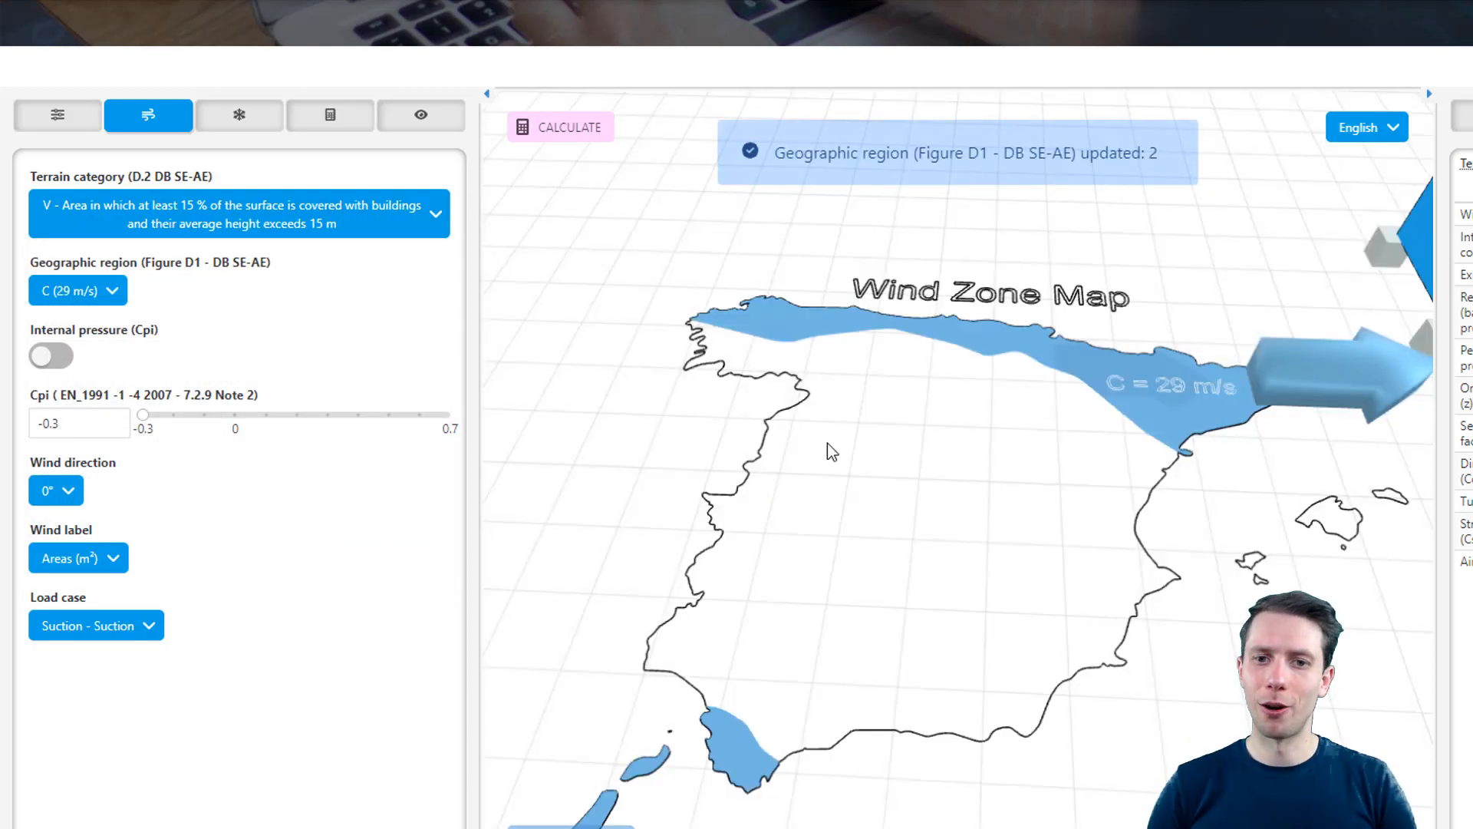
Step: Set the wind direction to 90° and bring up the snow load settings
left_click(560, 128)
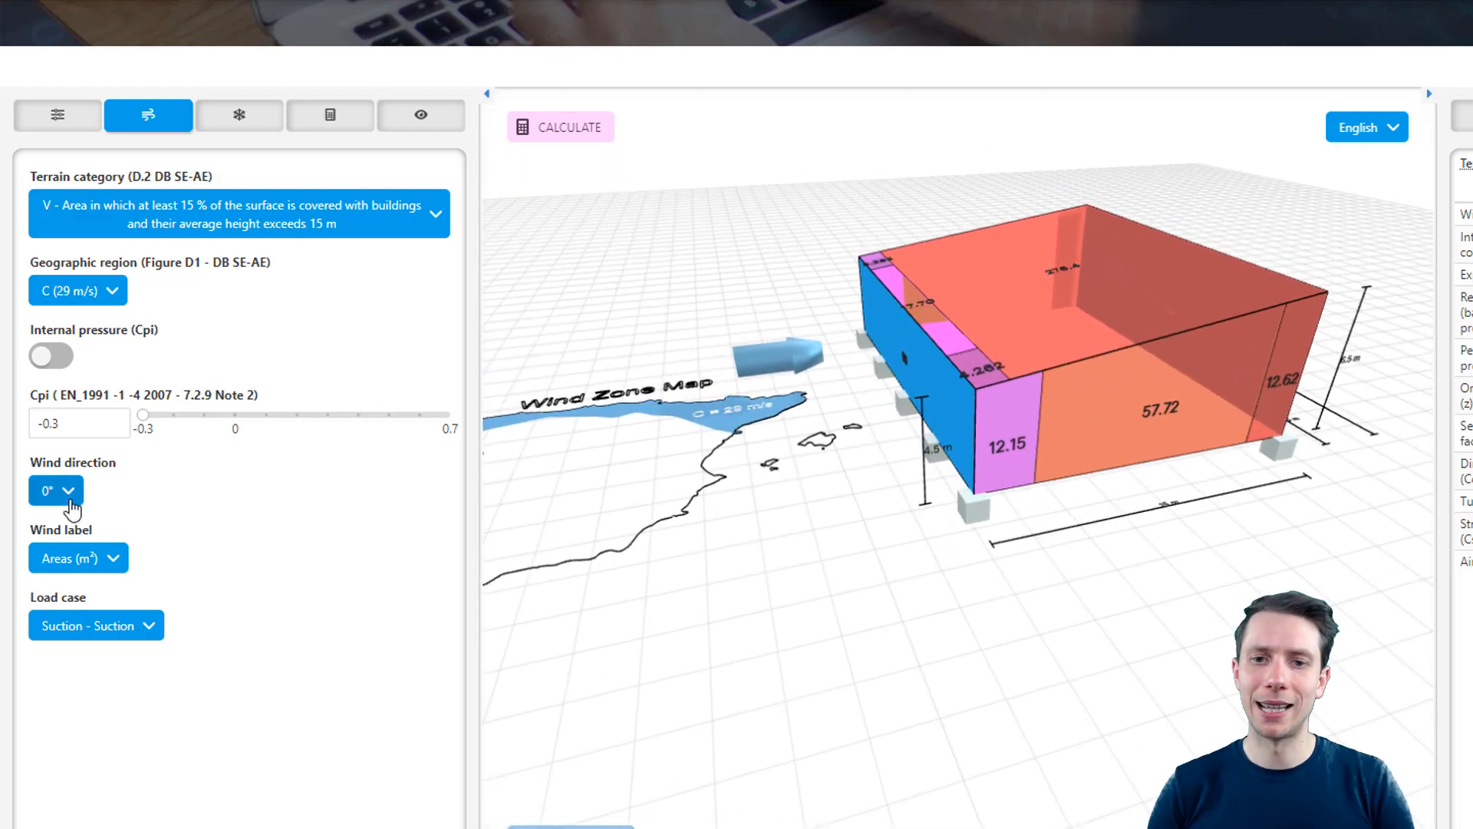
left_click(56, 490)
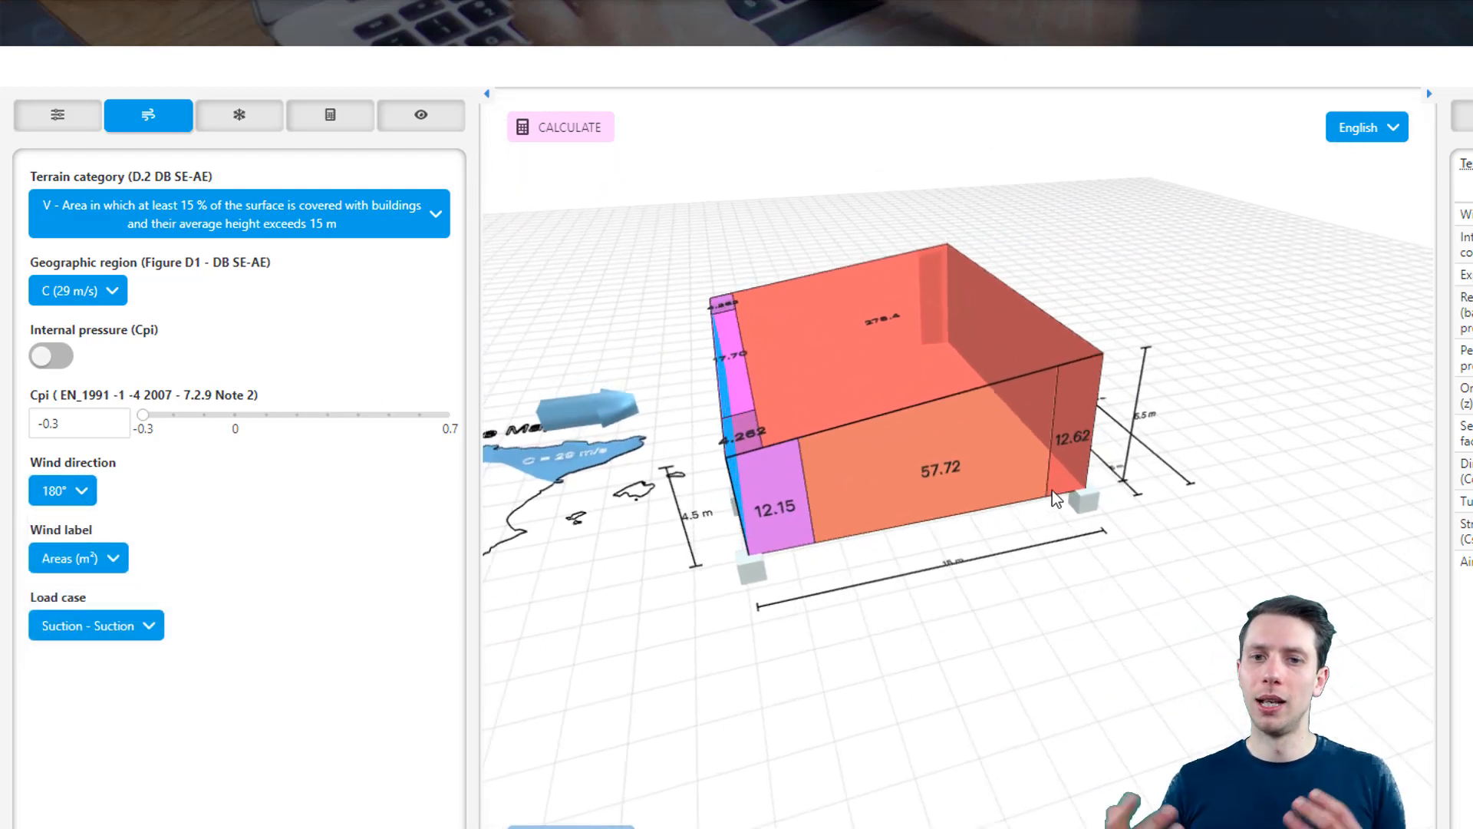
left_click(61, 489)
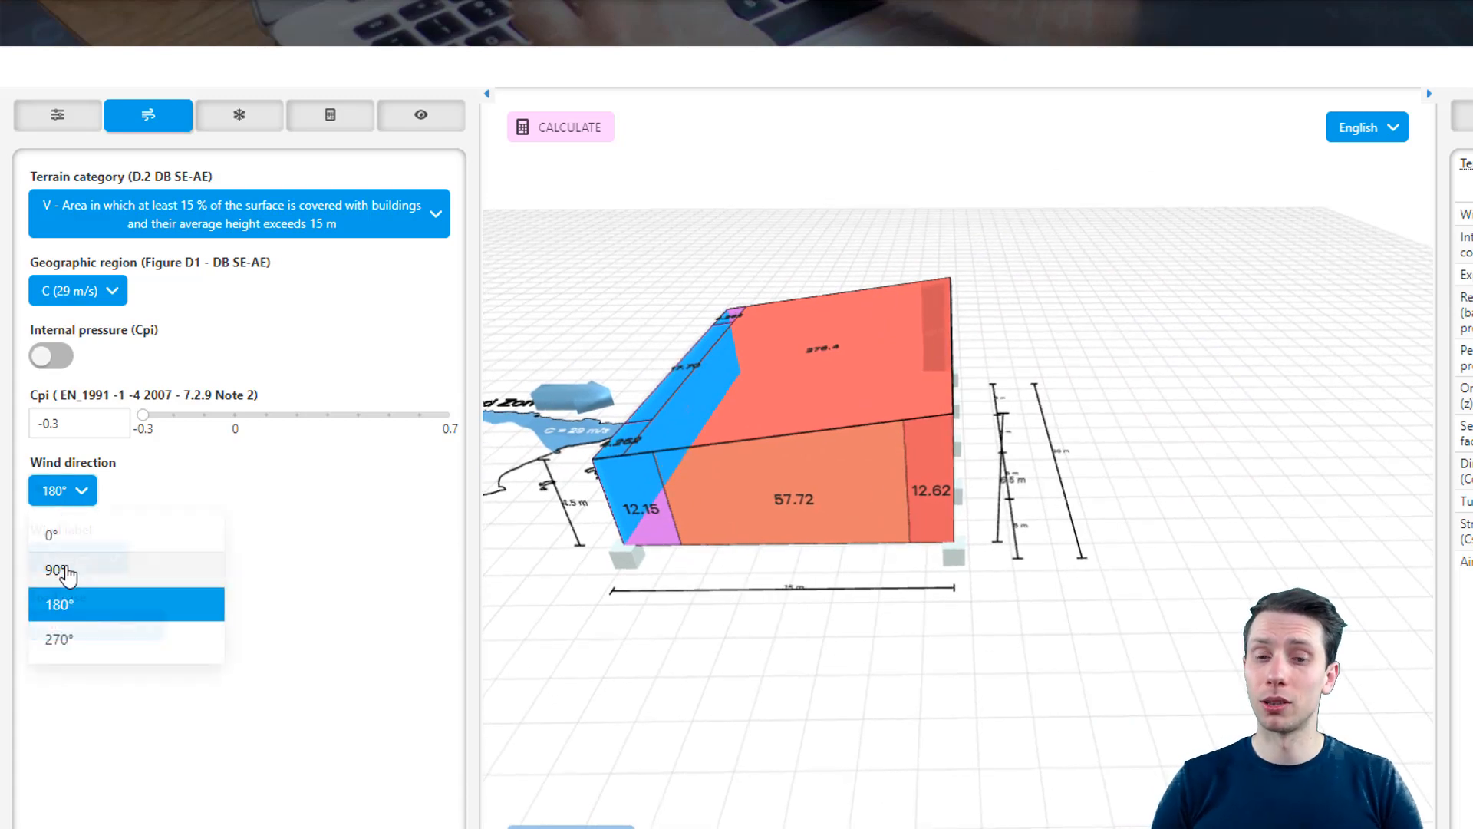
left_click(58, 571)
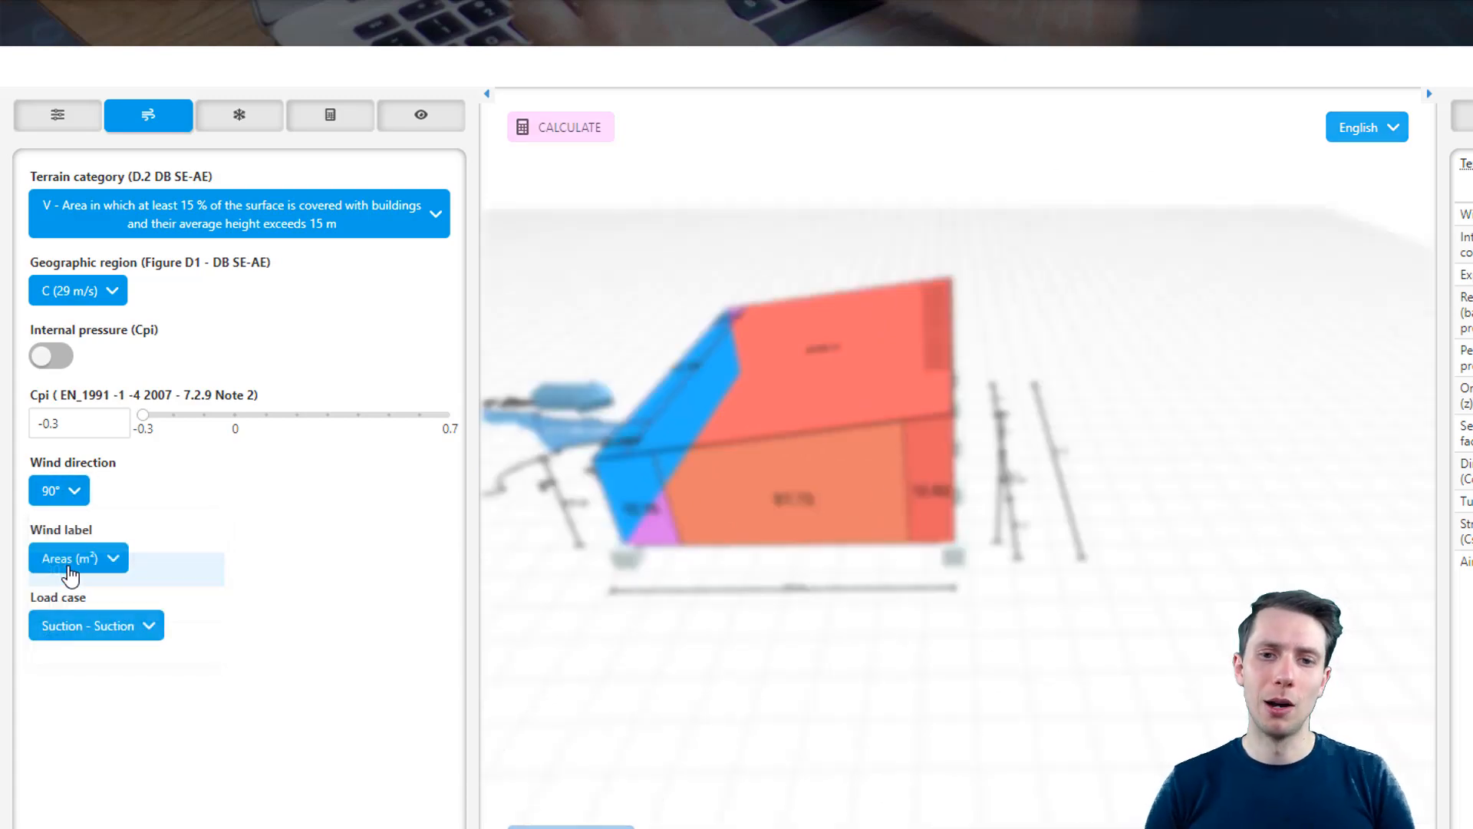
left_click(58, 513)
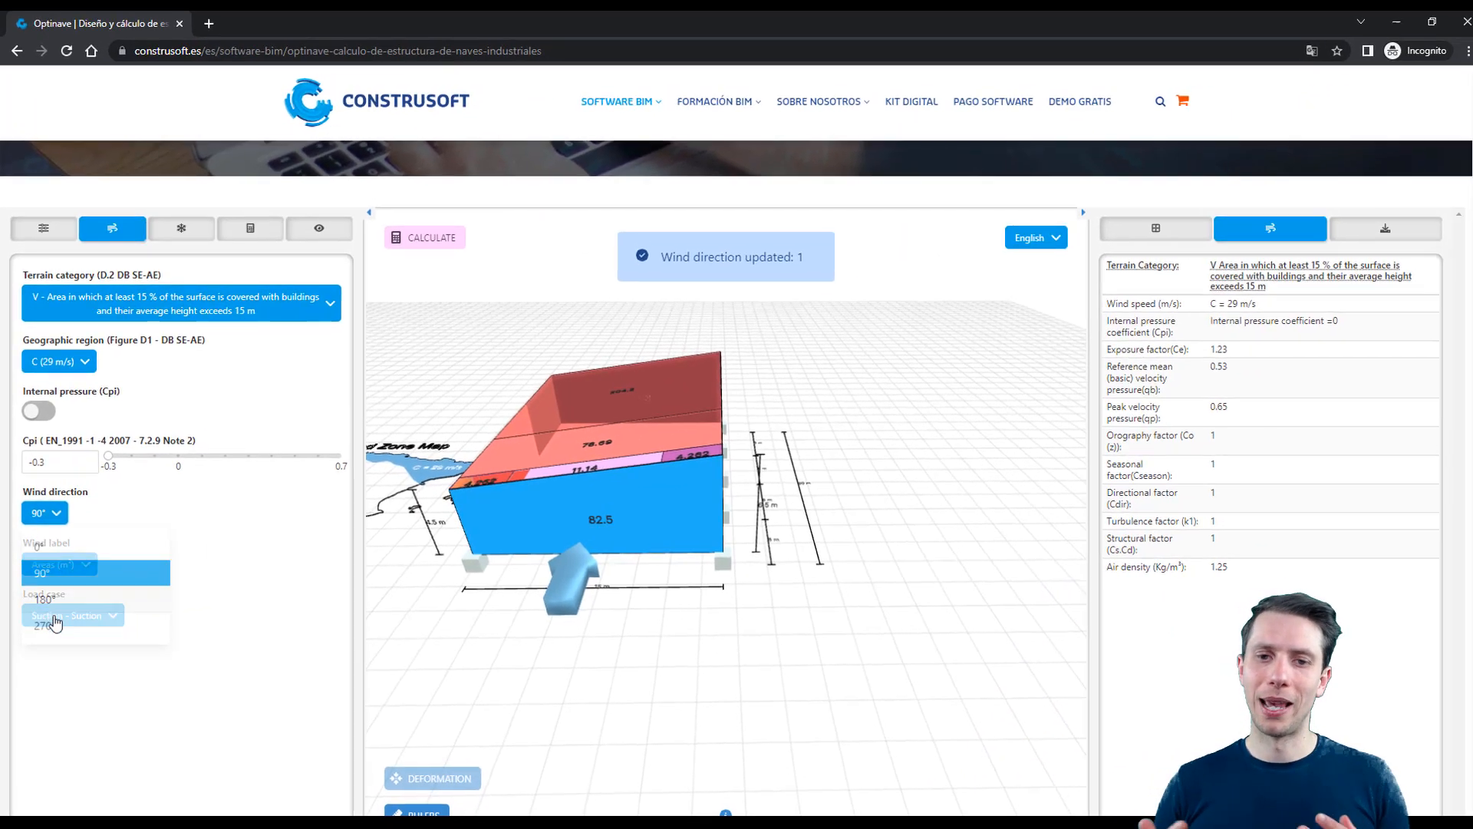
left_click(41, 598)
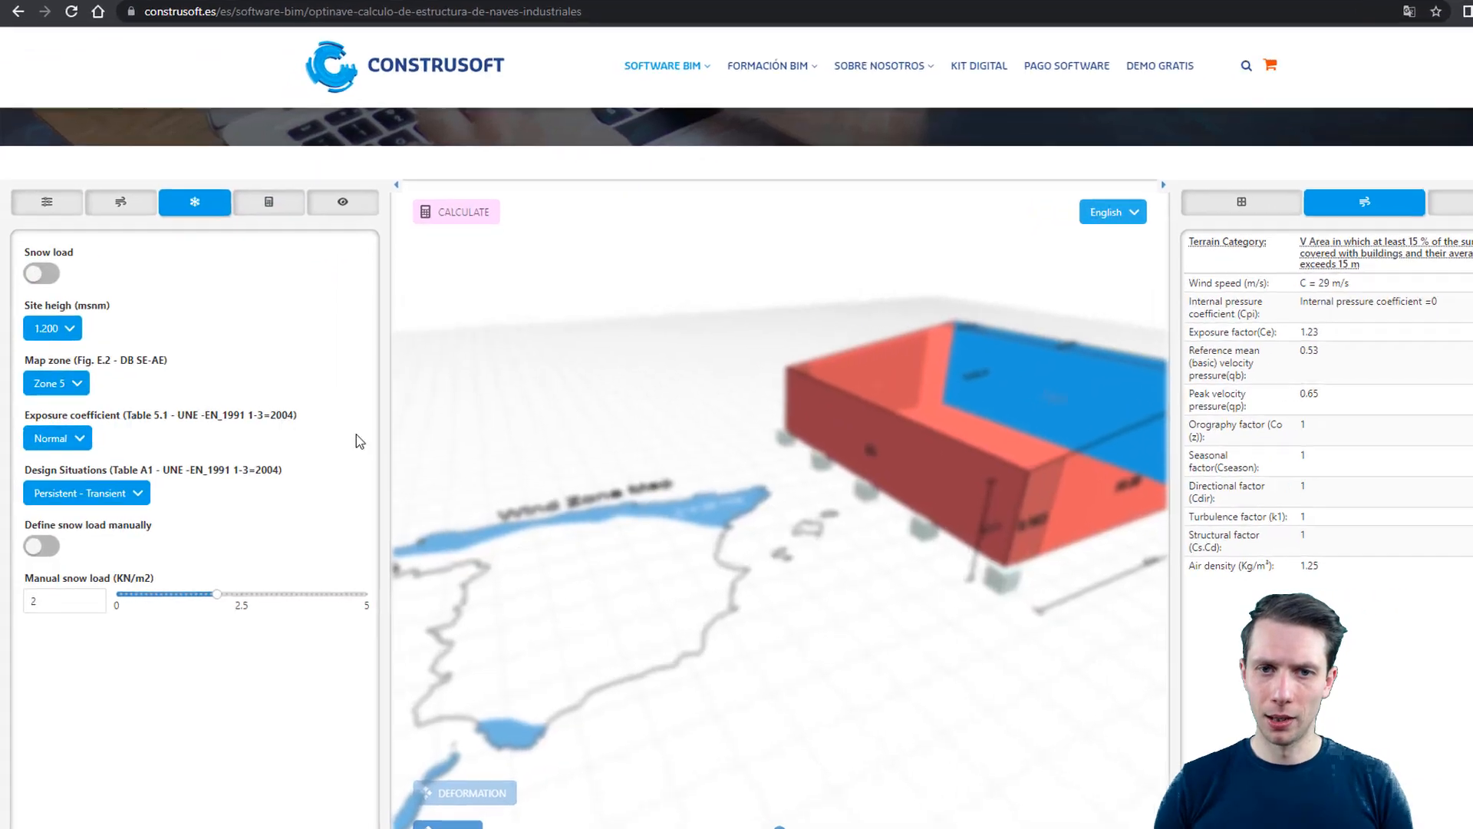
Step: Enable the snow load with Windswept exposure coefficient
left_click(41, 273)
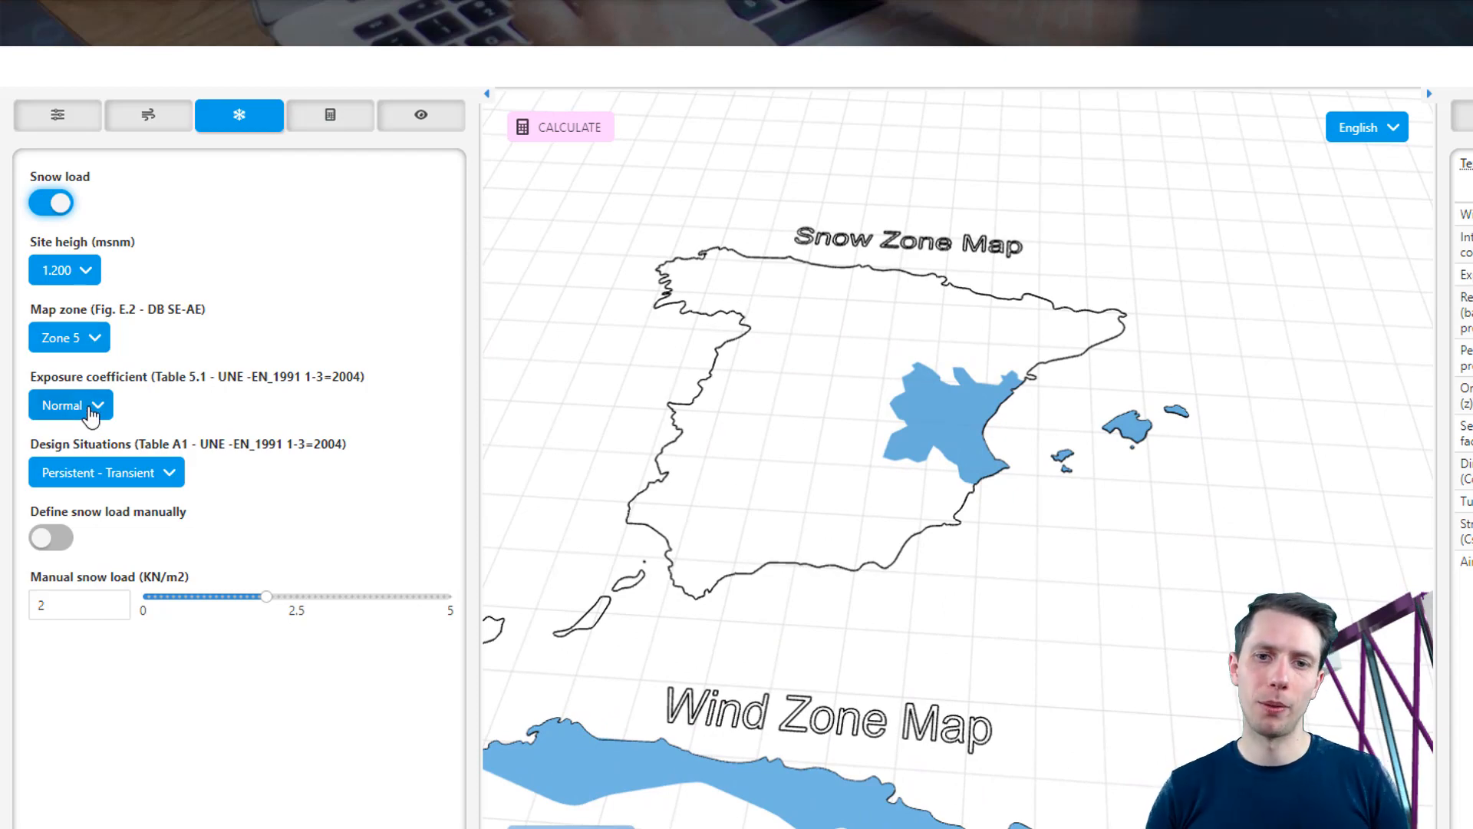
left_click(71, 404)
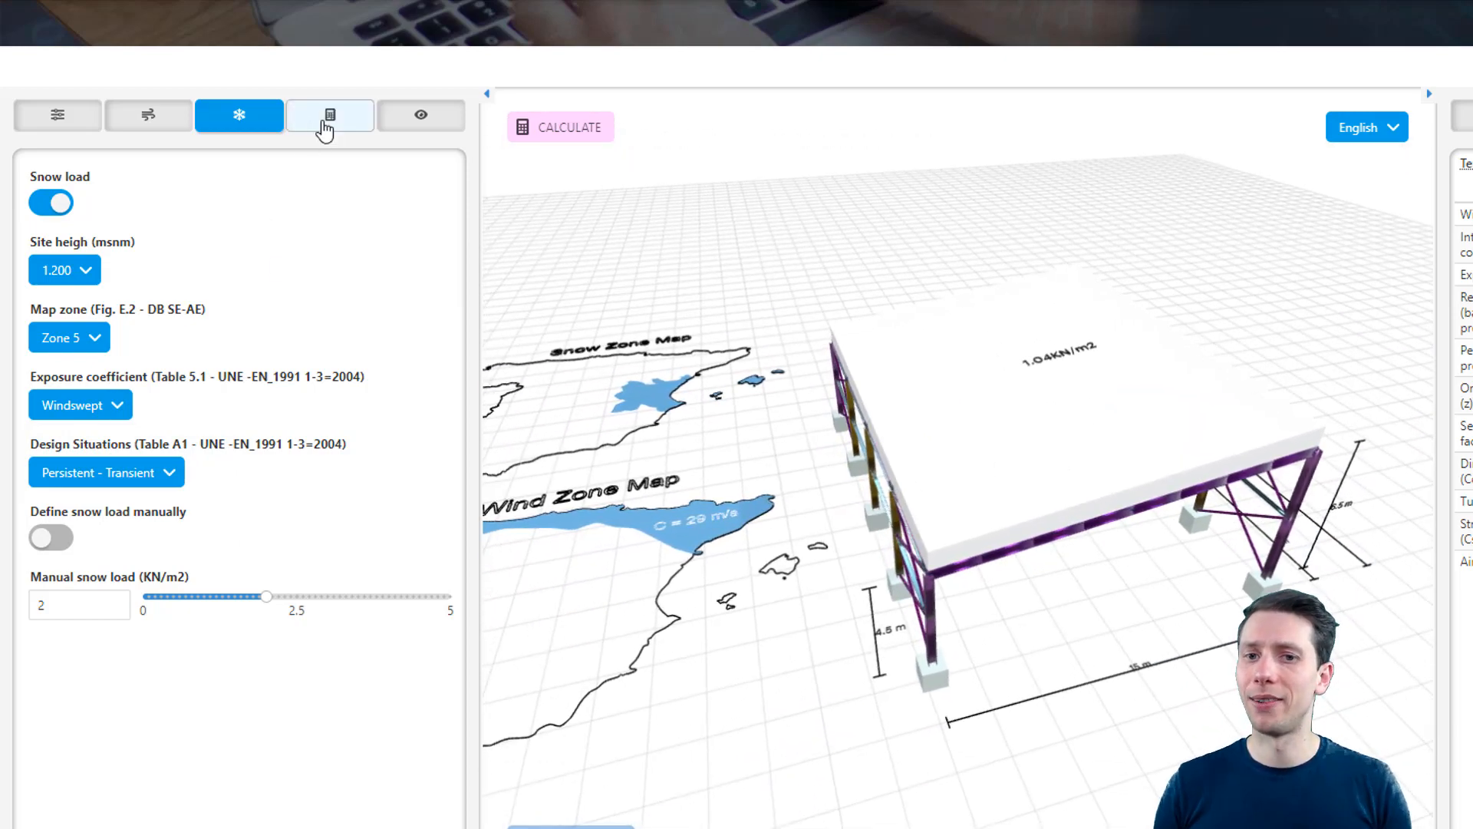
left_click(329, 115)
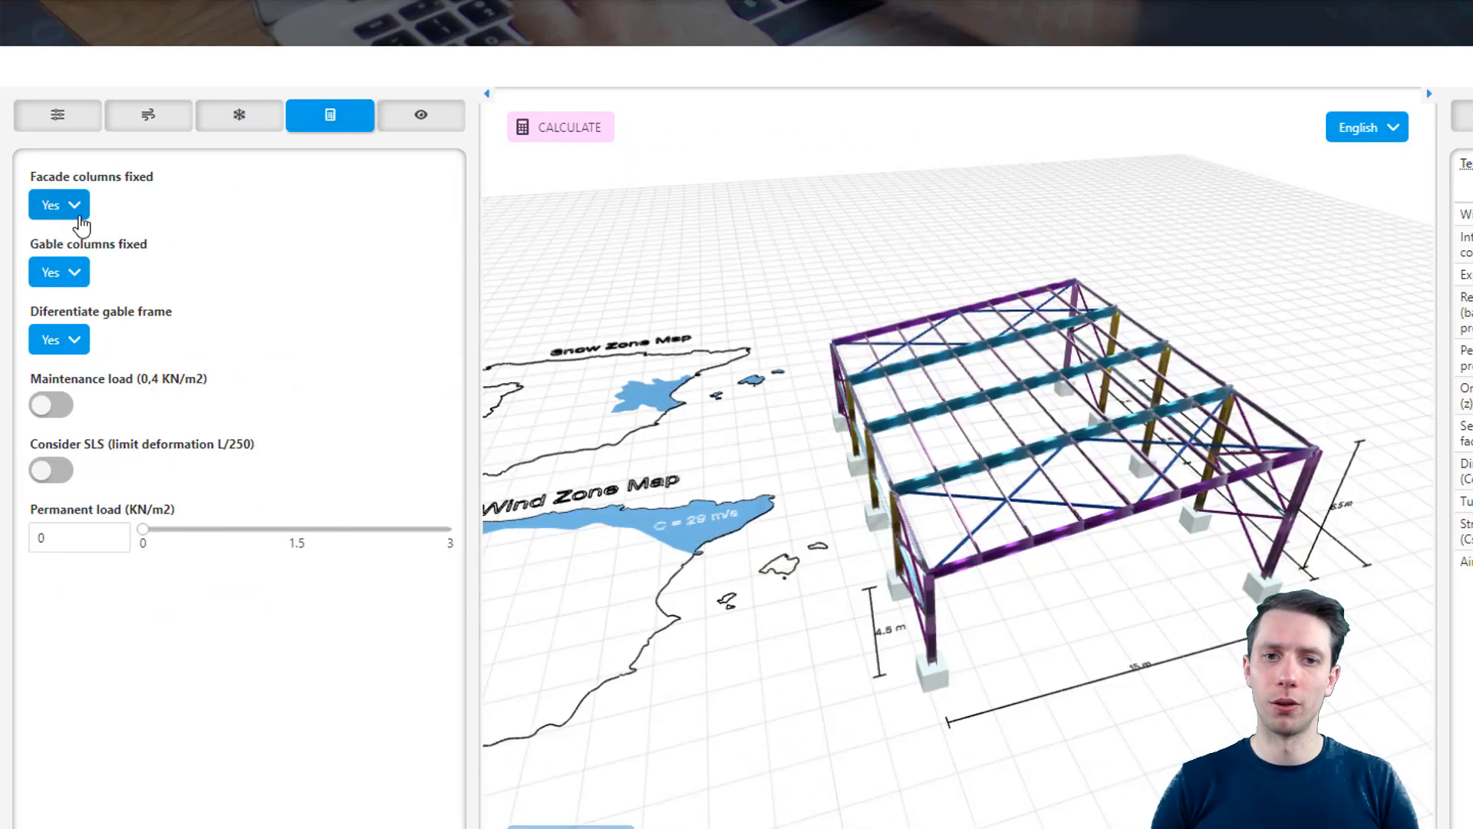
mouse_move(67, 299)
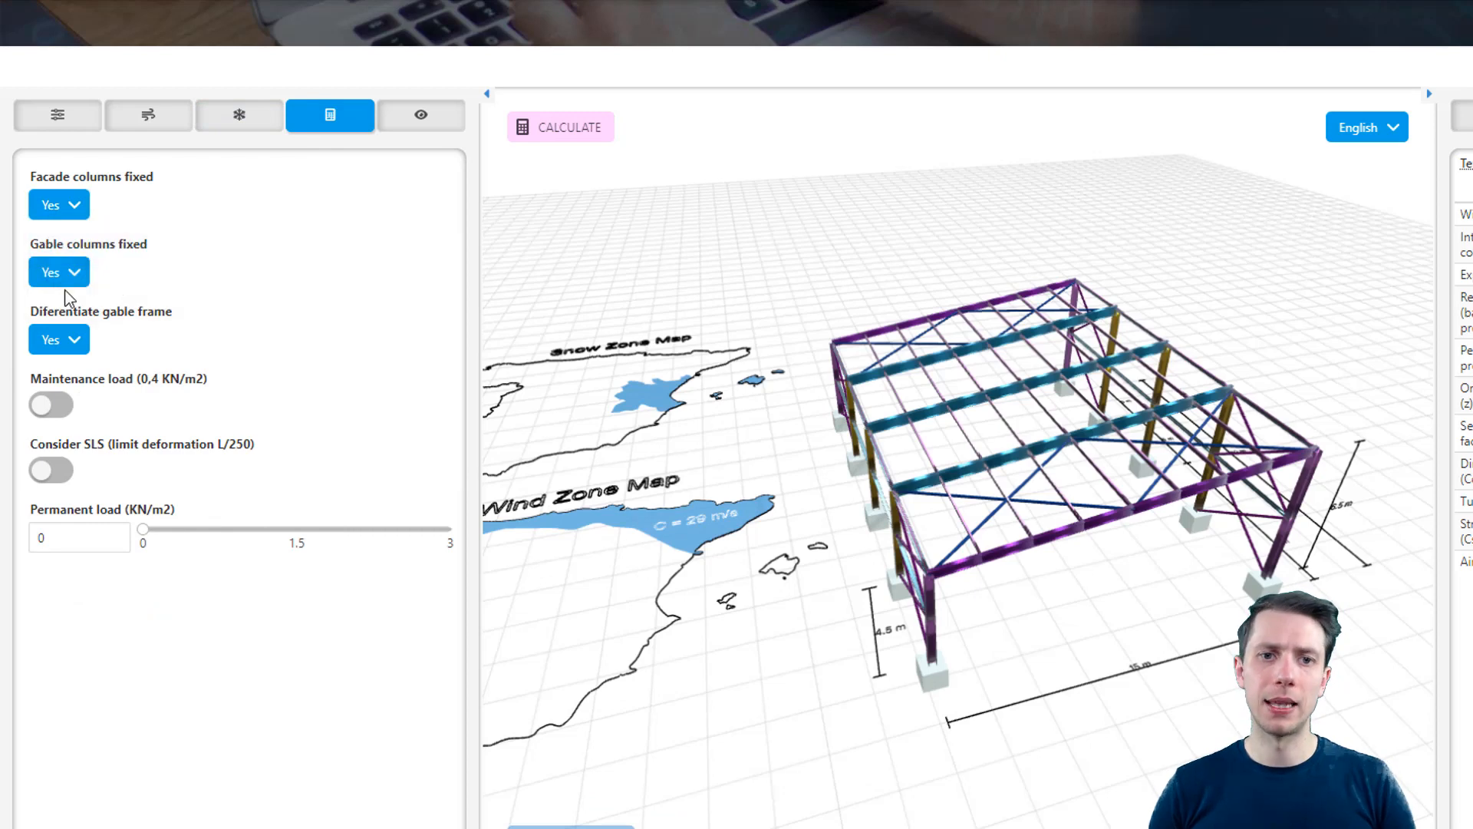
Step: Turn on the 0,4 KN/m2 maintenance load and show the results options
left_click(50, 403)
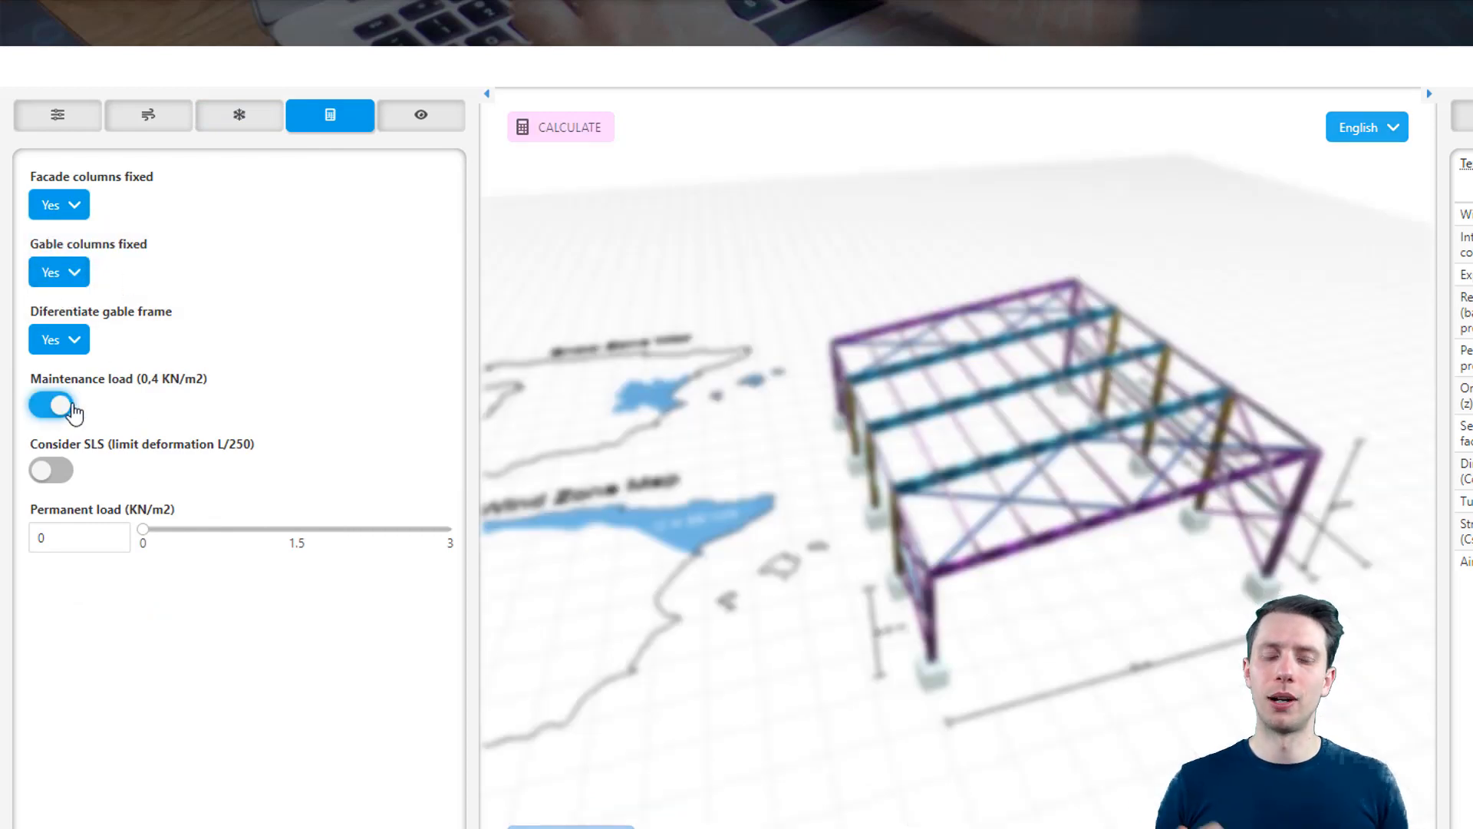
left_click(51, 403)
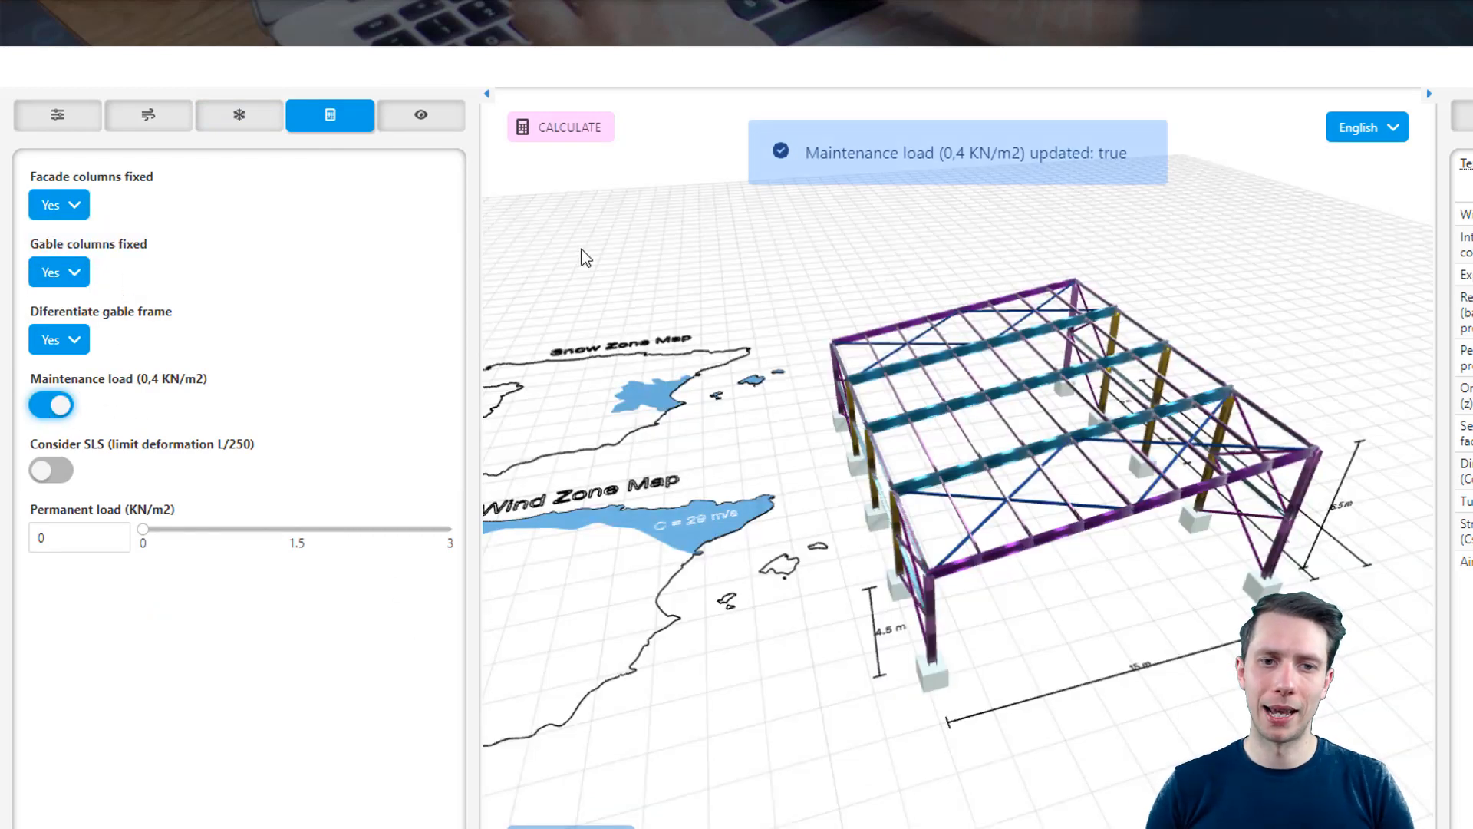
left_click(420, 115)
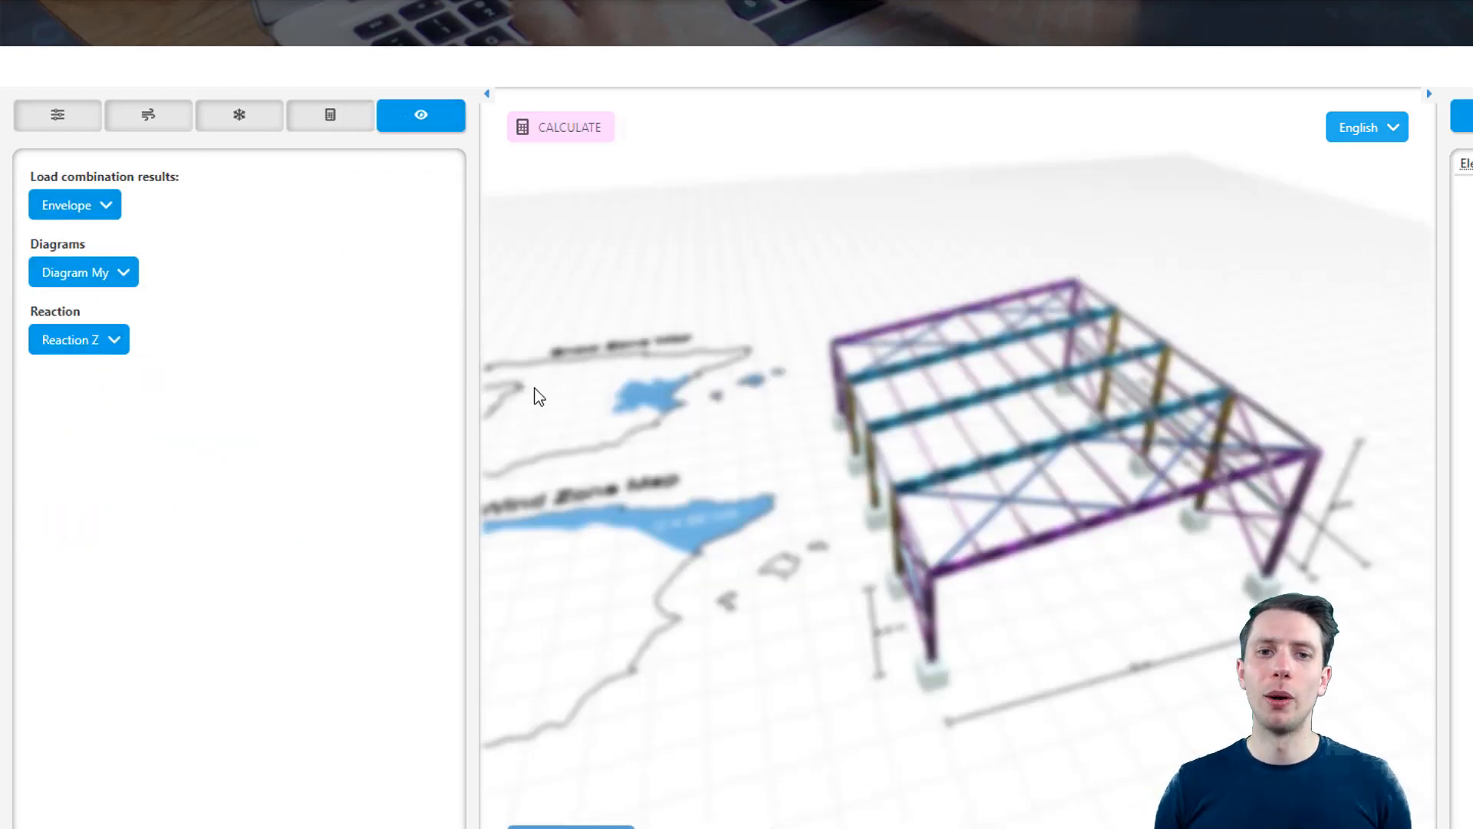
Step: Calculate the frame and view the My and Vy result diagrams
left_click(561, 127)
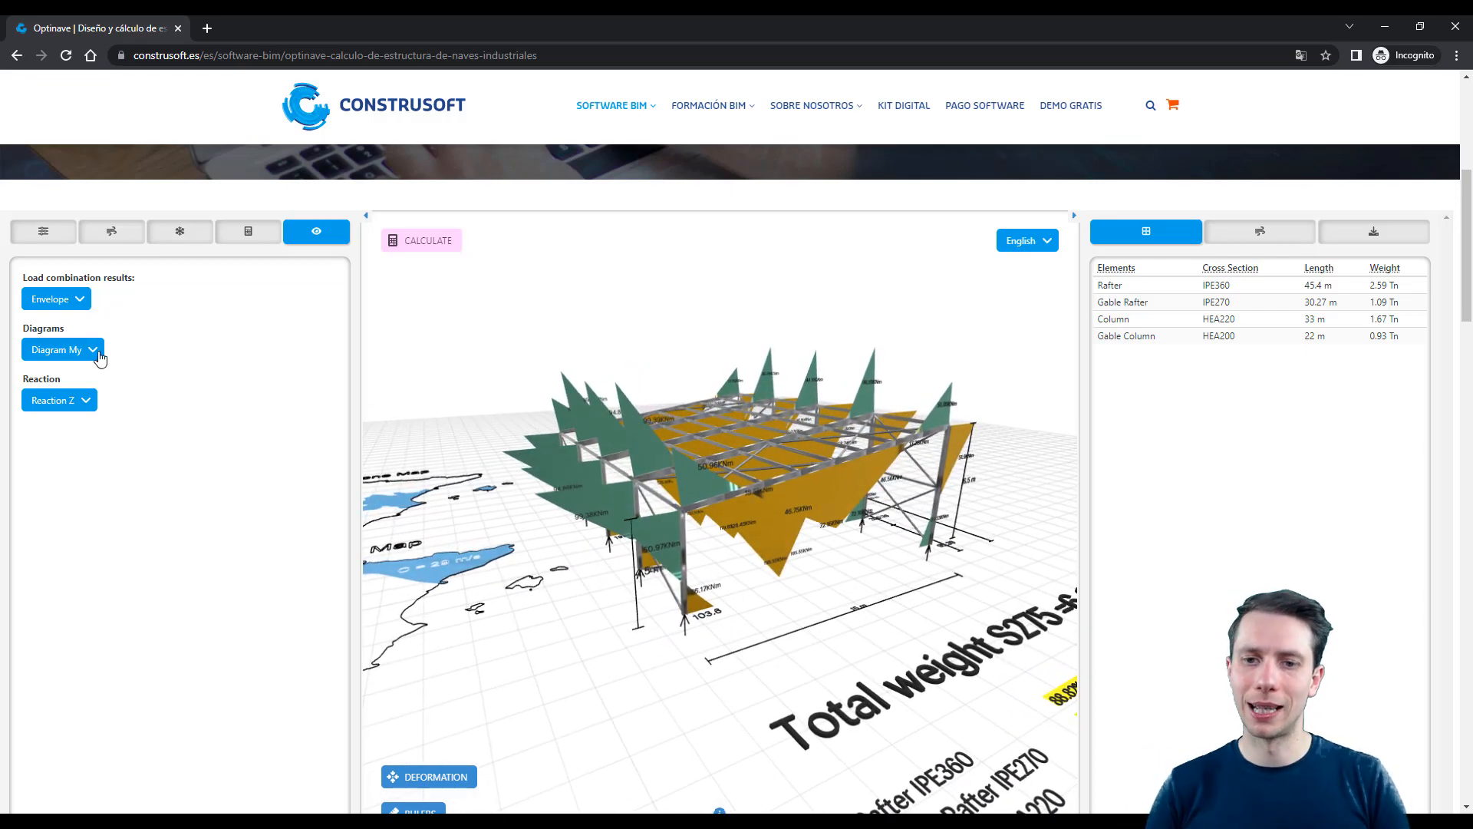
left_click(61, 348)
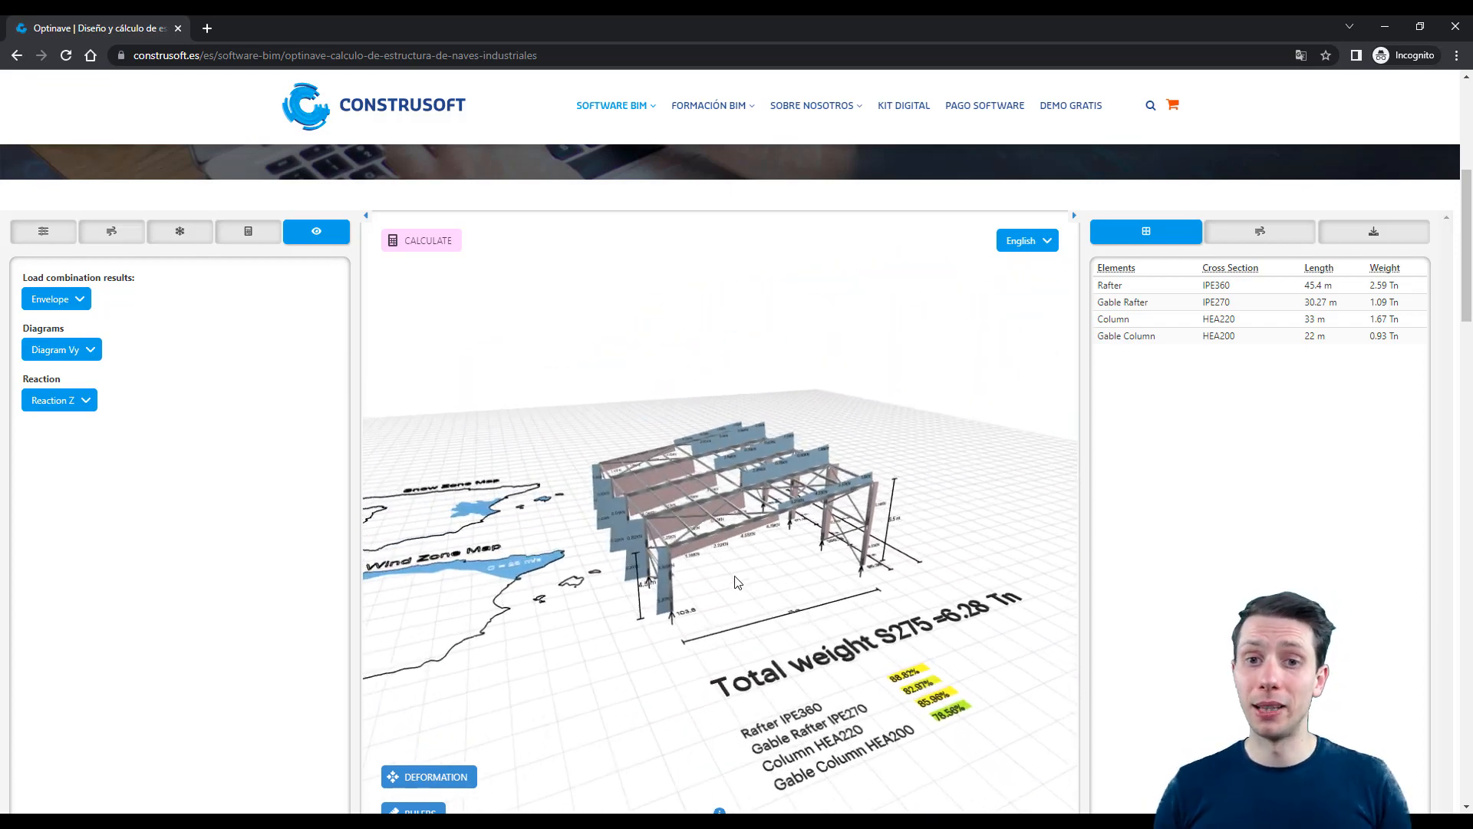
left_click(43, 232)
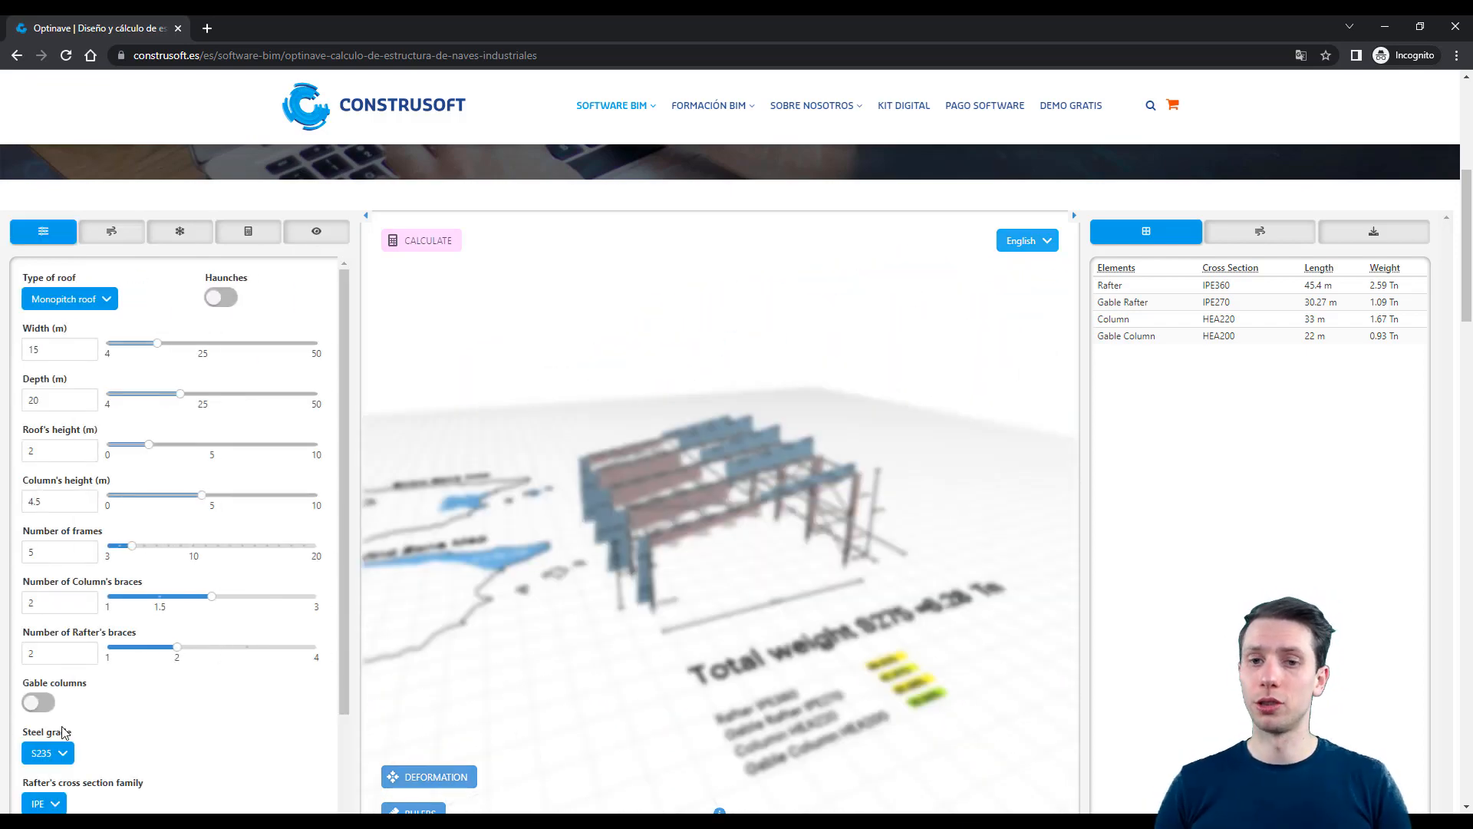
Step: Change the steel grade to S355 and recalculate, cutting total weight to 5.33 Tn
left_click(48, 605)
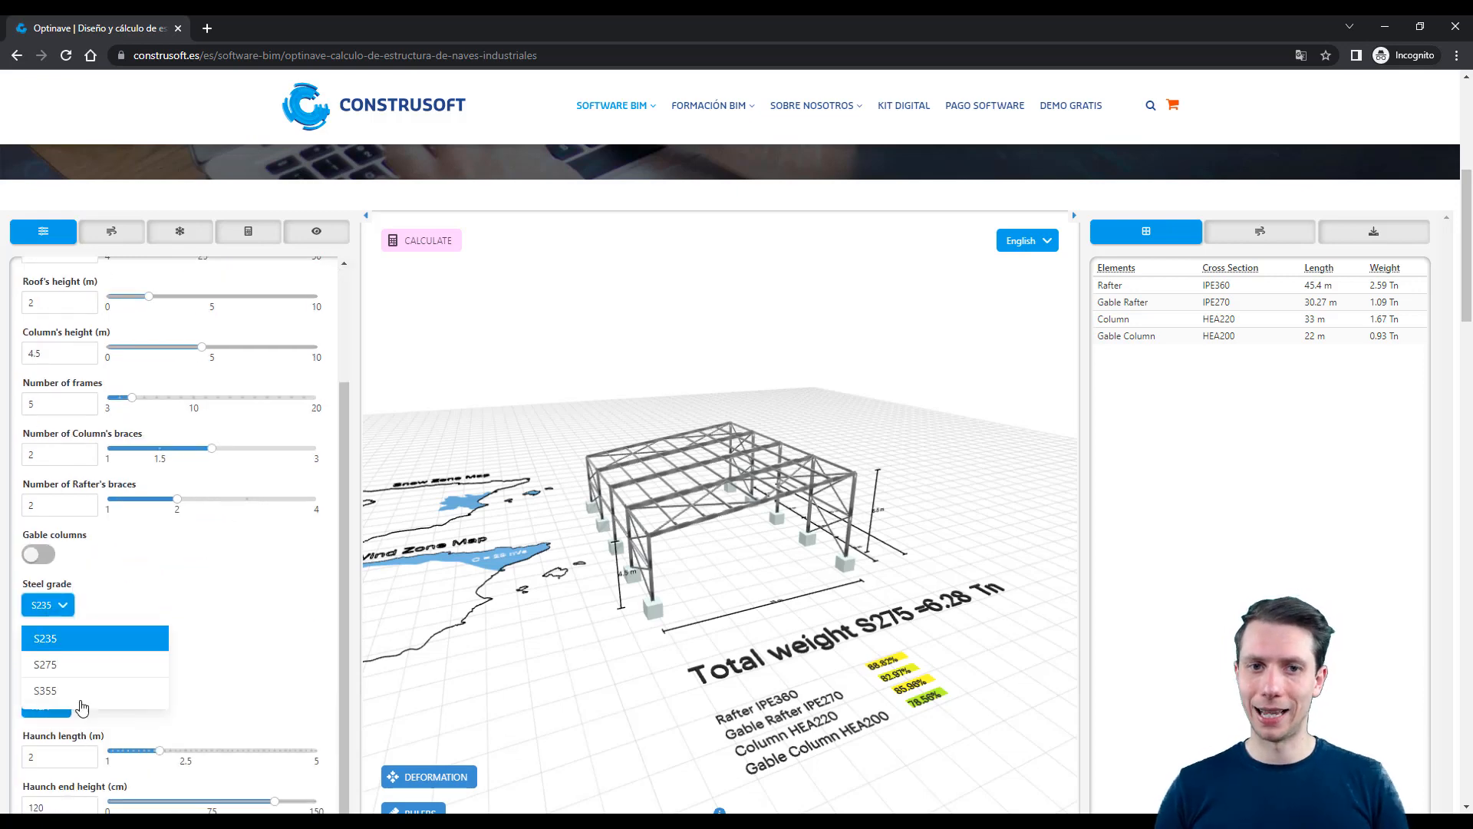
left_click(44, 690)
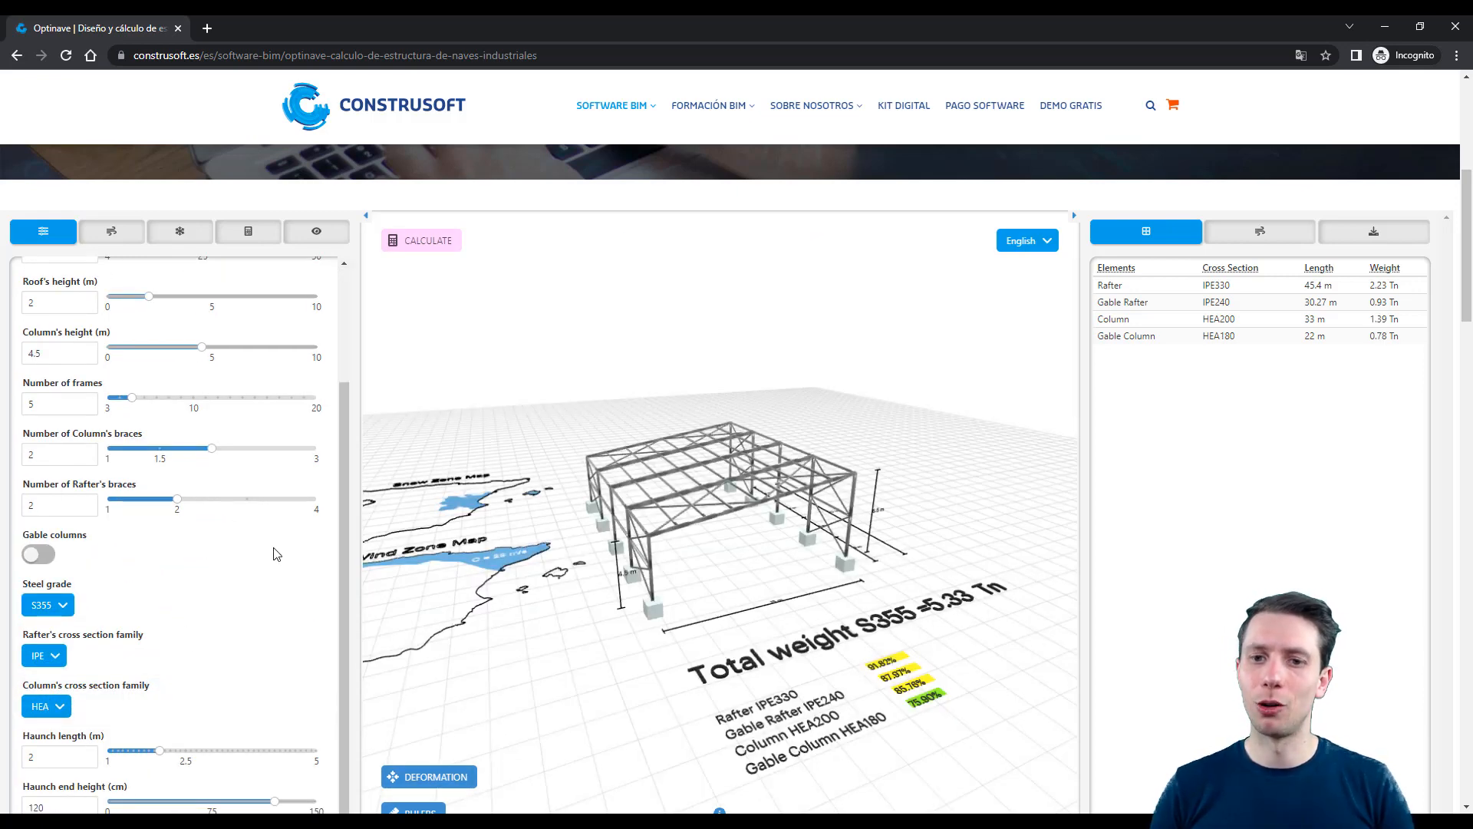
left_click(316, 232)
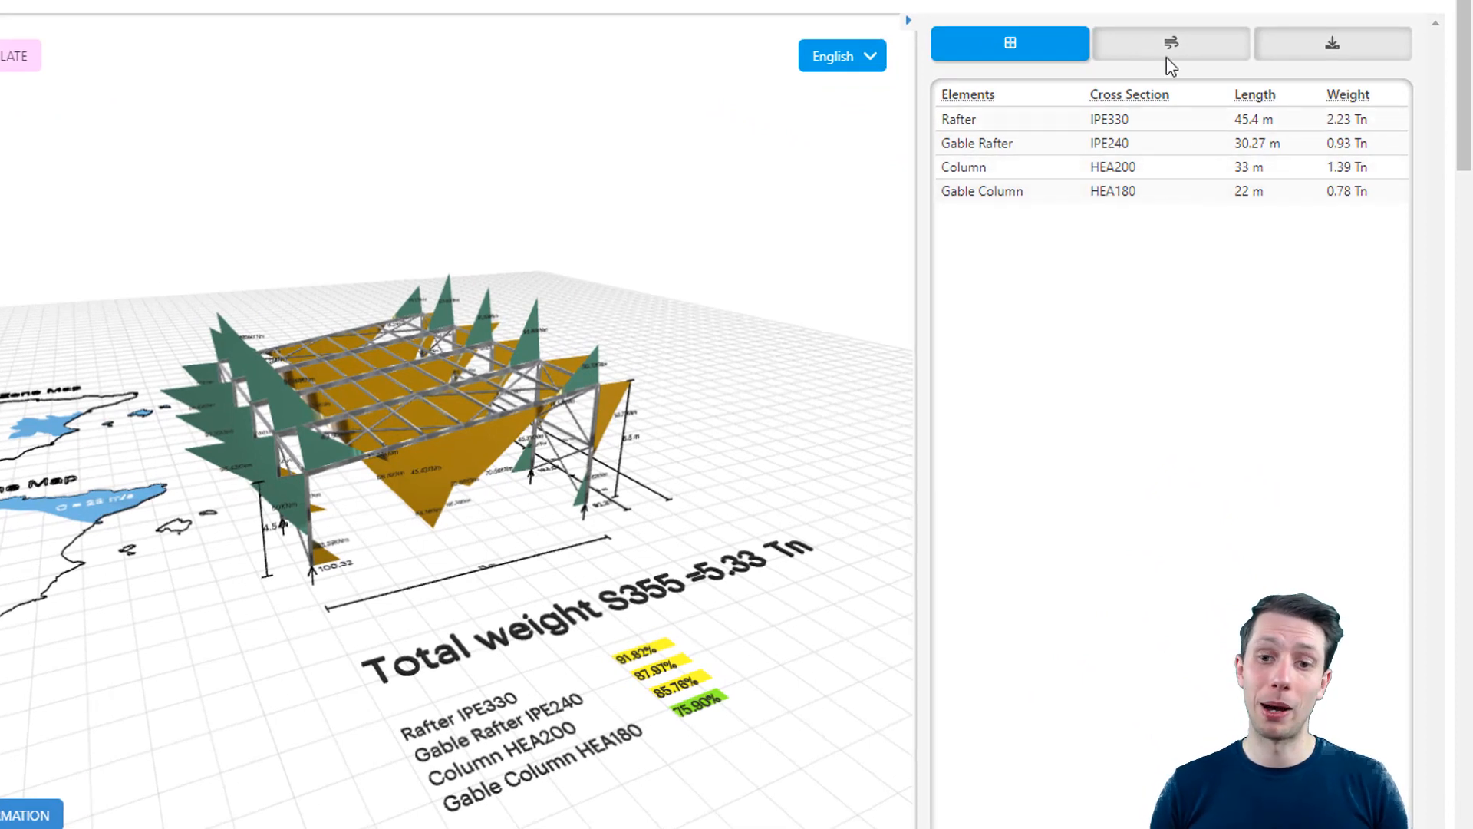
Step: Review the wind parameters, then request the frame as an IFC export by email
left_click(1171, 43)
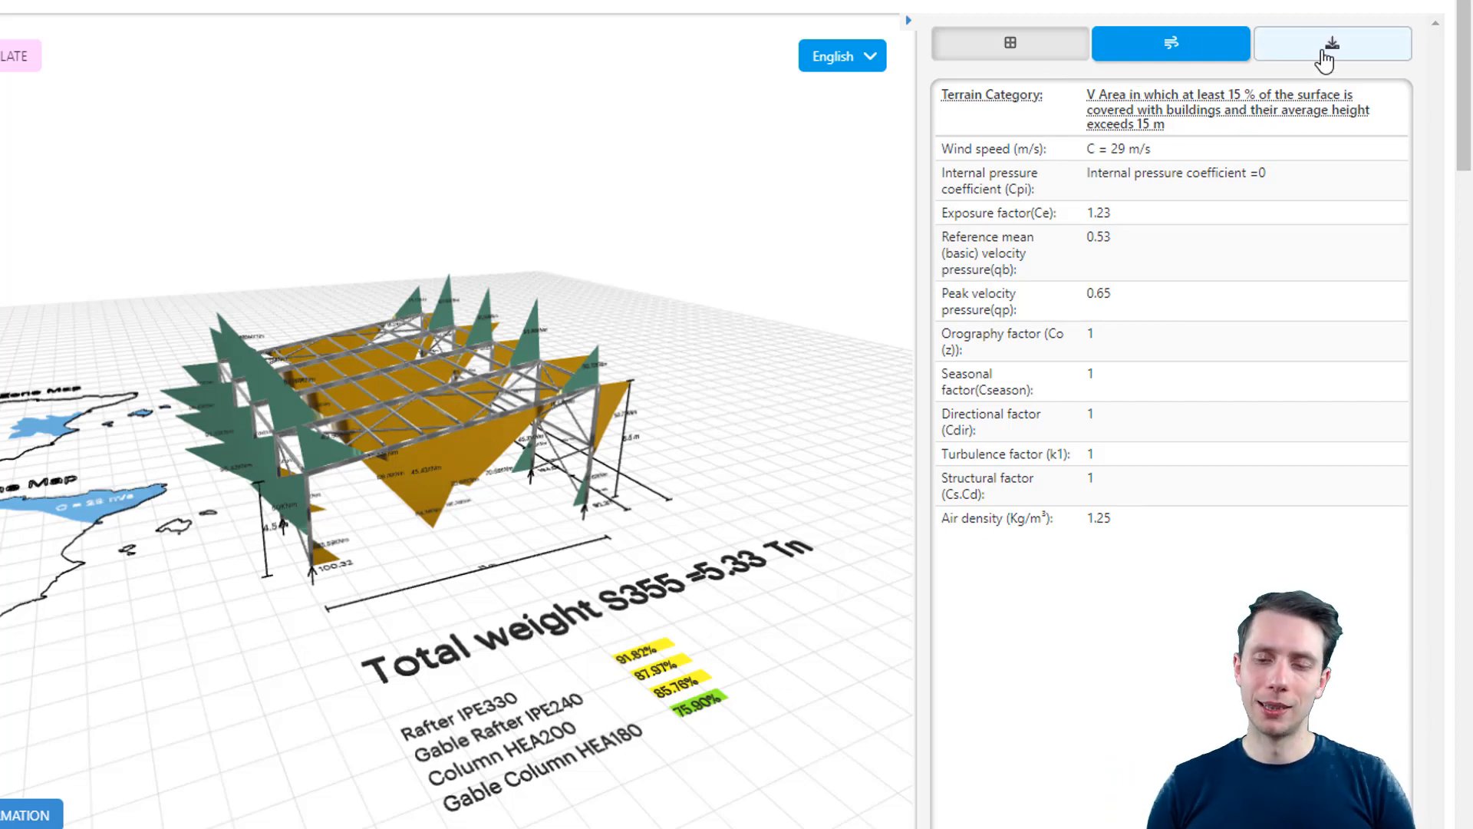
left_click(1332, 42)
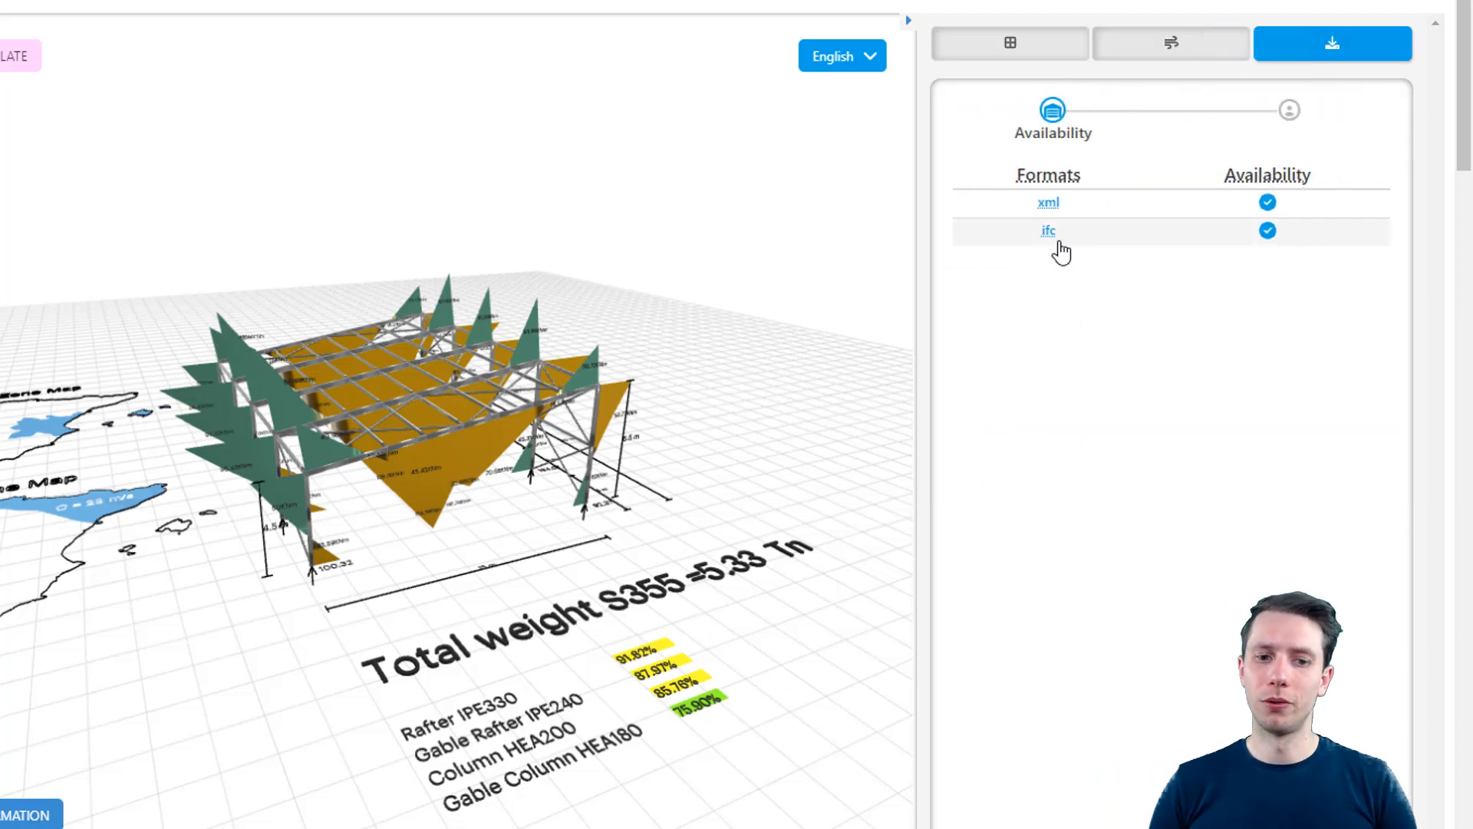
mouse_move(1048, 203)
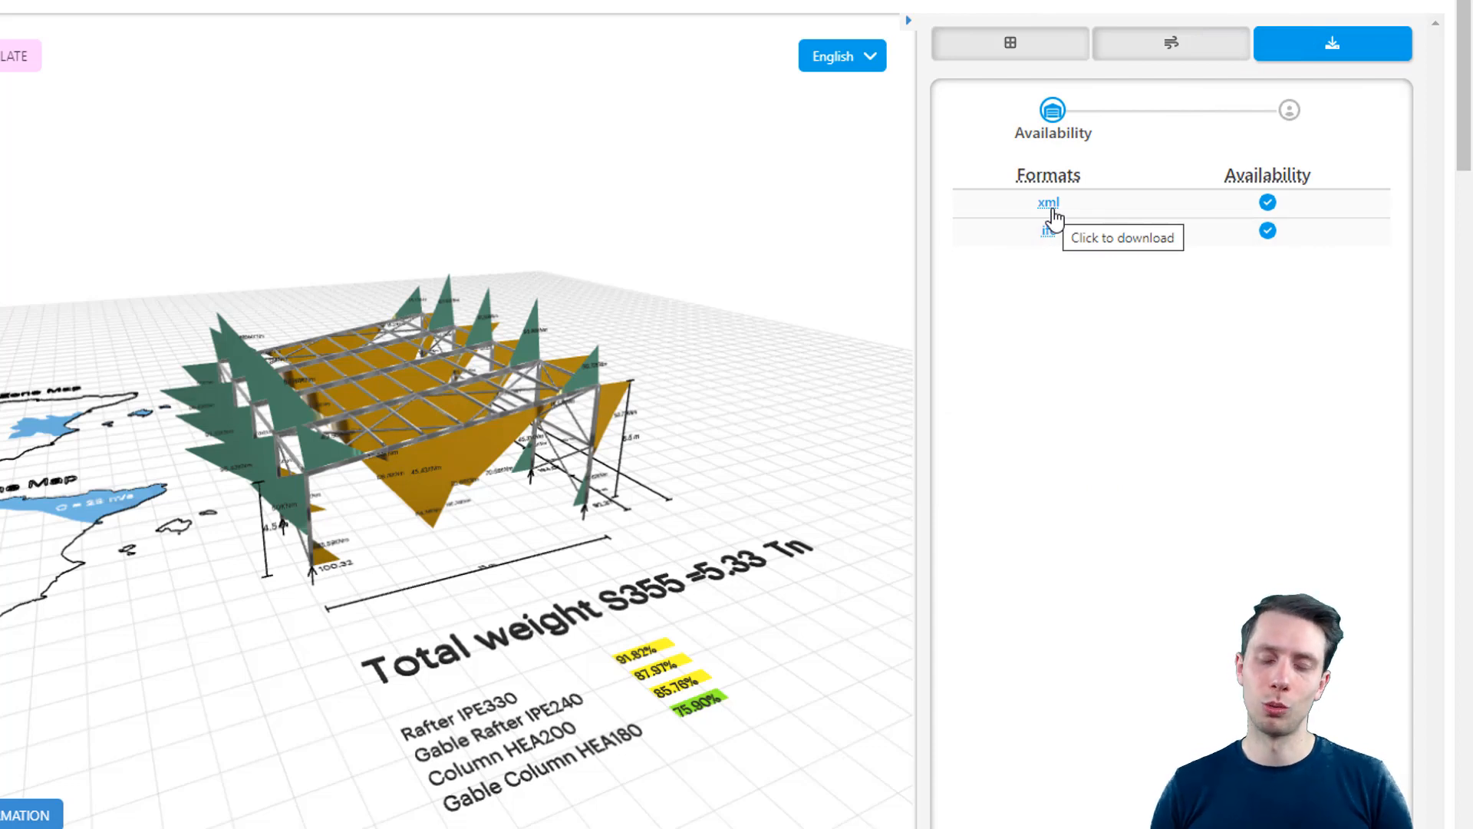
mouse_move(1050, 232)
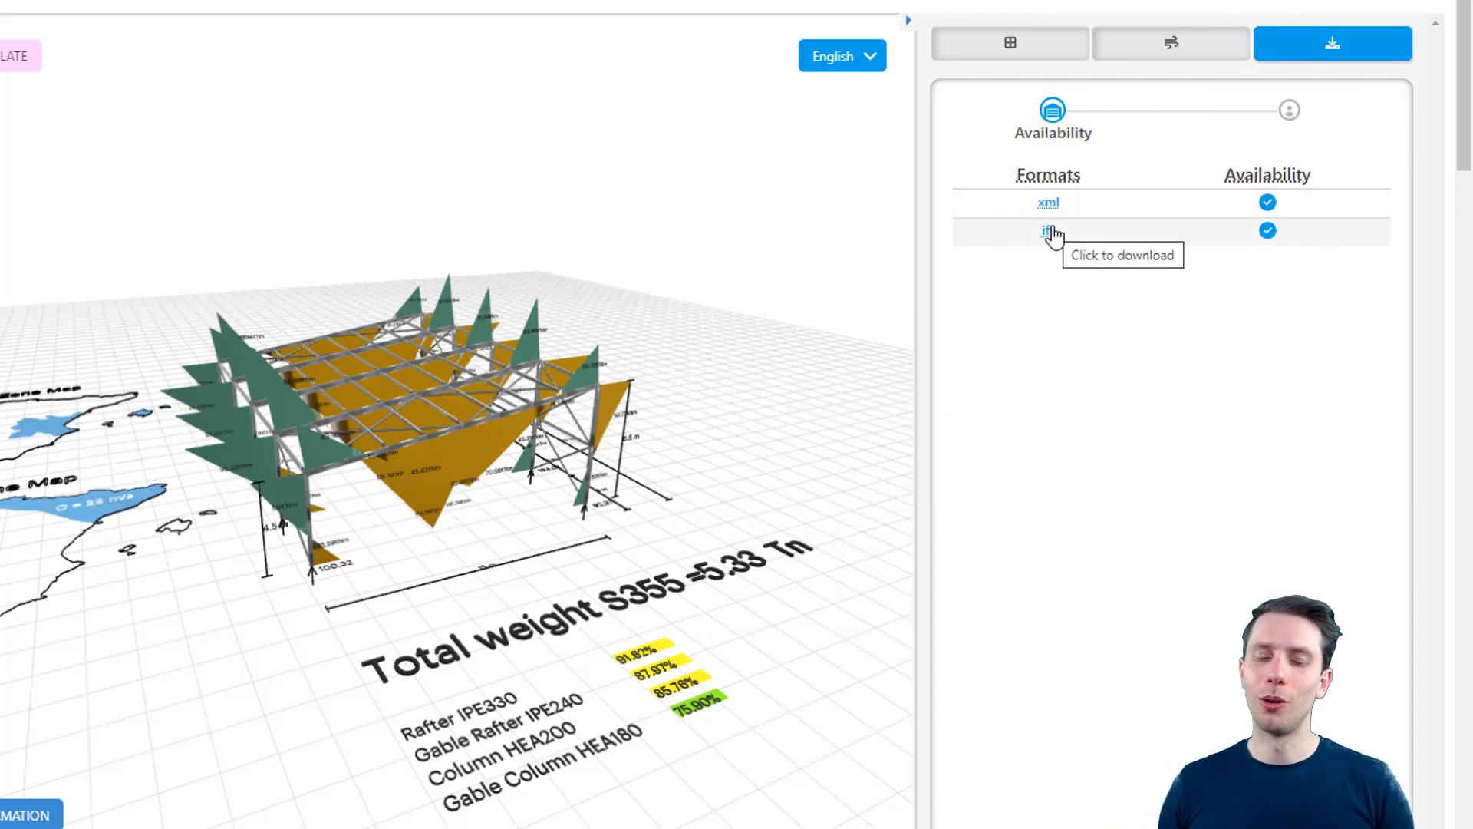
left_click(1048, 231)
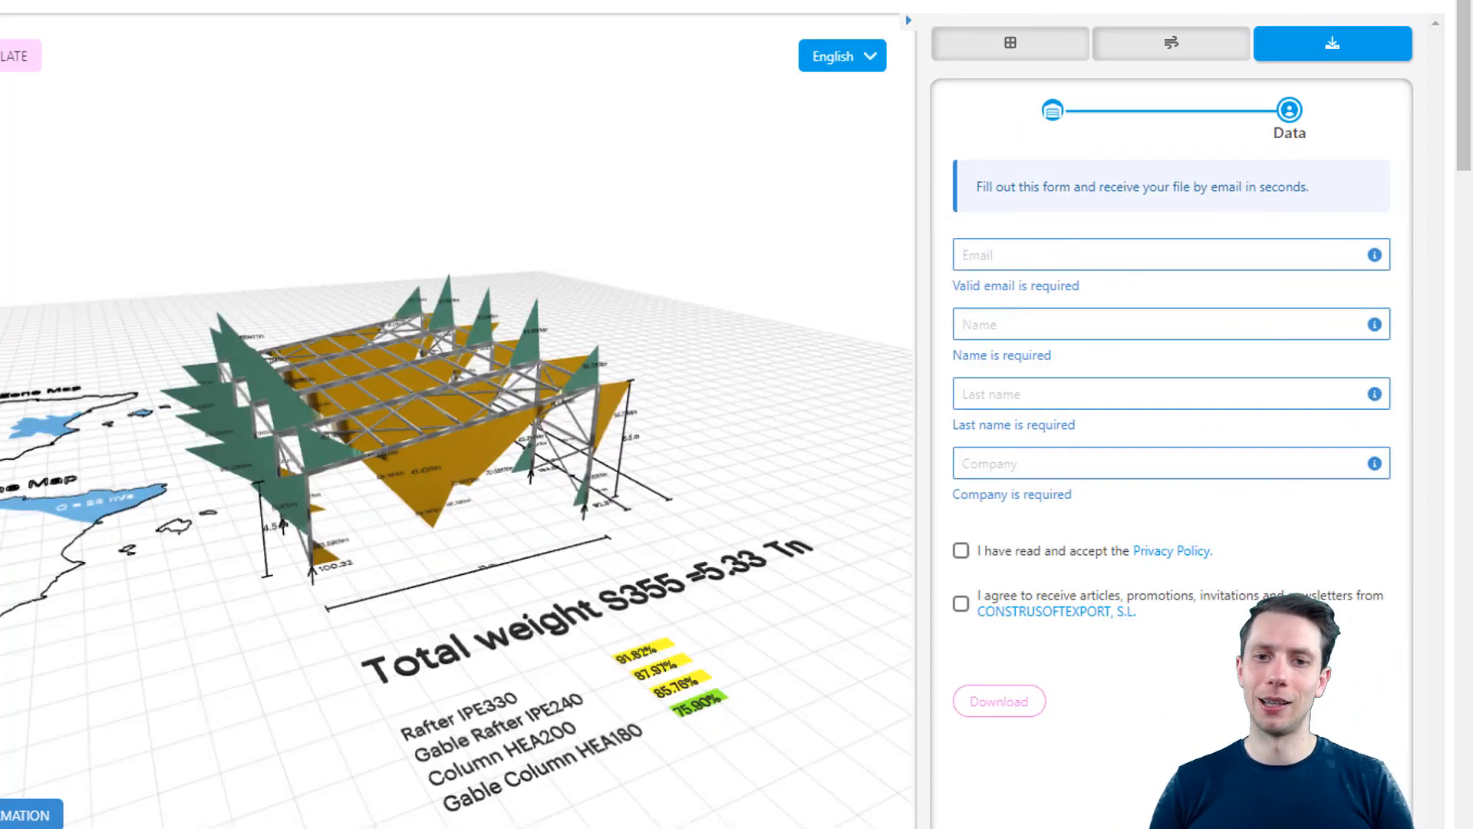
left_click(997, 702)
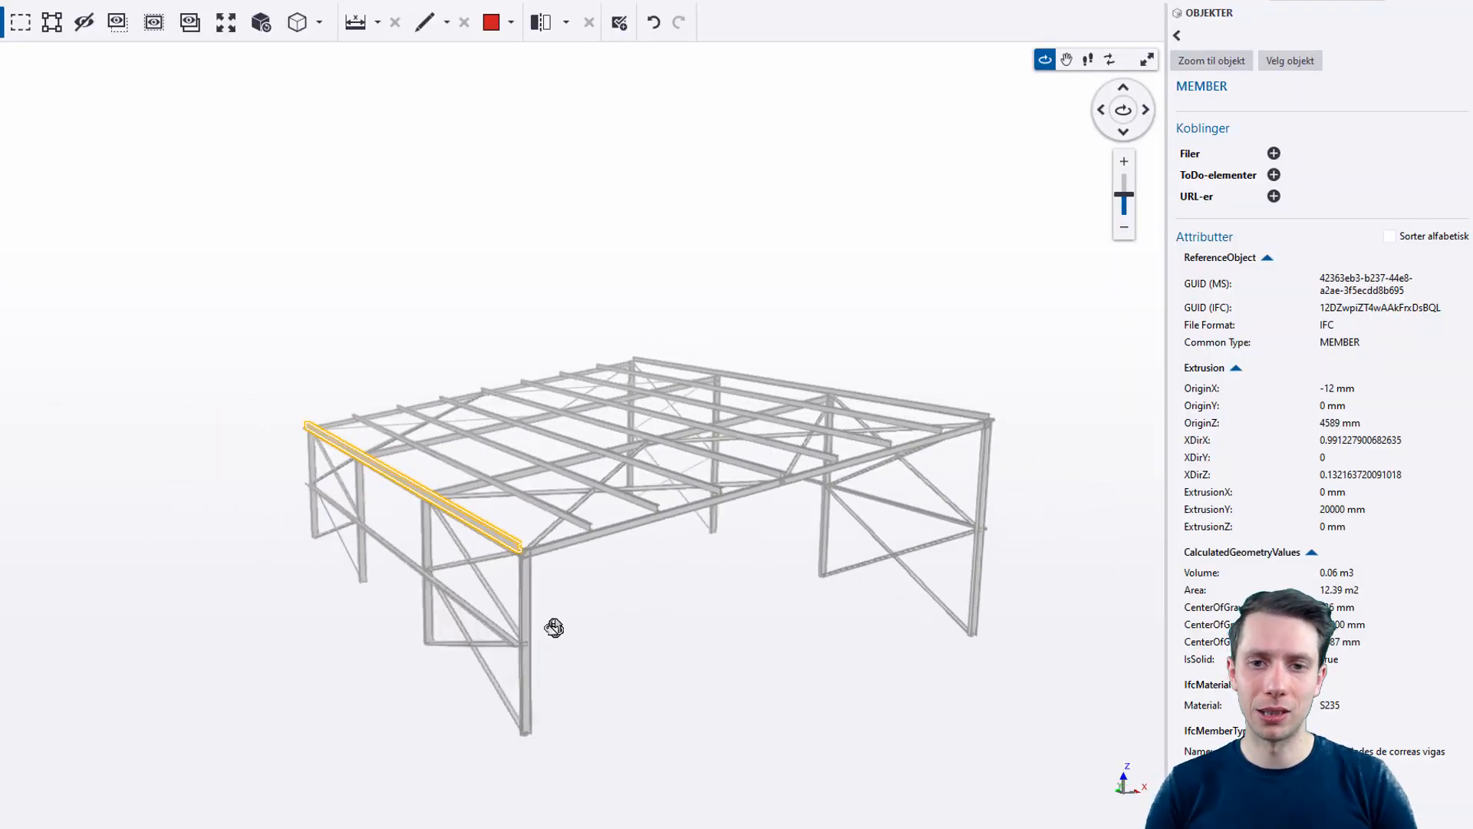
Step: Zoom into the roof and show a purlin's attributes in the Objects panel
scroll("up", 3)
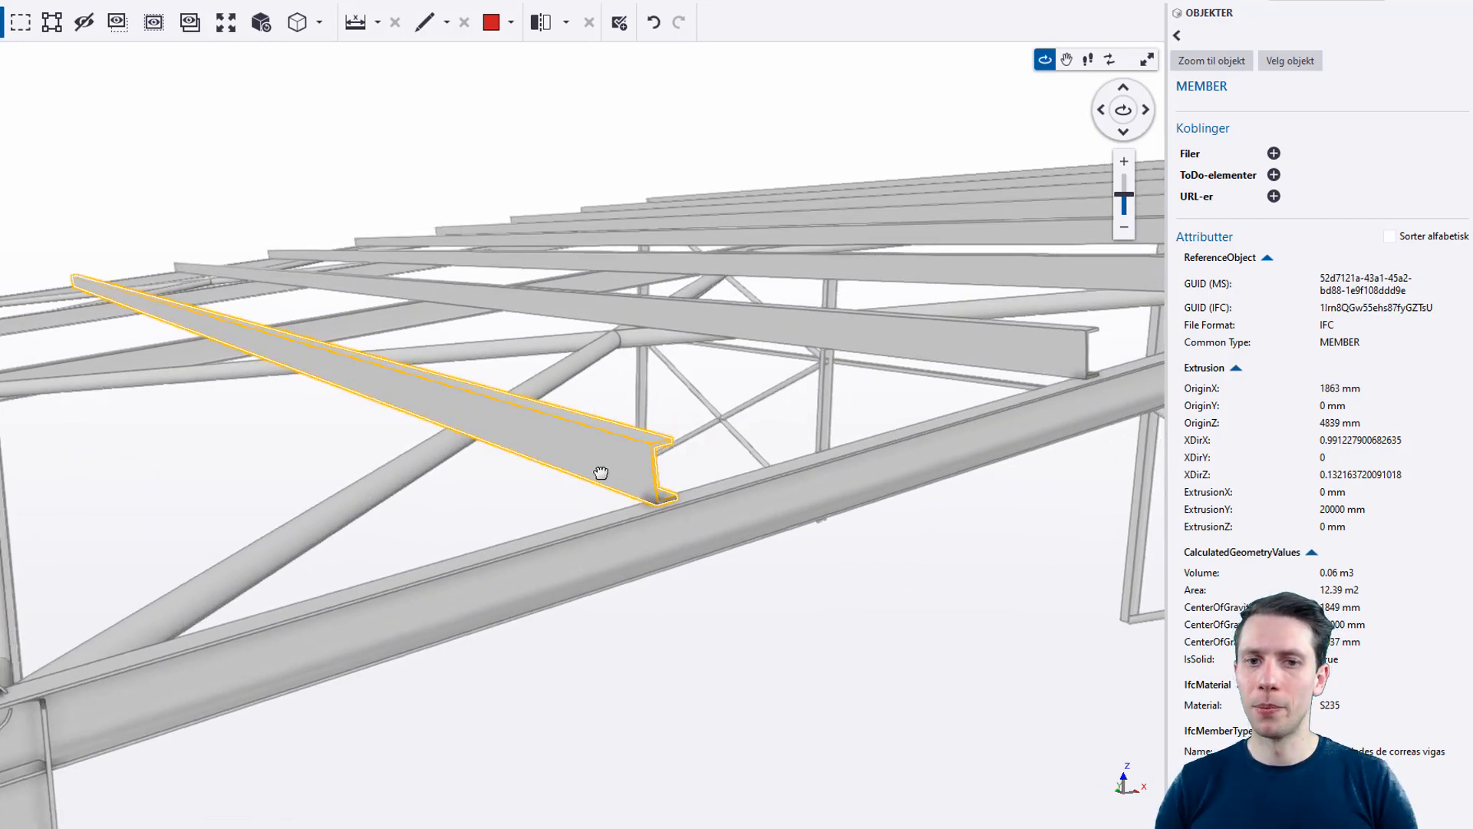
left_click(474, 382)
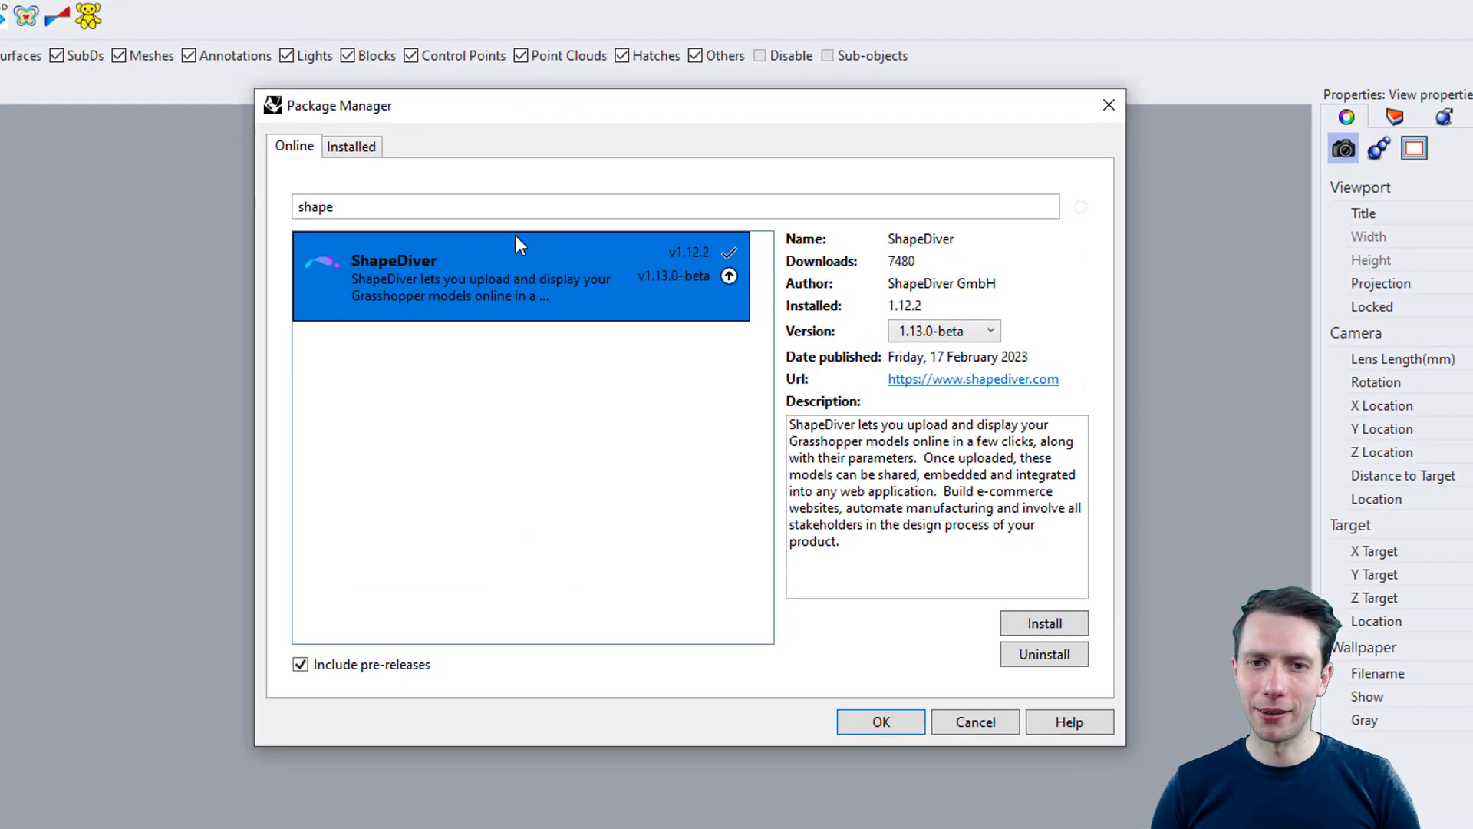
Step: Close the Package Manager and show the ShapeDiver ribbon components in Grasshopper
left_click(943, 330)
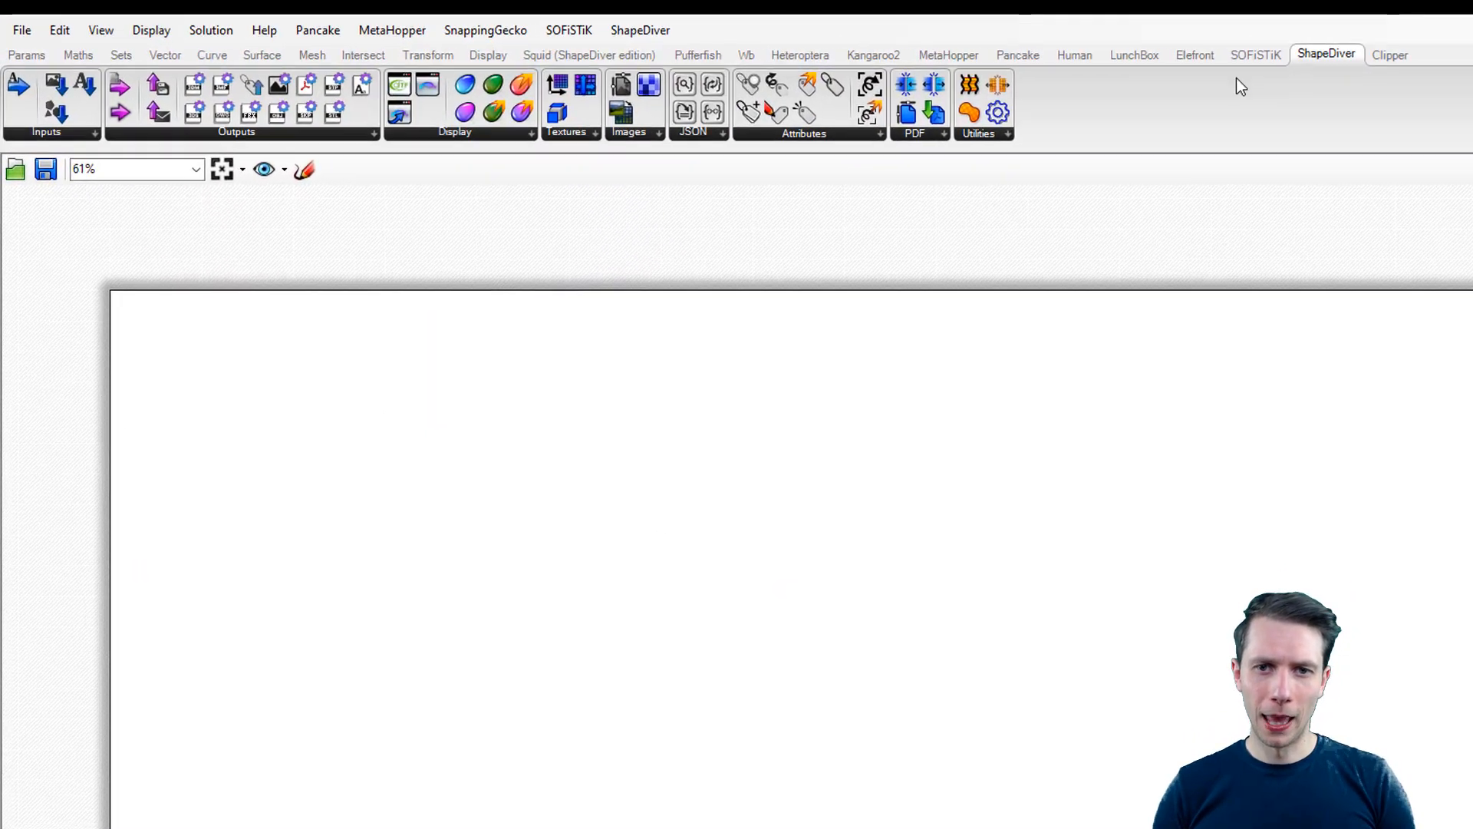
left_click(631, 162)
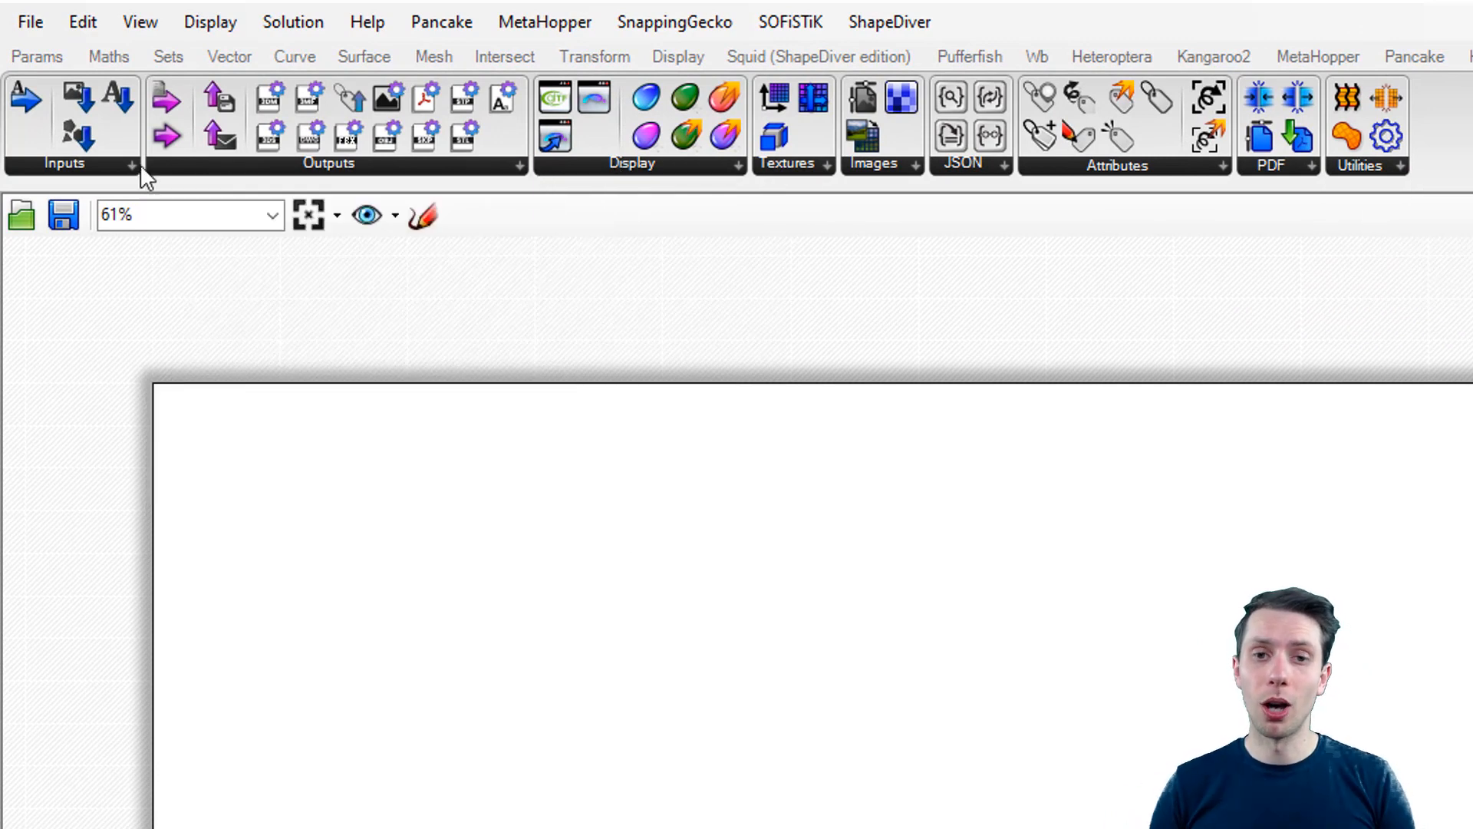
left_click(132, 167)
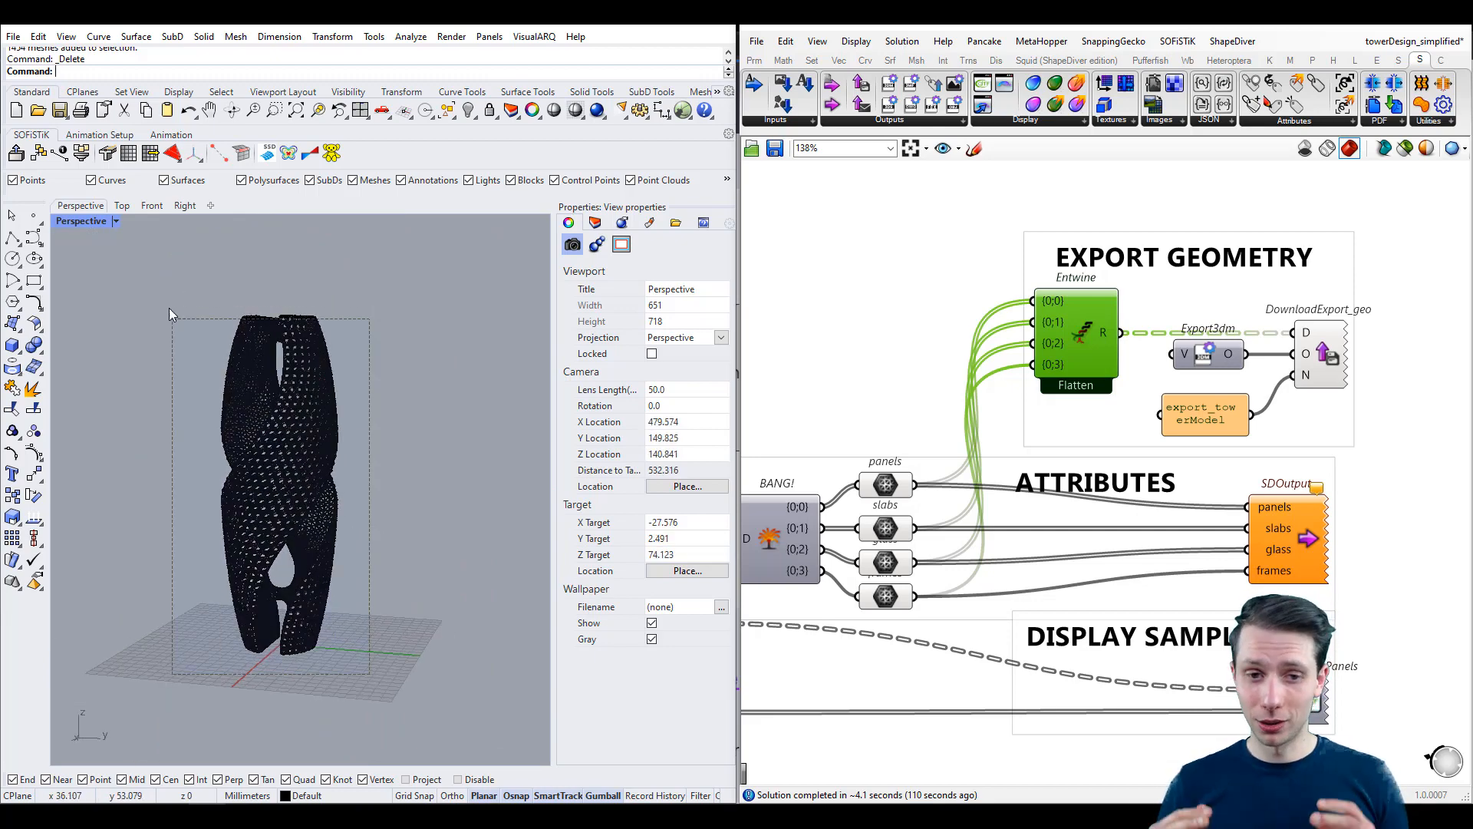
Step: Open the towerDesign_simplified definition beside the Rhino tower model
left_click(287, 470)
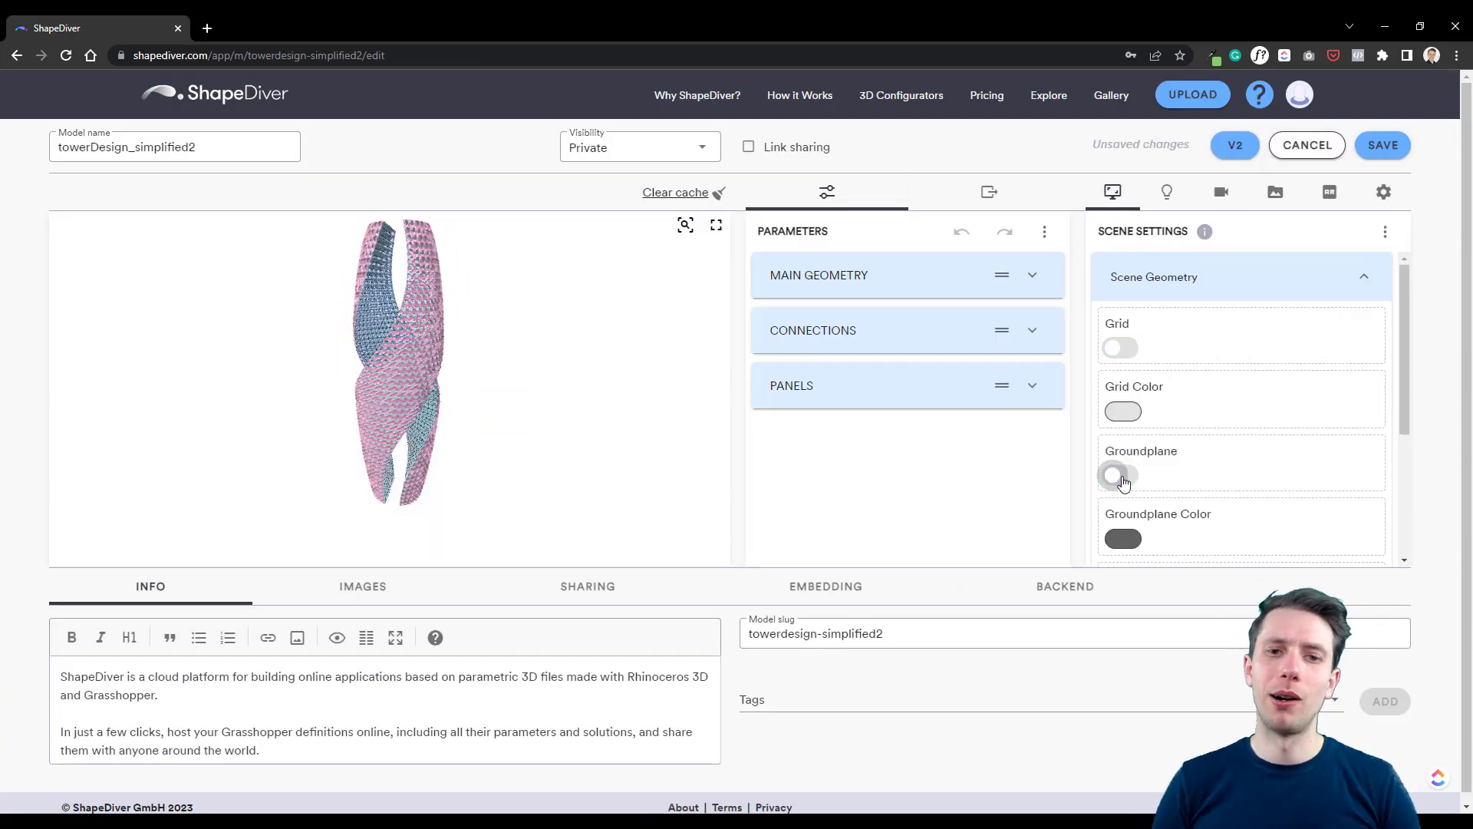
Step: Switch on the Groundplane in Scene Geometry so the tower casts shadows on it
left_click(1119, 476)
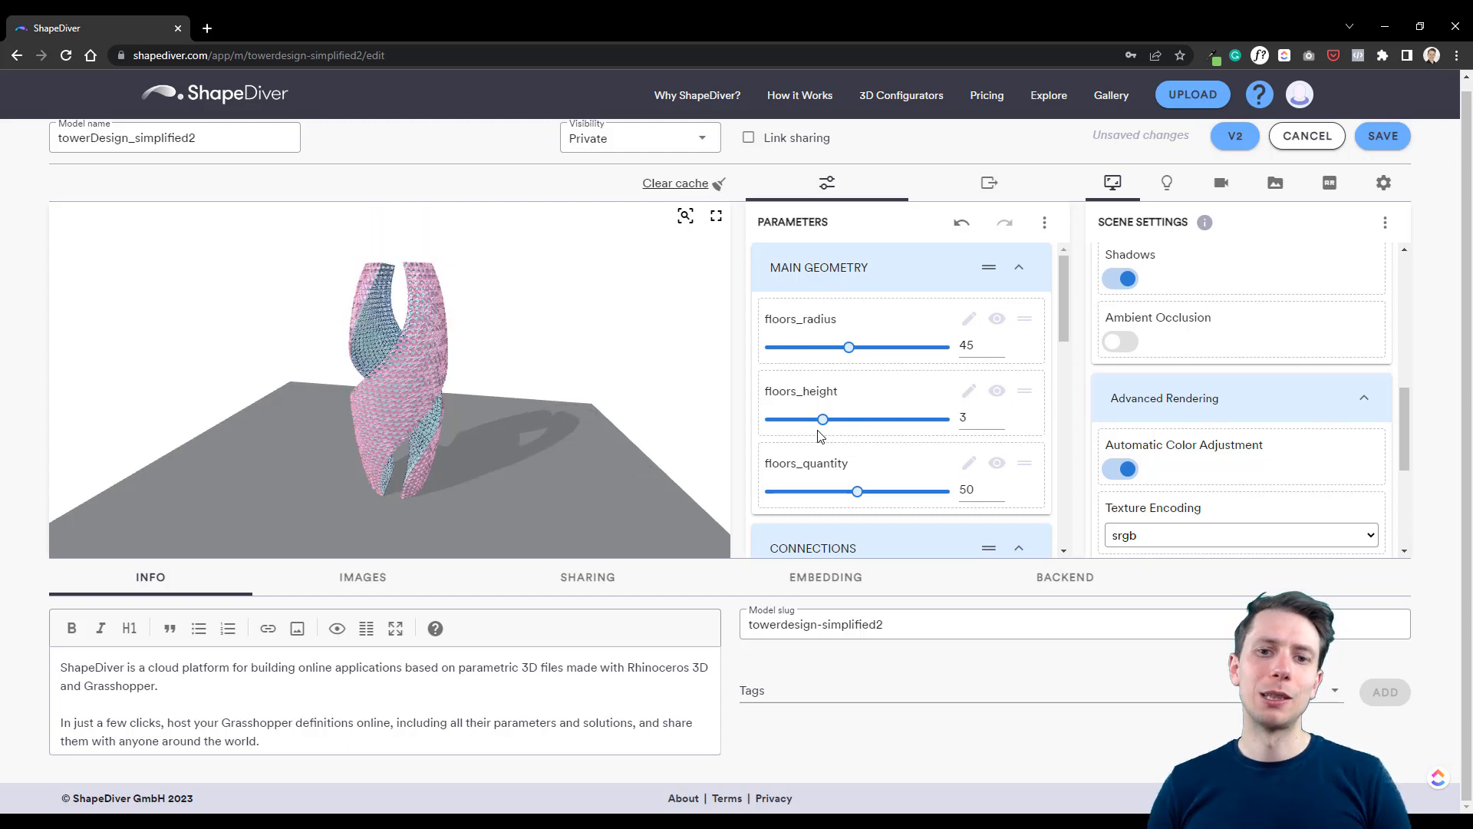
mouse_move(1082, 527)
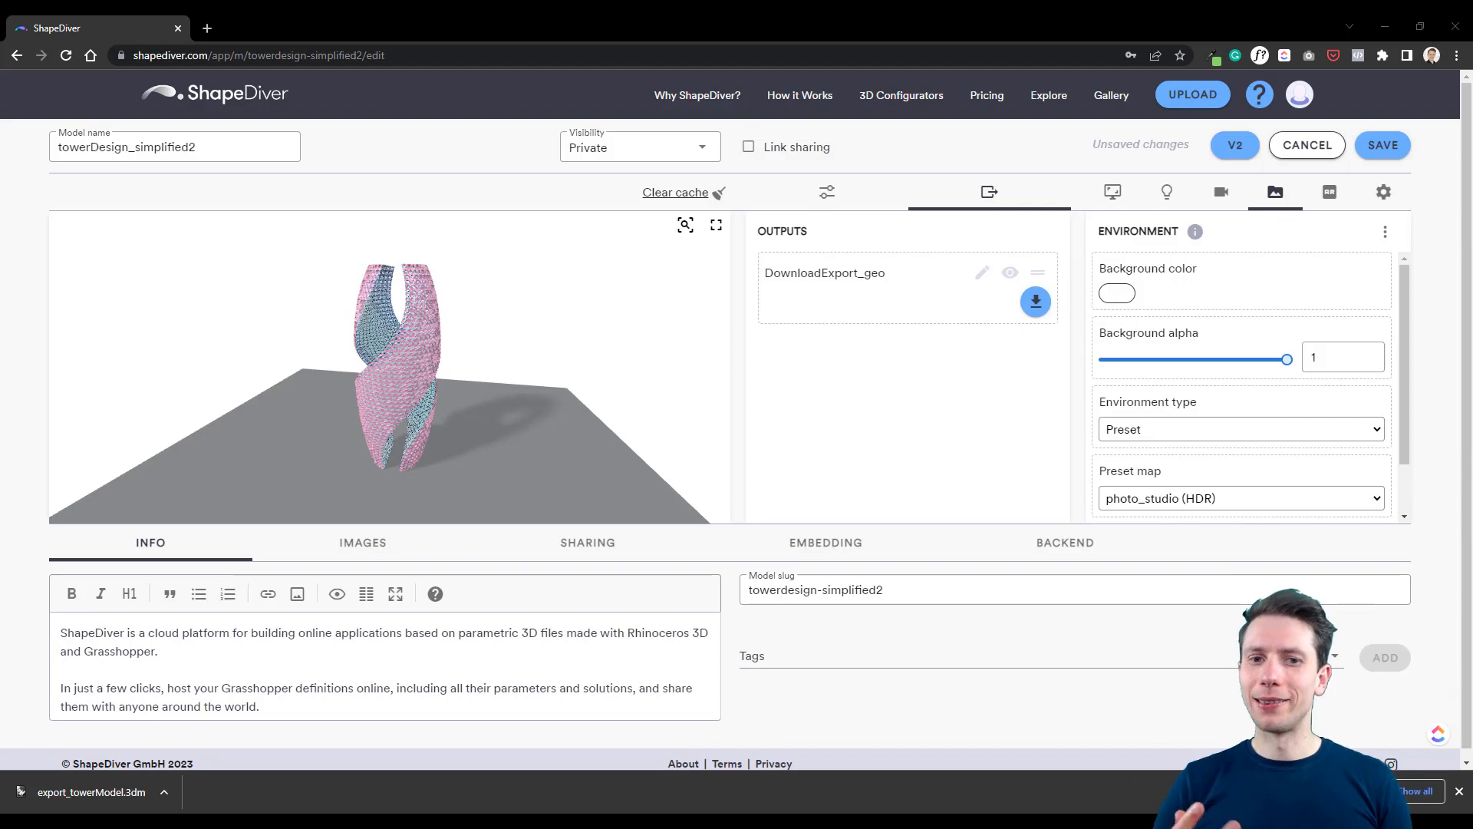
Step: Download export_towerModel.3dm from the DownloadExport_geo output and set Visibility to Public
left_click(91, 792)
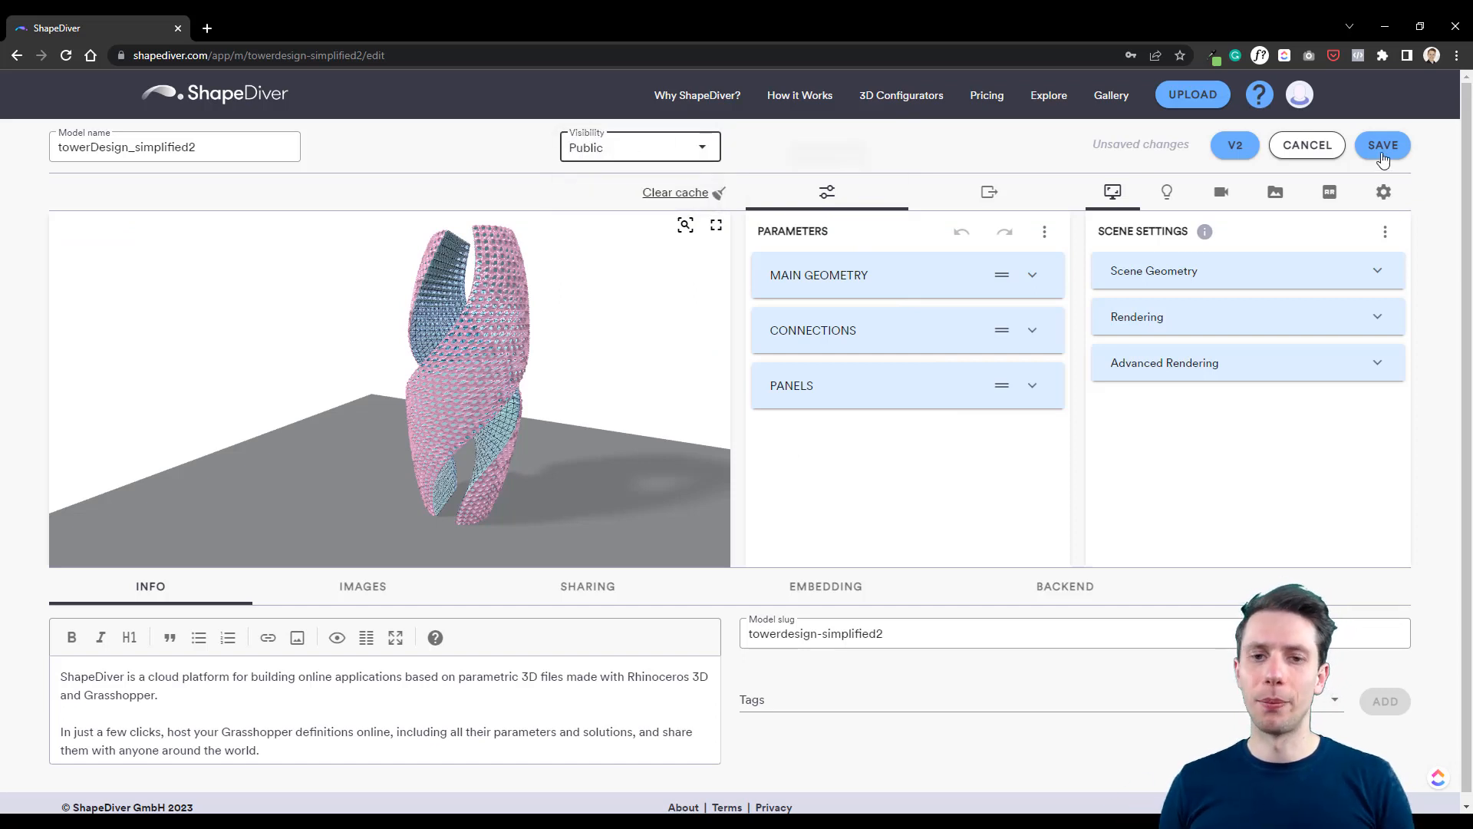
left_click(1383, 144)
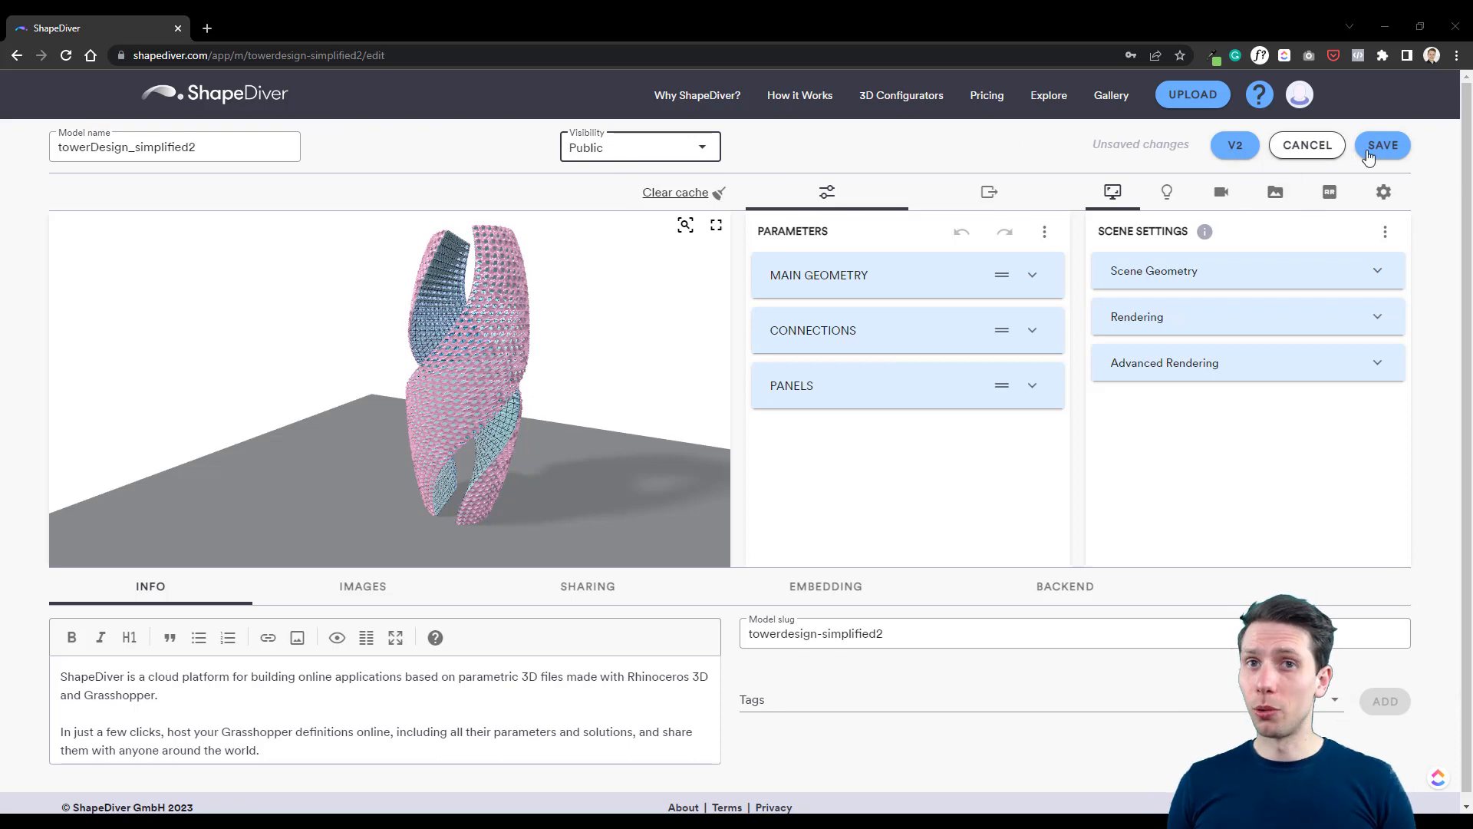
Step: Save the public tower model, leave editing and view it logged-out in an incognito window
left_click(1382, 144)
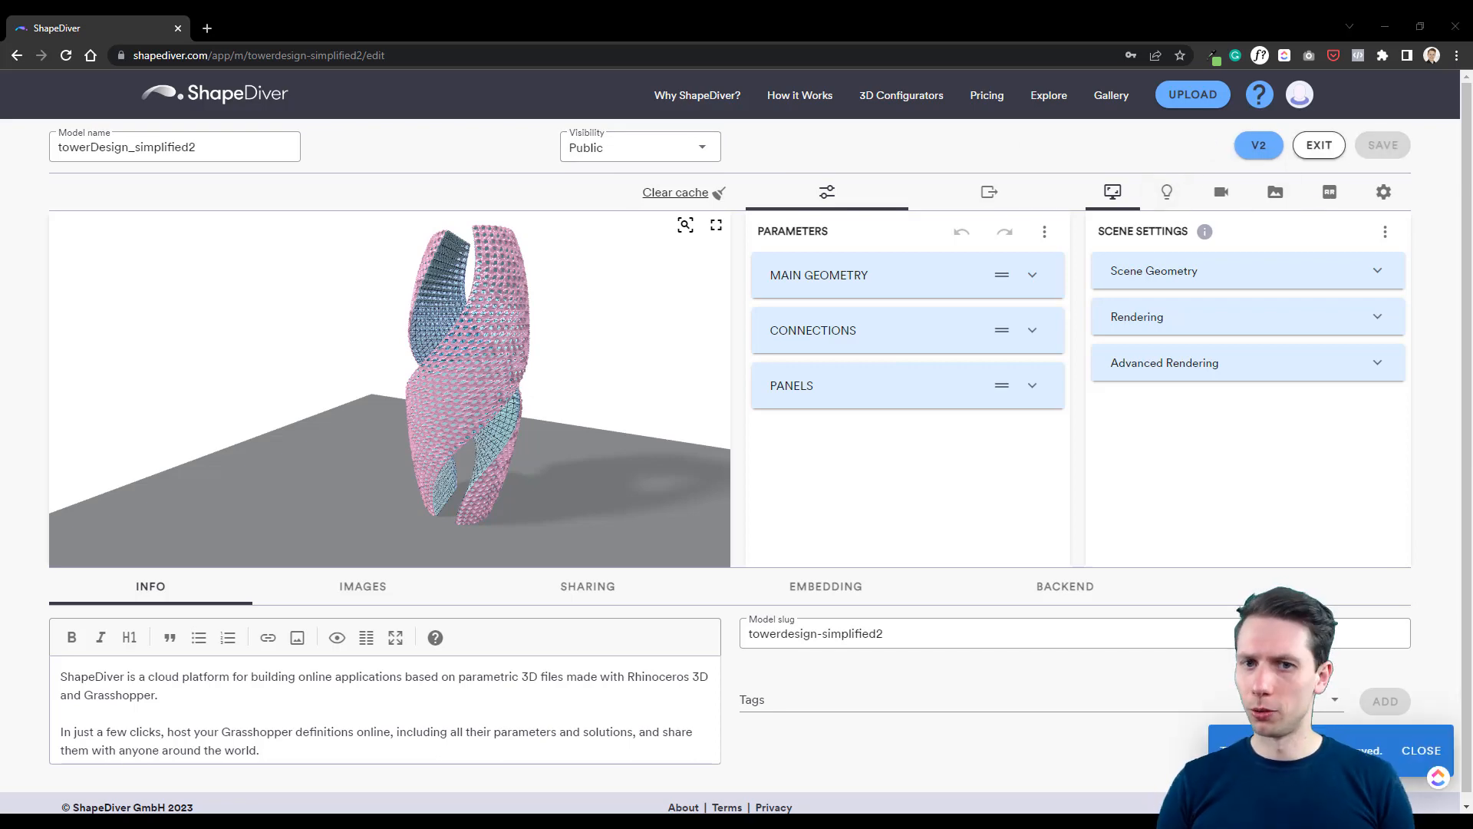
left_click(1317, 144)
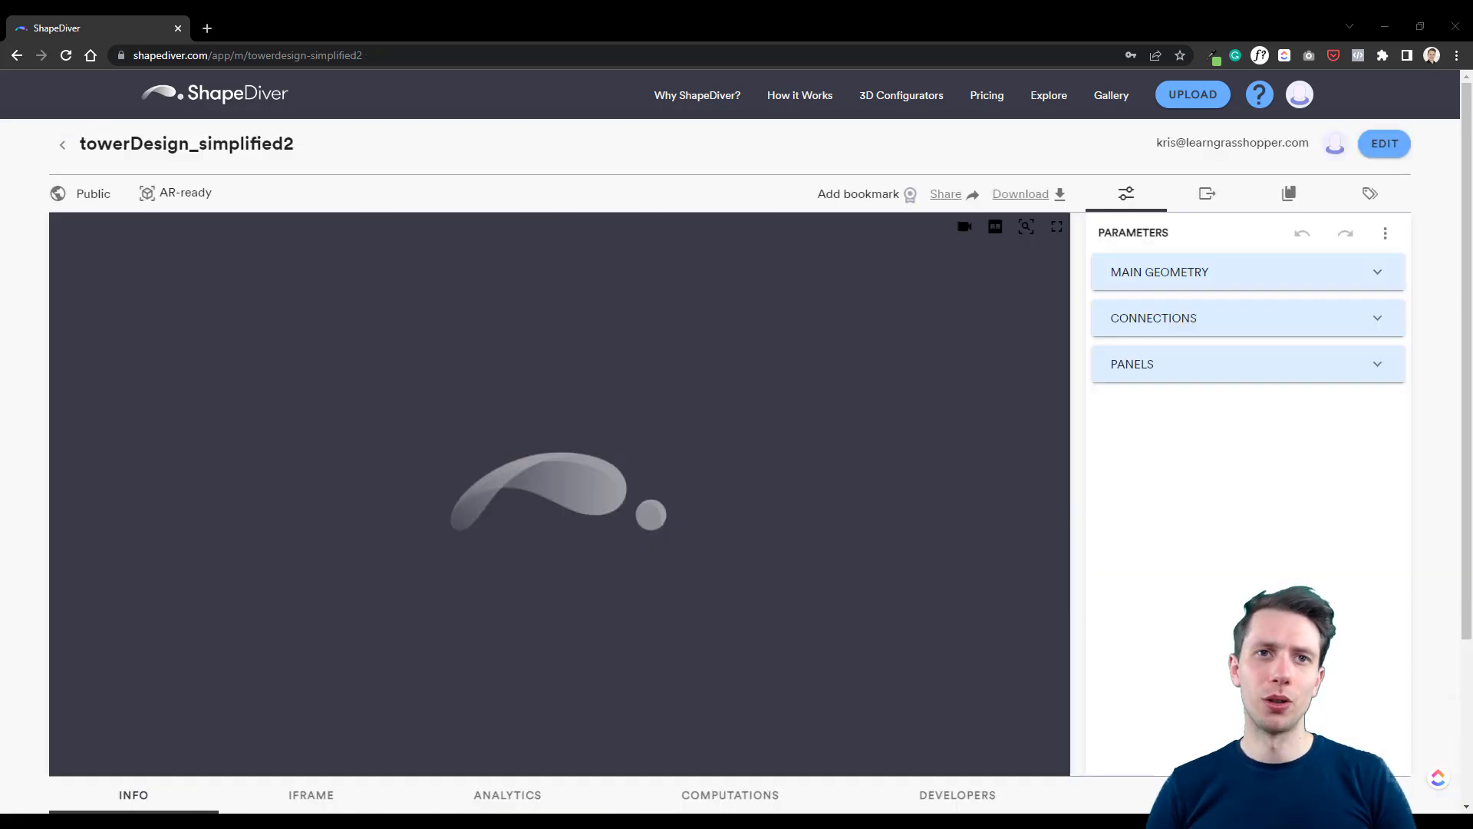
left_click(946, 193)
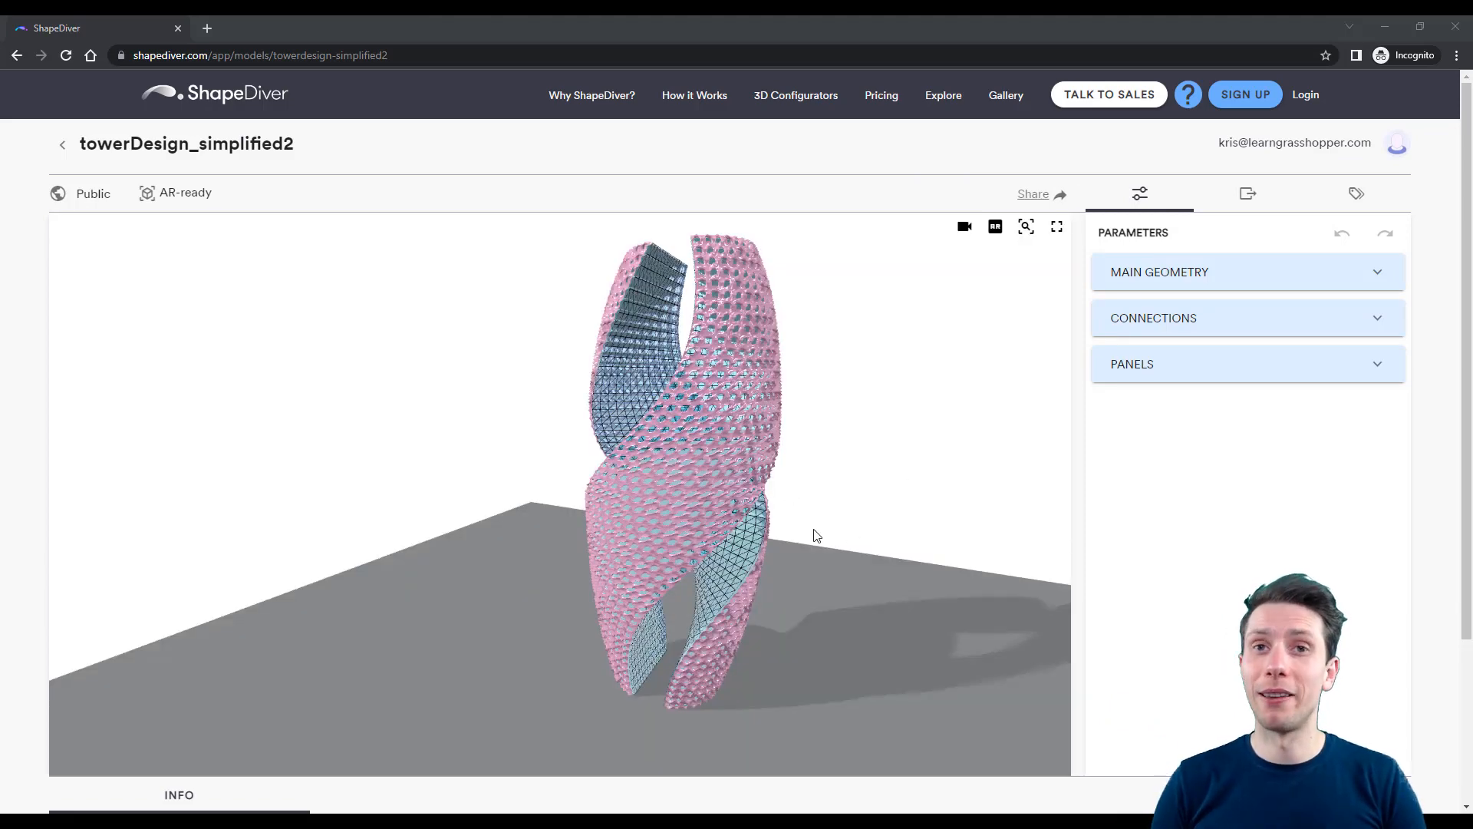
Step: Switch the viewer to the perspective preset from the Cameras menu
left_click(964, 227)
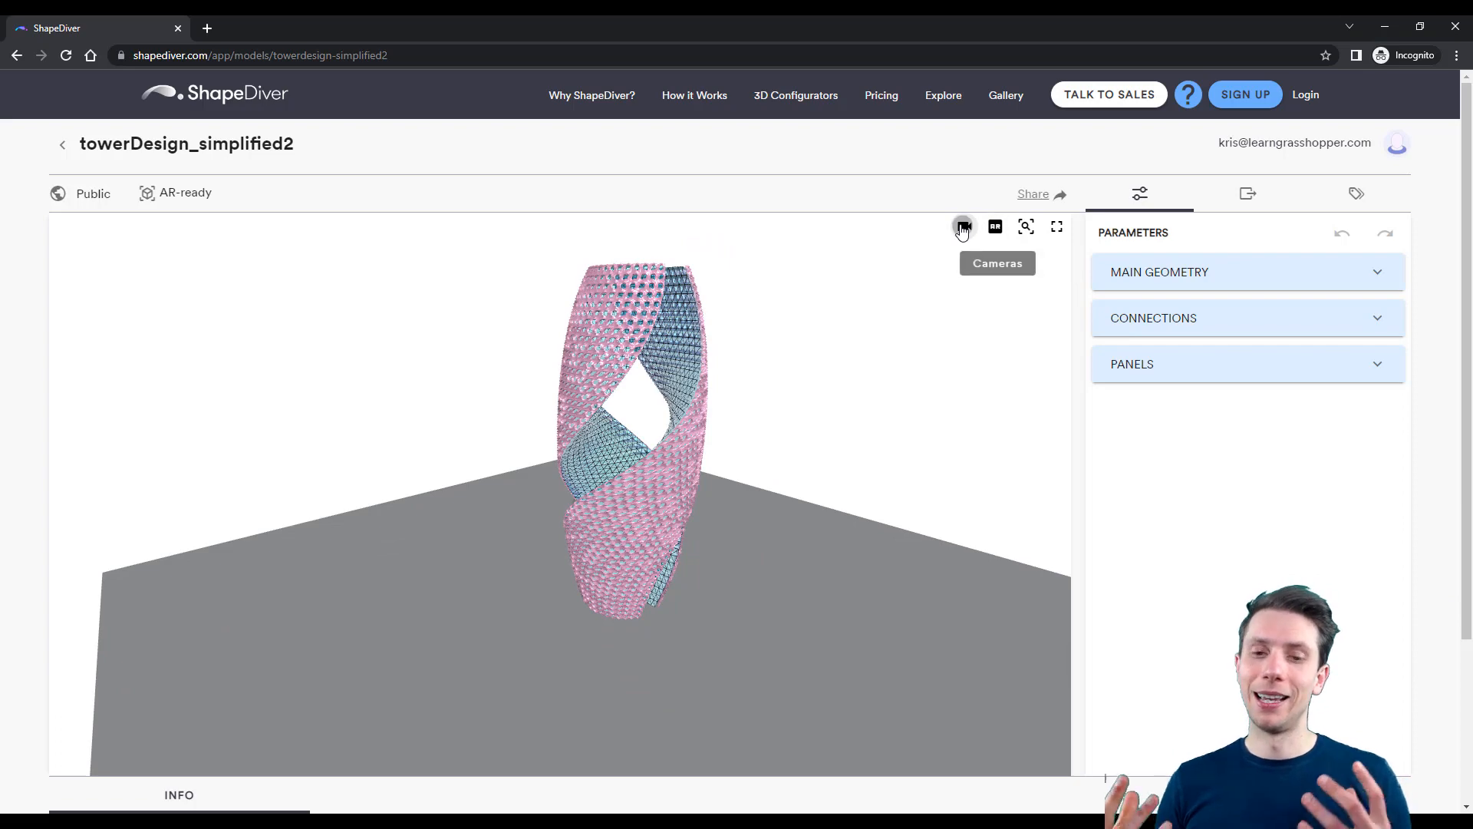
left_click(962, 228)
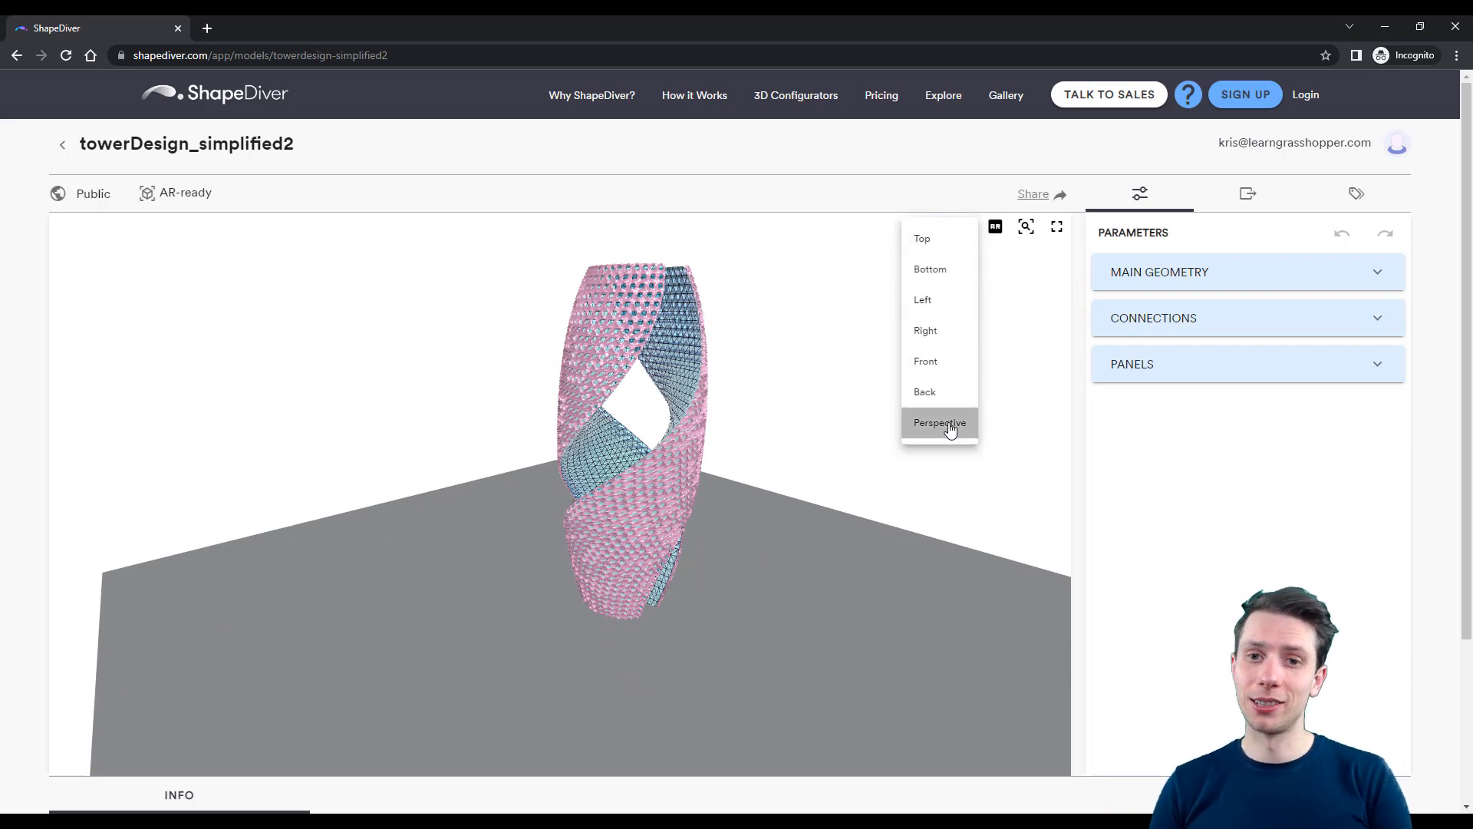
left_click(939, 422)
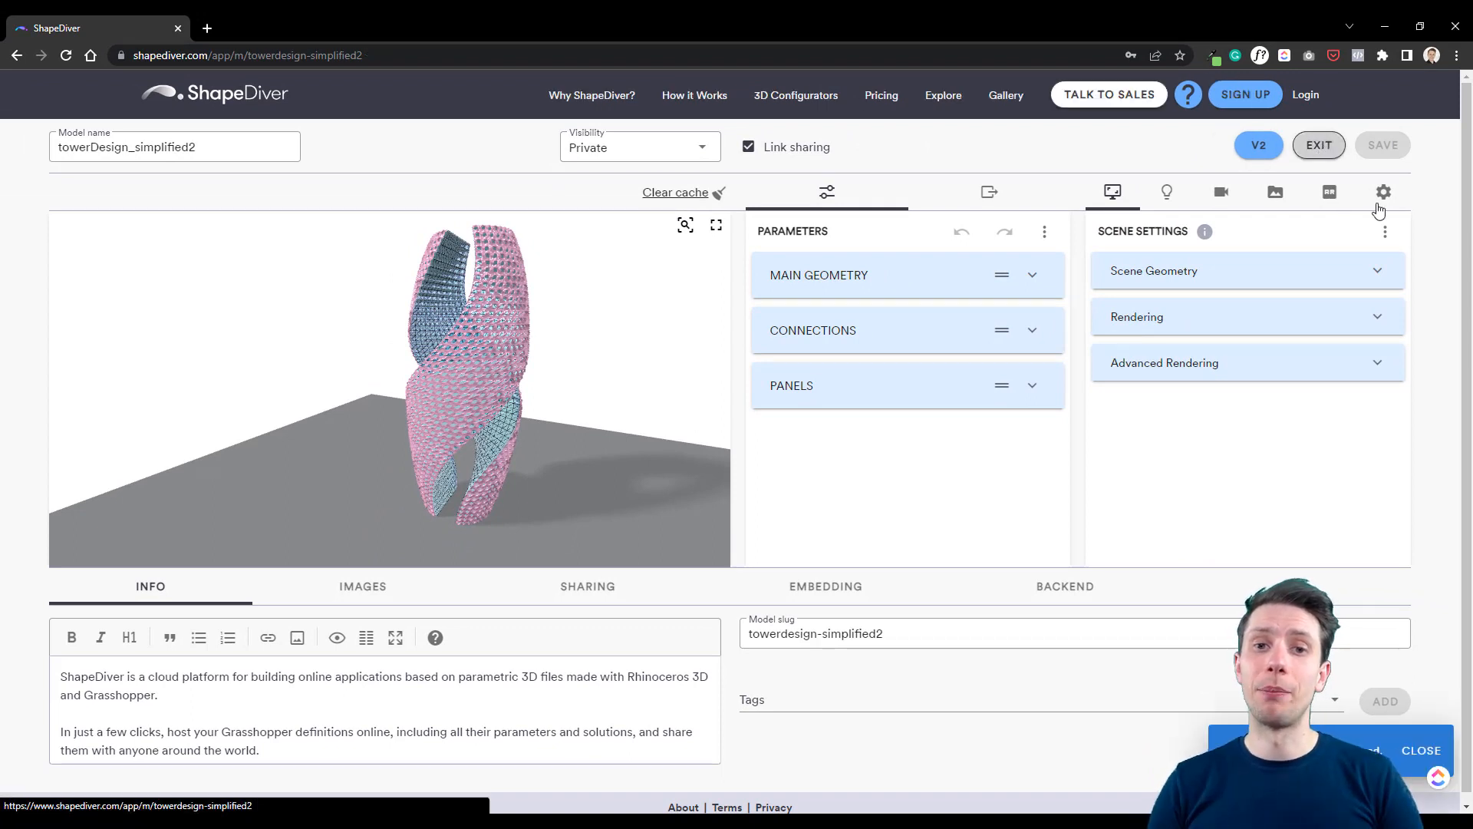
Step: Get the shareable link, then turn off Link sharing for the tower model and confirm
left_click(1319, 144)
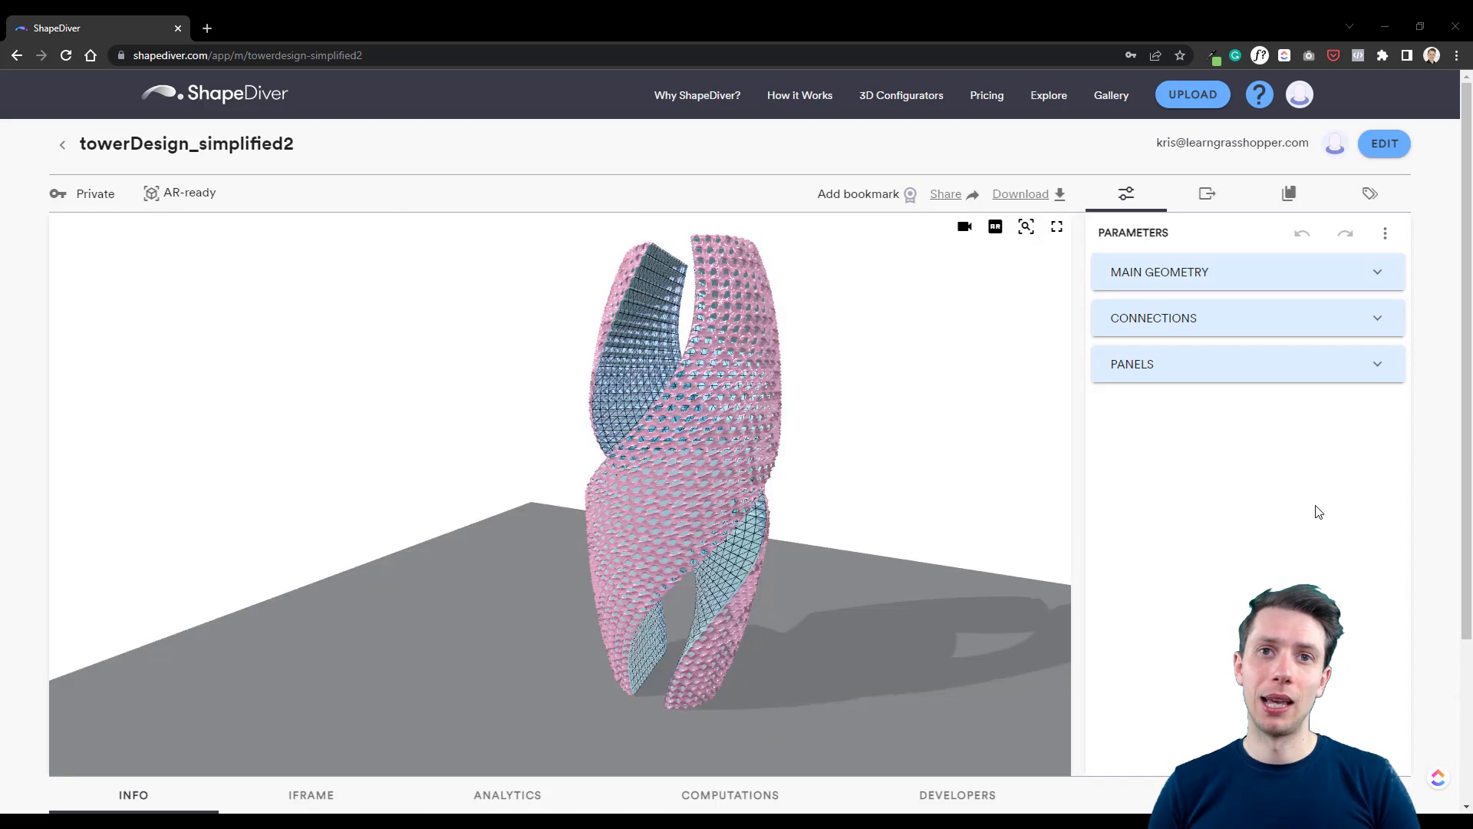
left_click(943, 194)
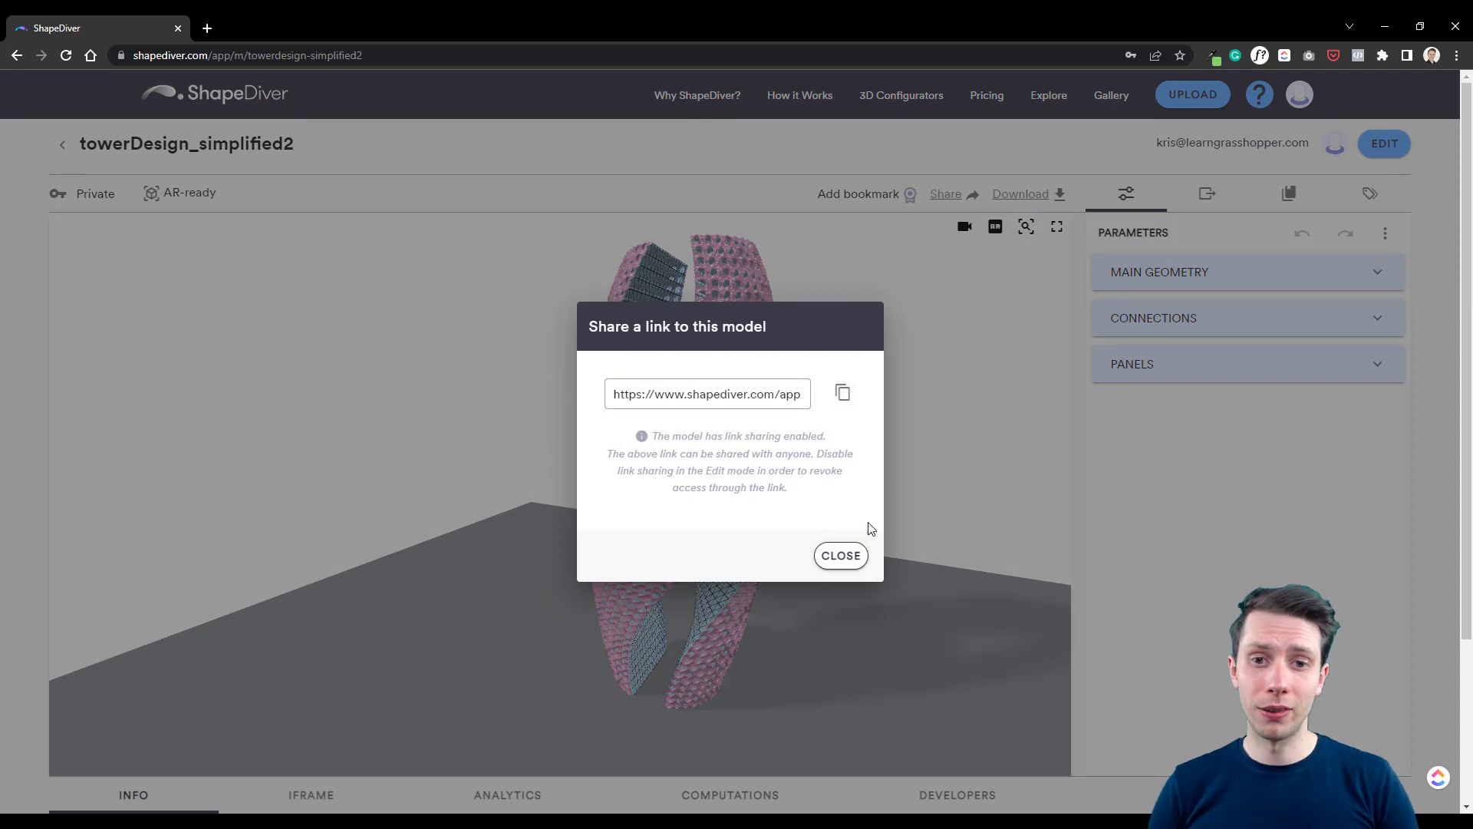
left_click(839, 556)
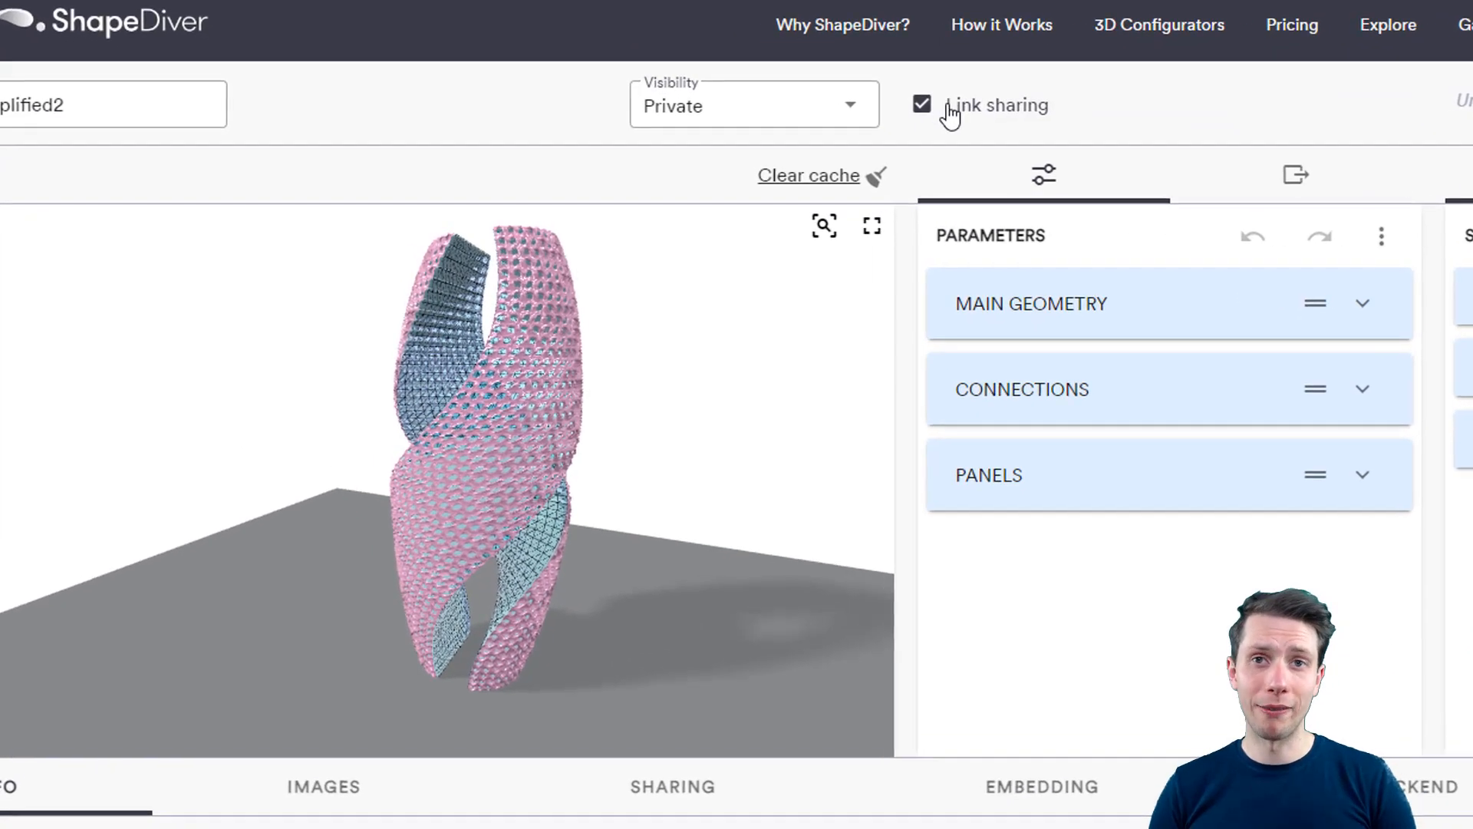
left_click(922, 104)
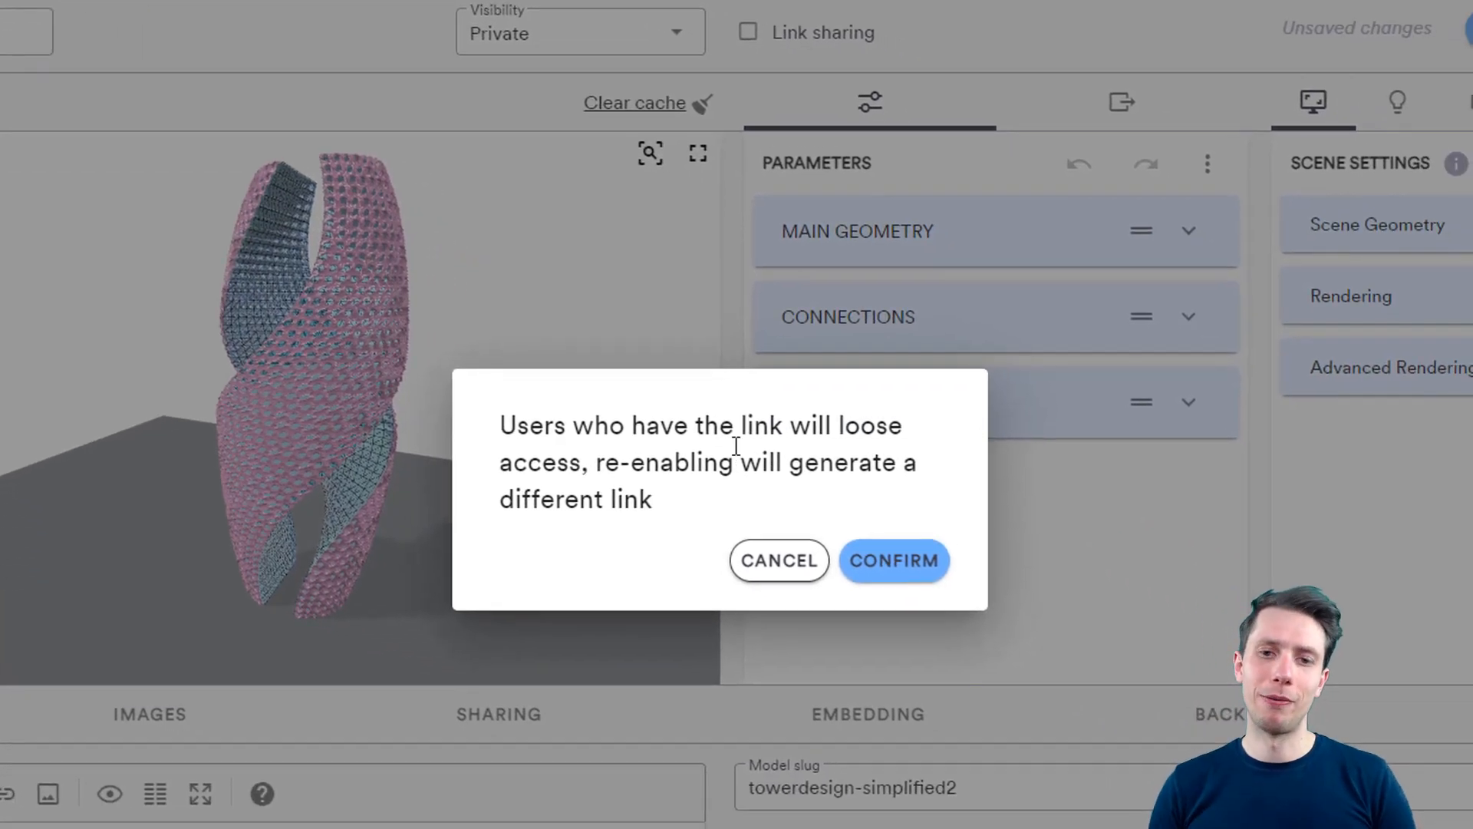
mouse_move(779, 497)
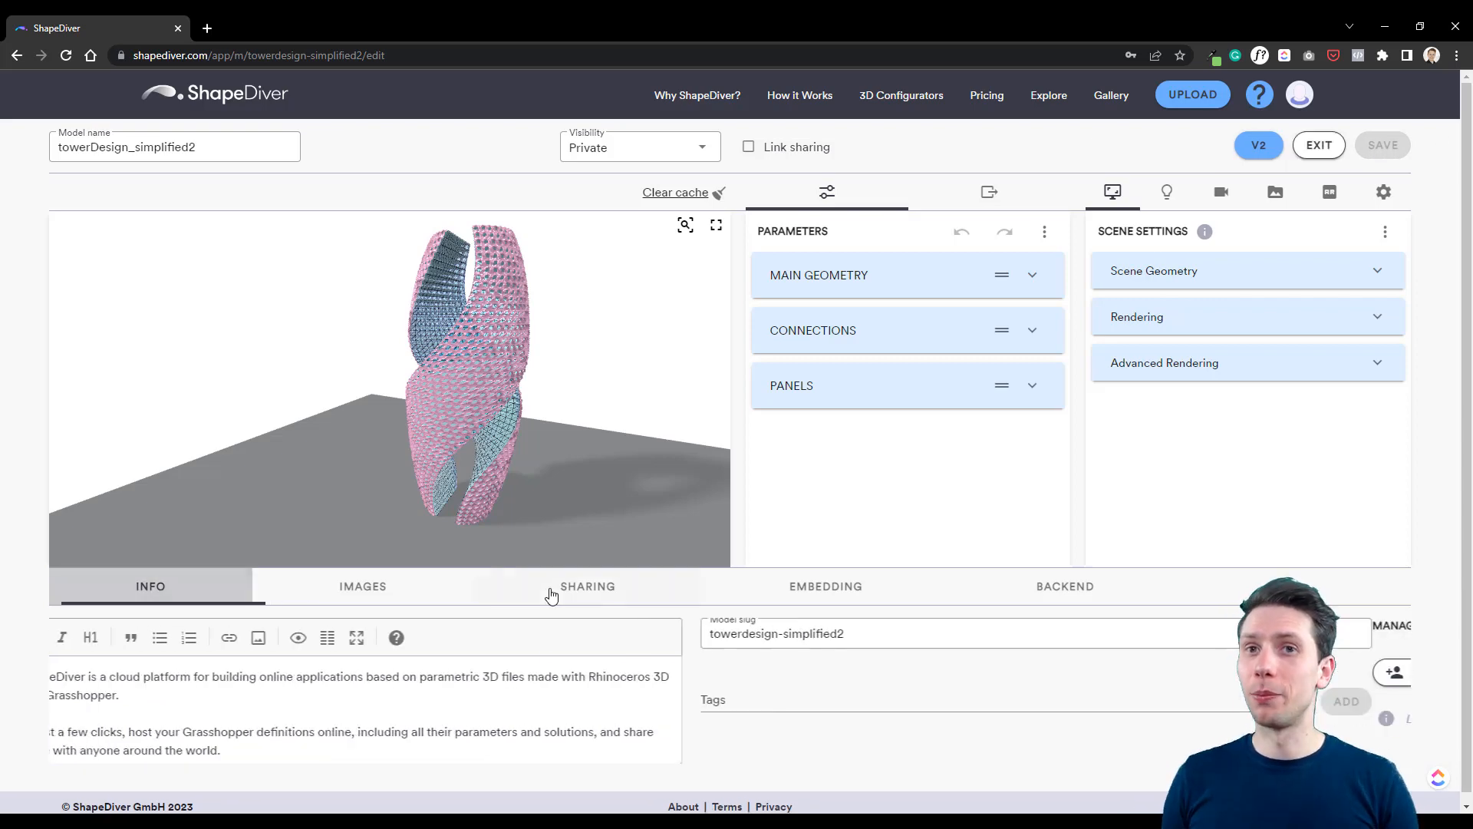
Step: Show the Sharing permissions list, start Add User and cancel it without adding anyone
left_click(587, 585)
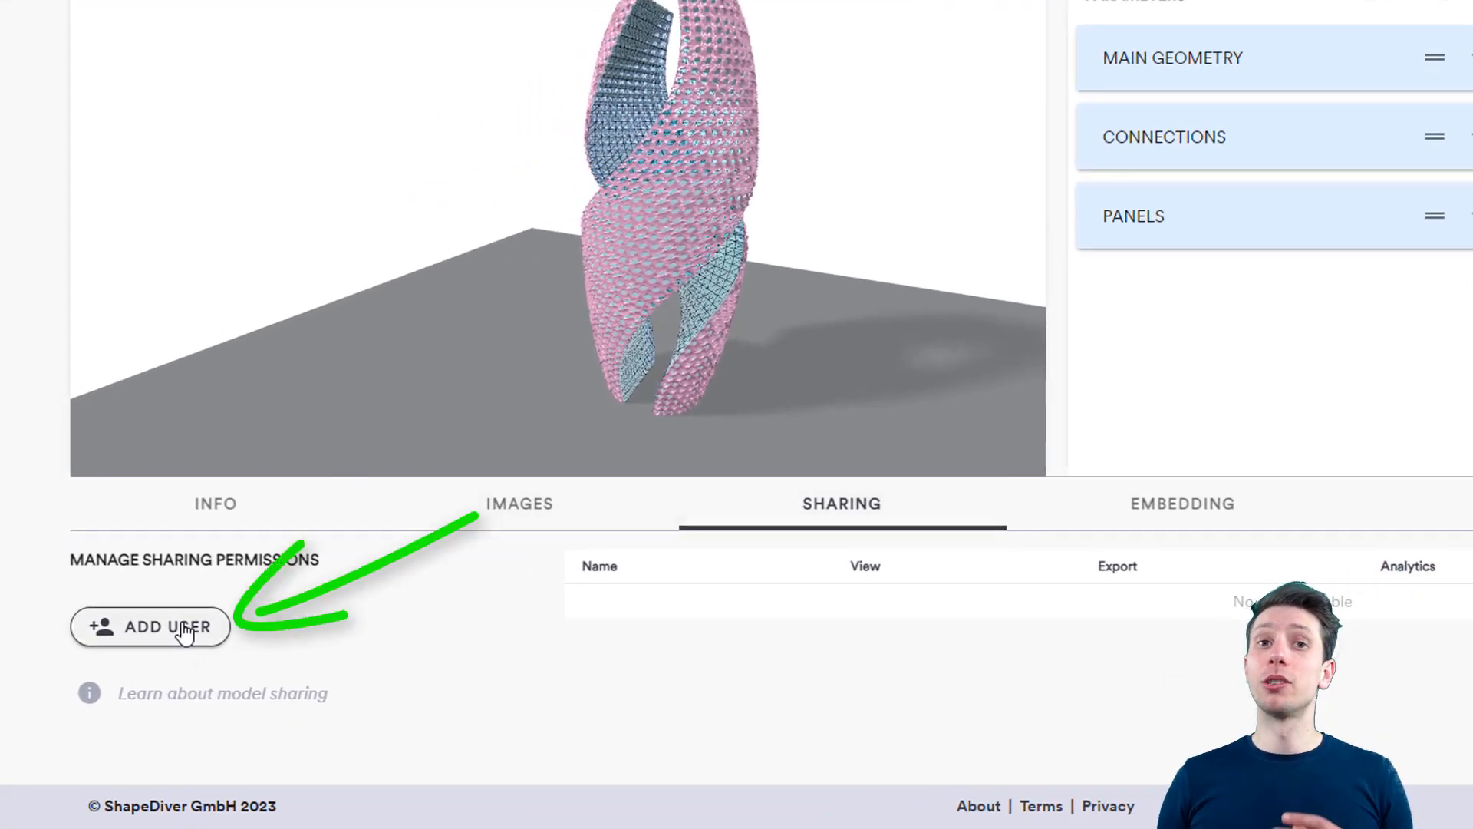
left_click(150, 626)
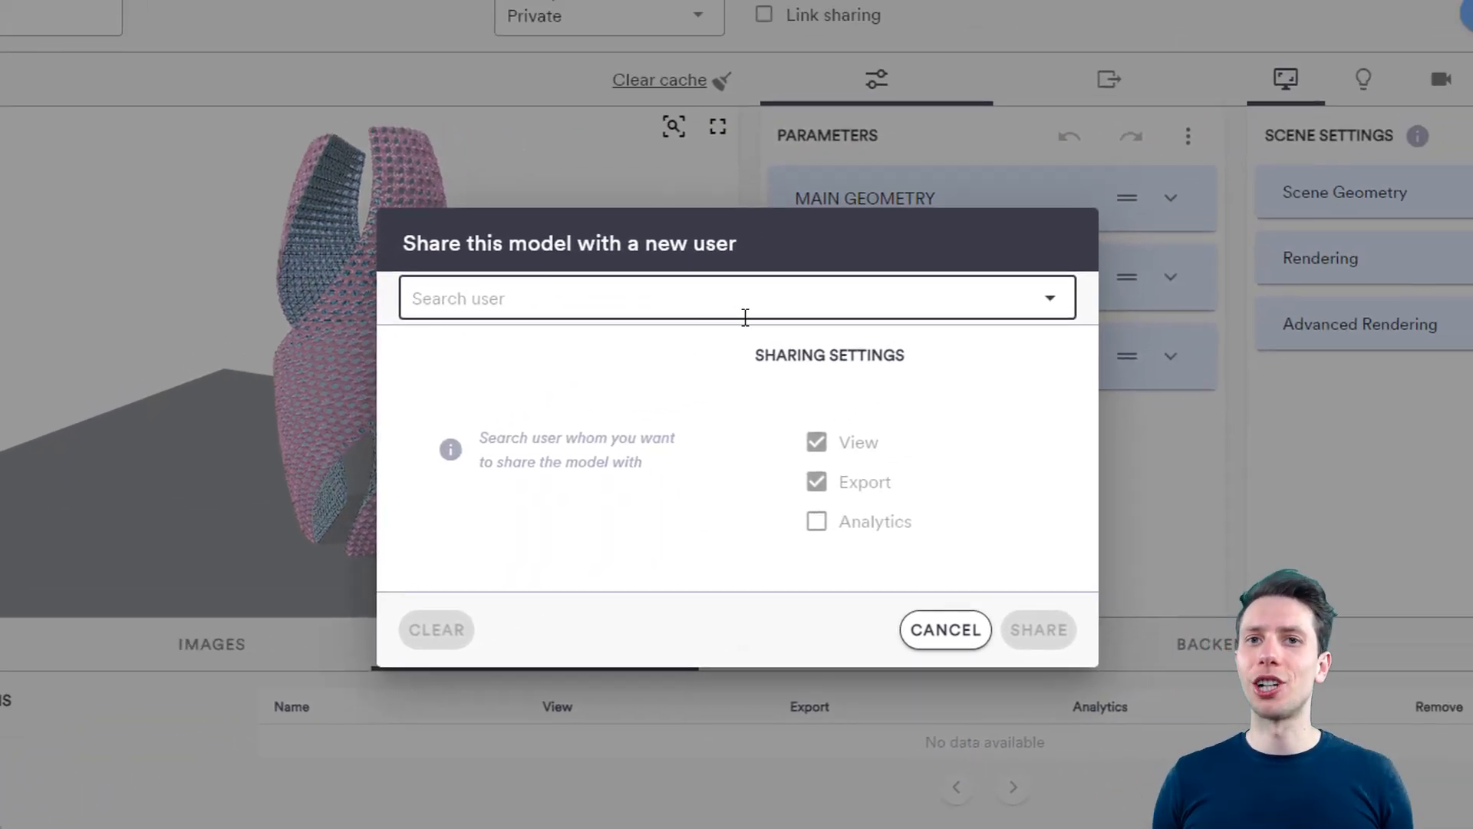
left_click(944, 629)
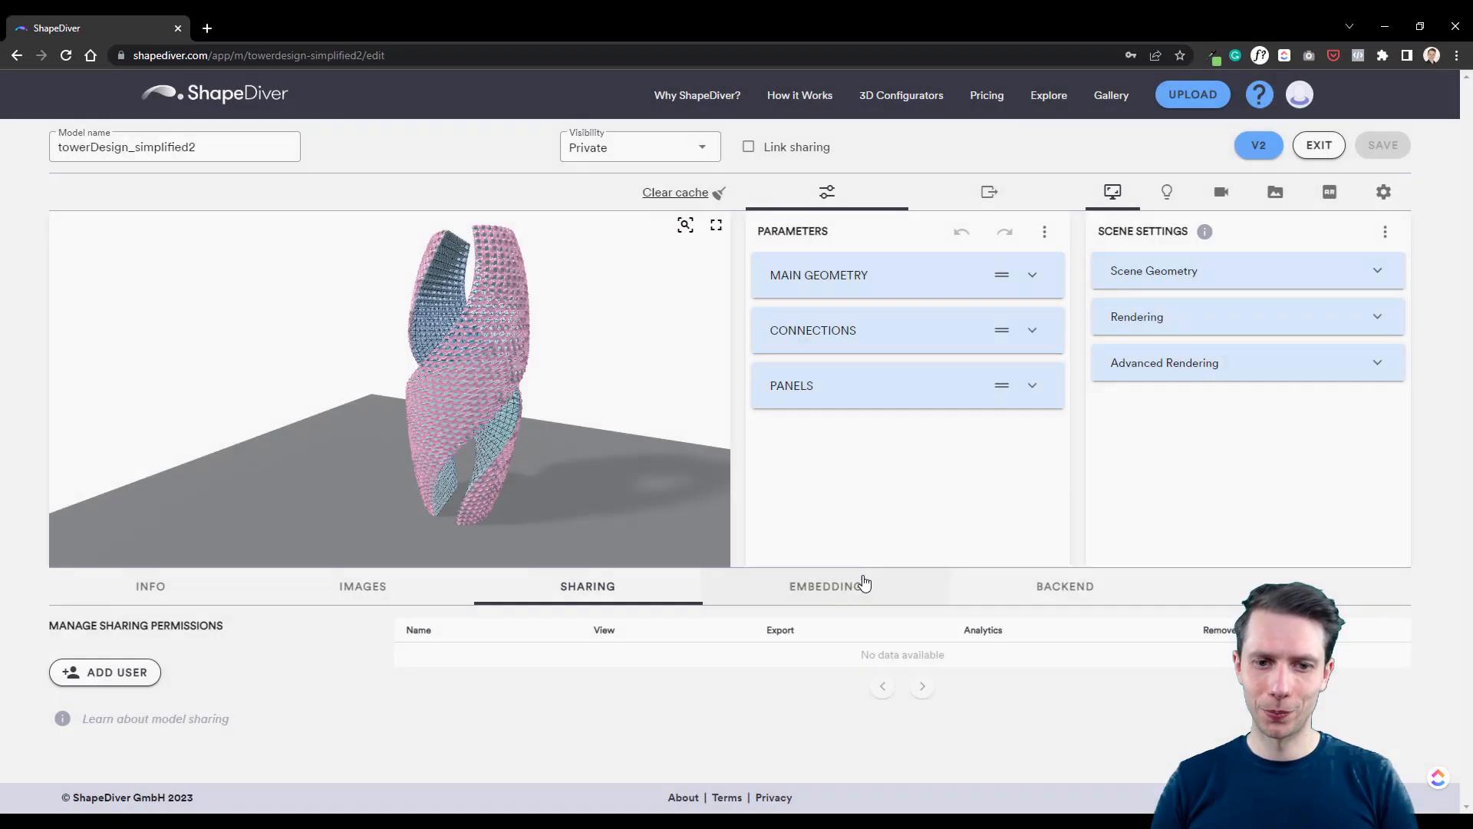
Step: Create saved state 'State 1' of the tower with a short description
left_click(1317, 144)
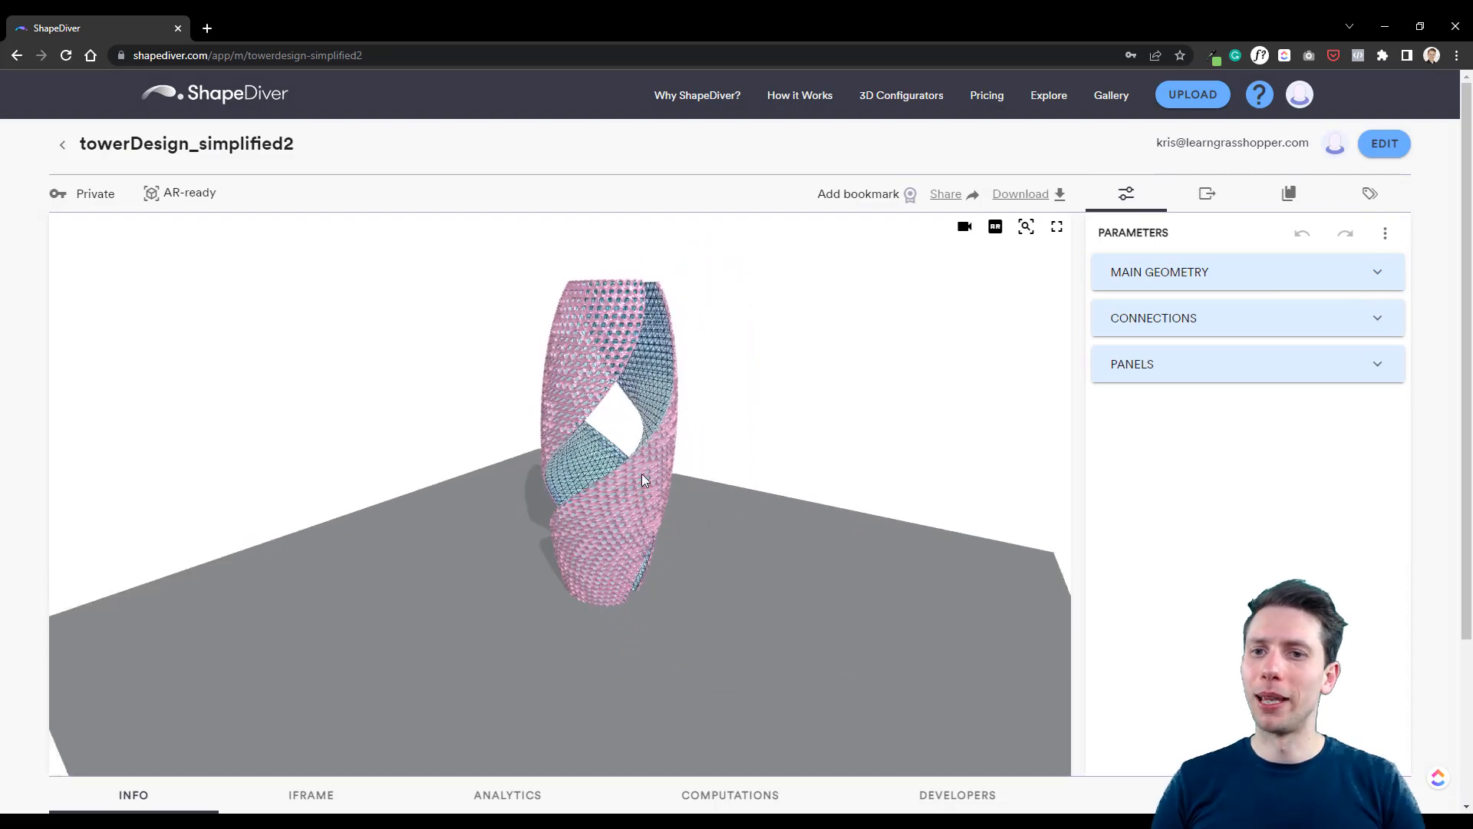
left_click(1289, 193)
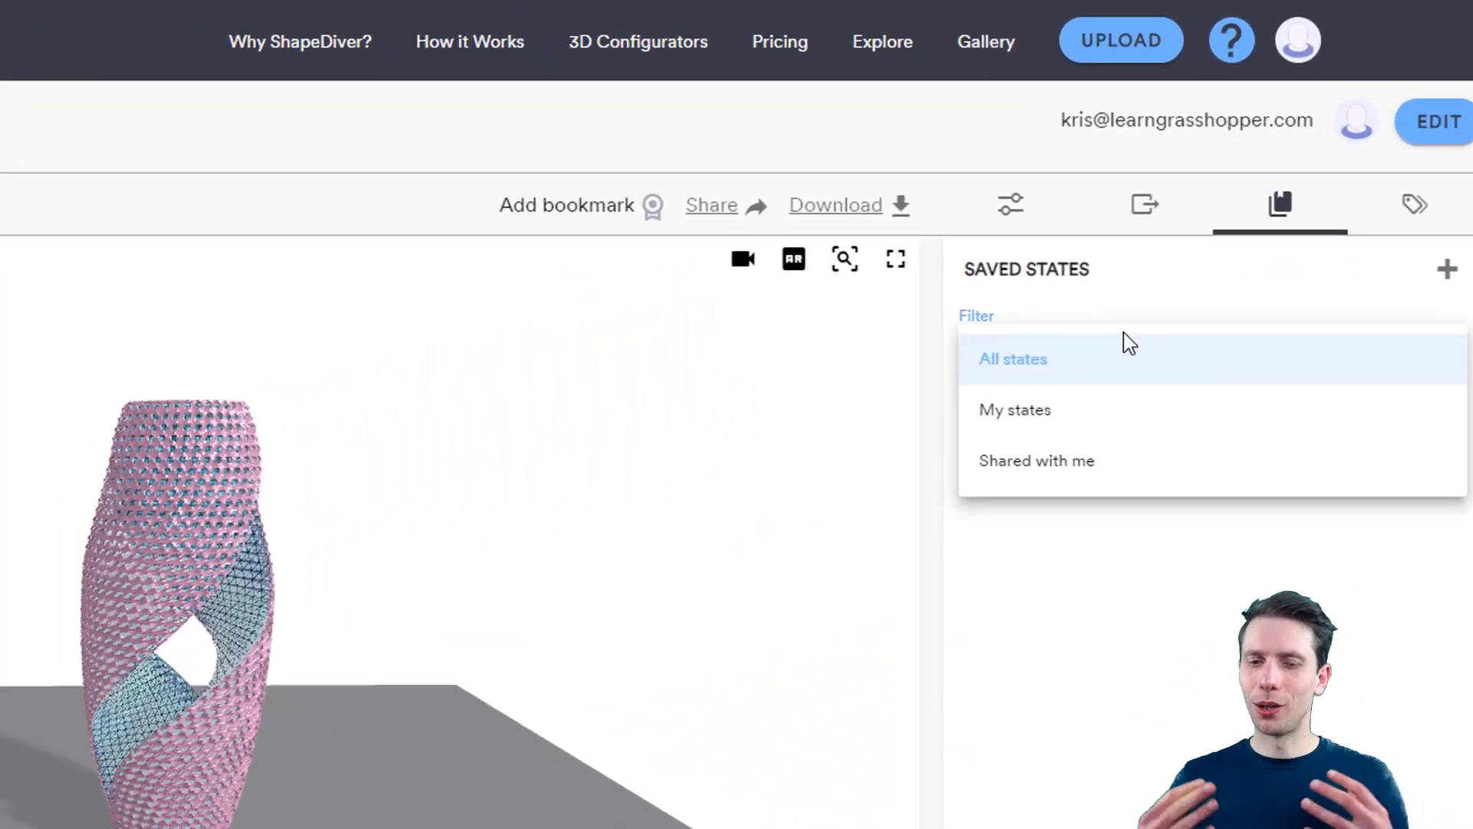
left_click(1447, 269)
type("State one Tower")
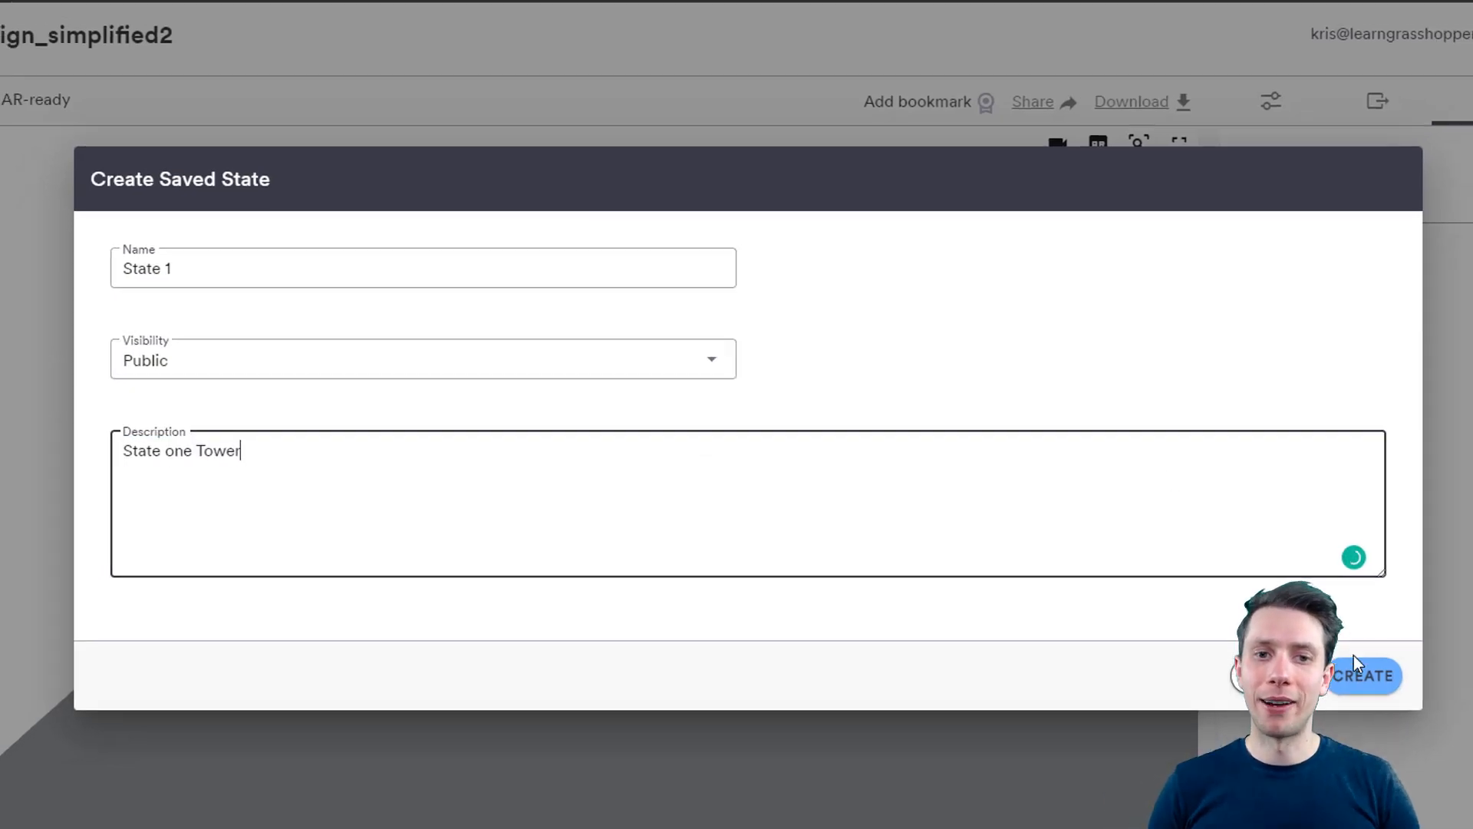
left_click(1363, 676)
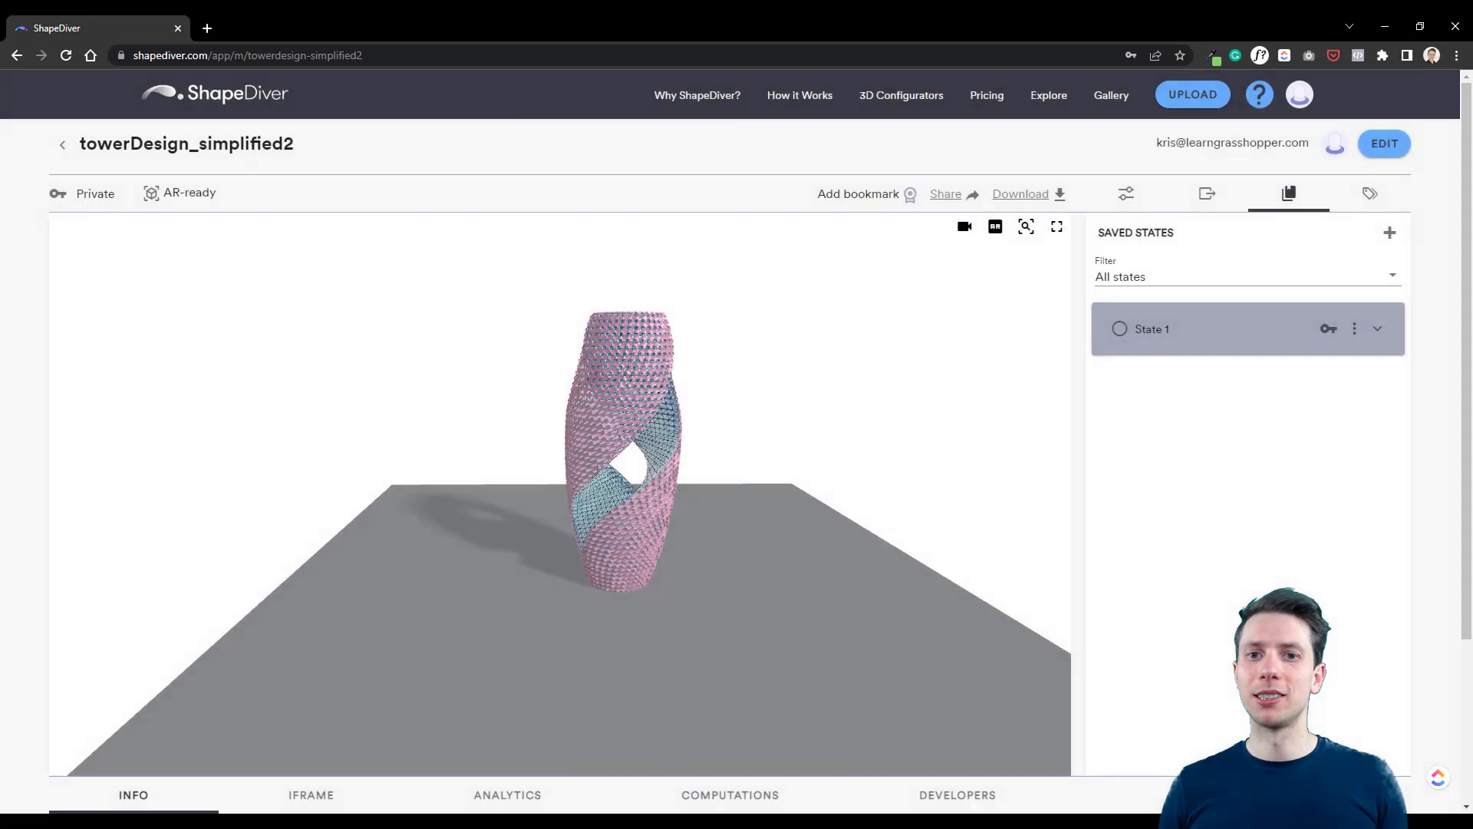
Step: Adjust the geometry parameters and create 'State 2' with its visibility and description
left_click(1125, 194)
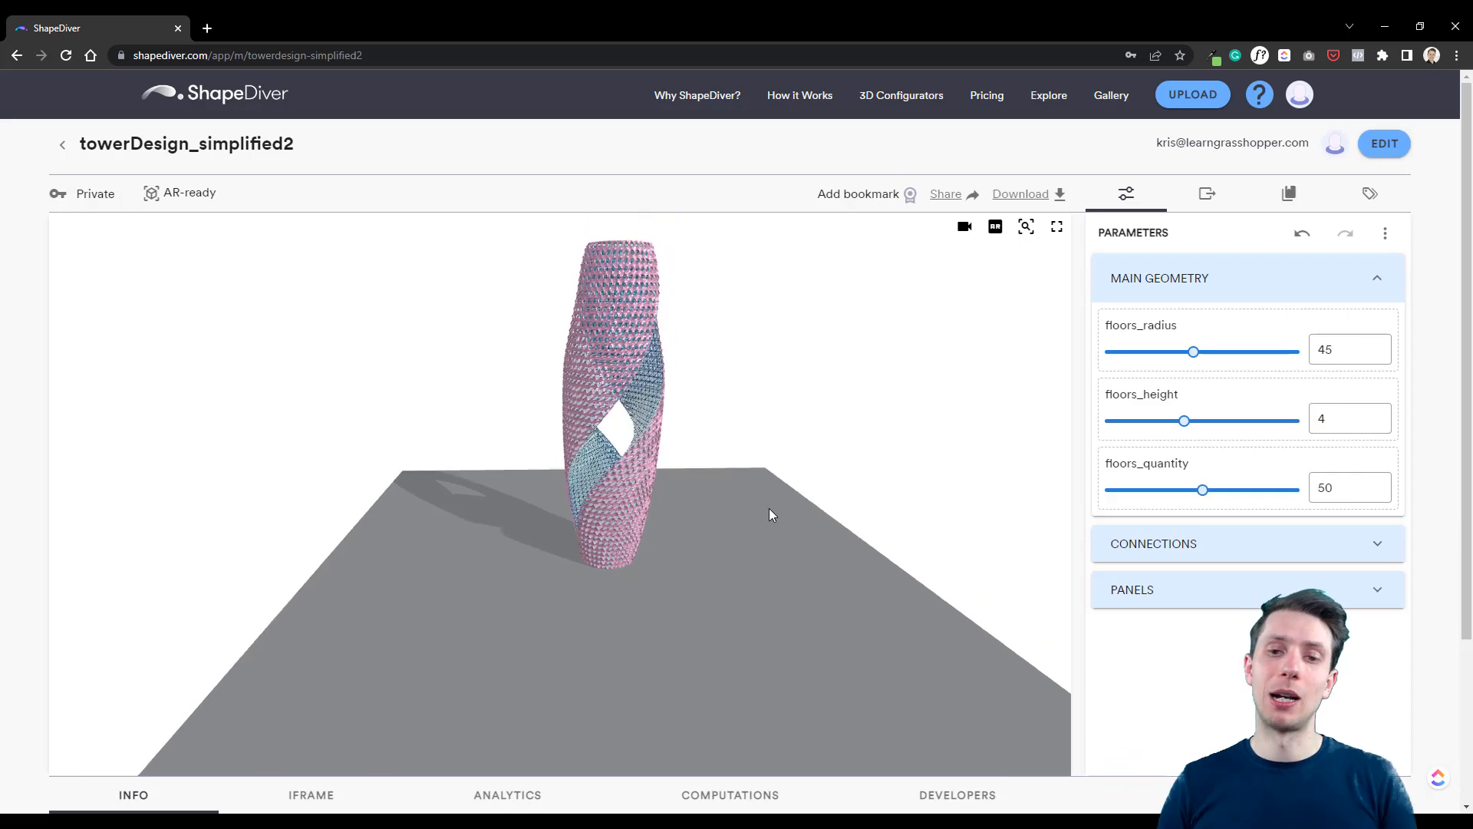
left_click(1291, 193)
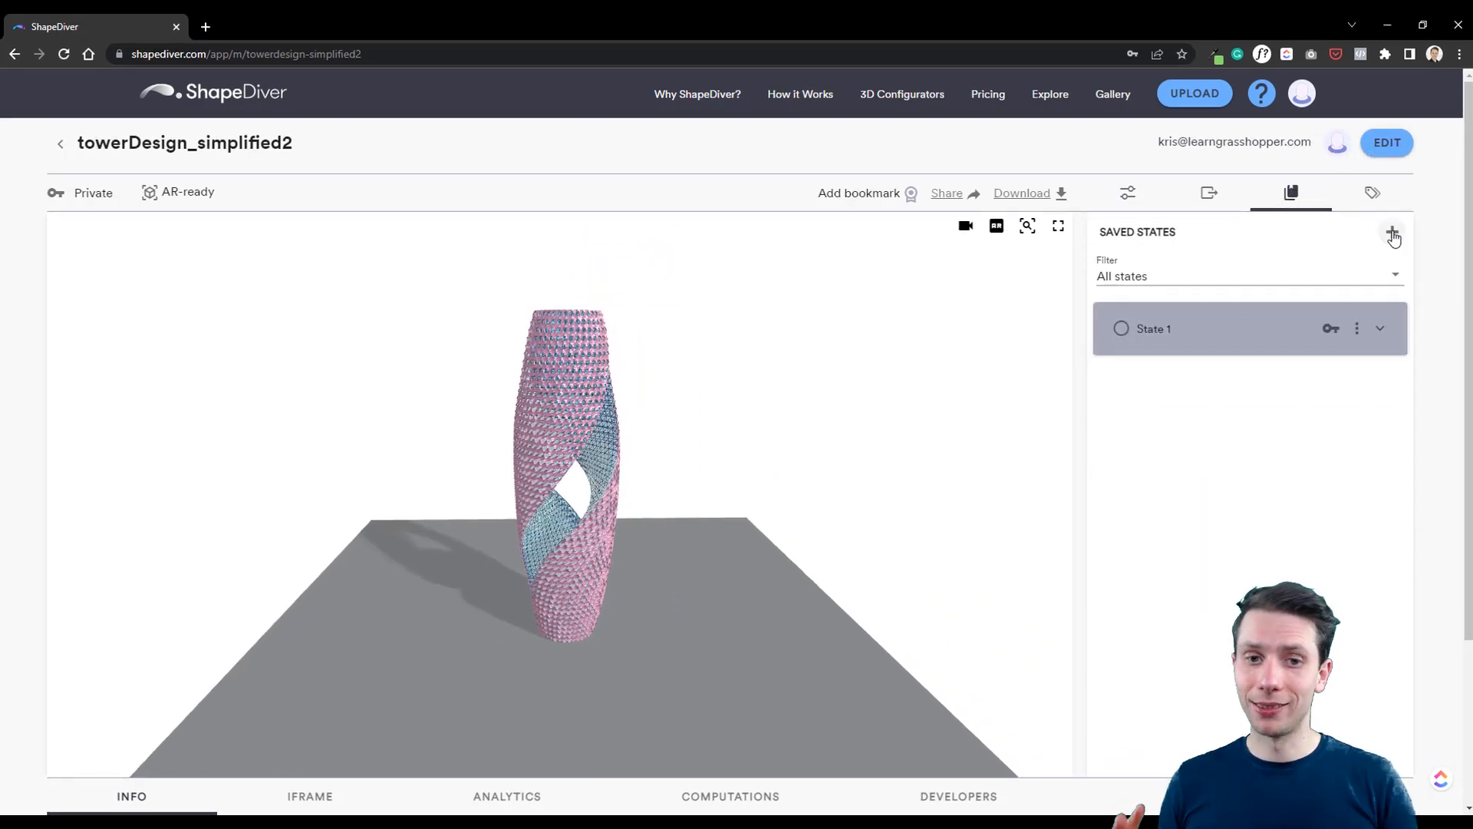
left_click(1394, 233)
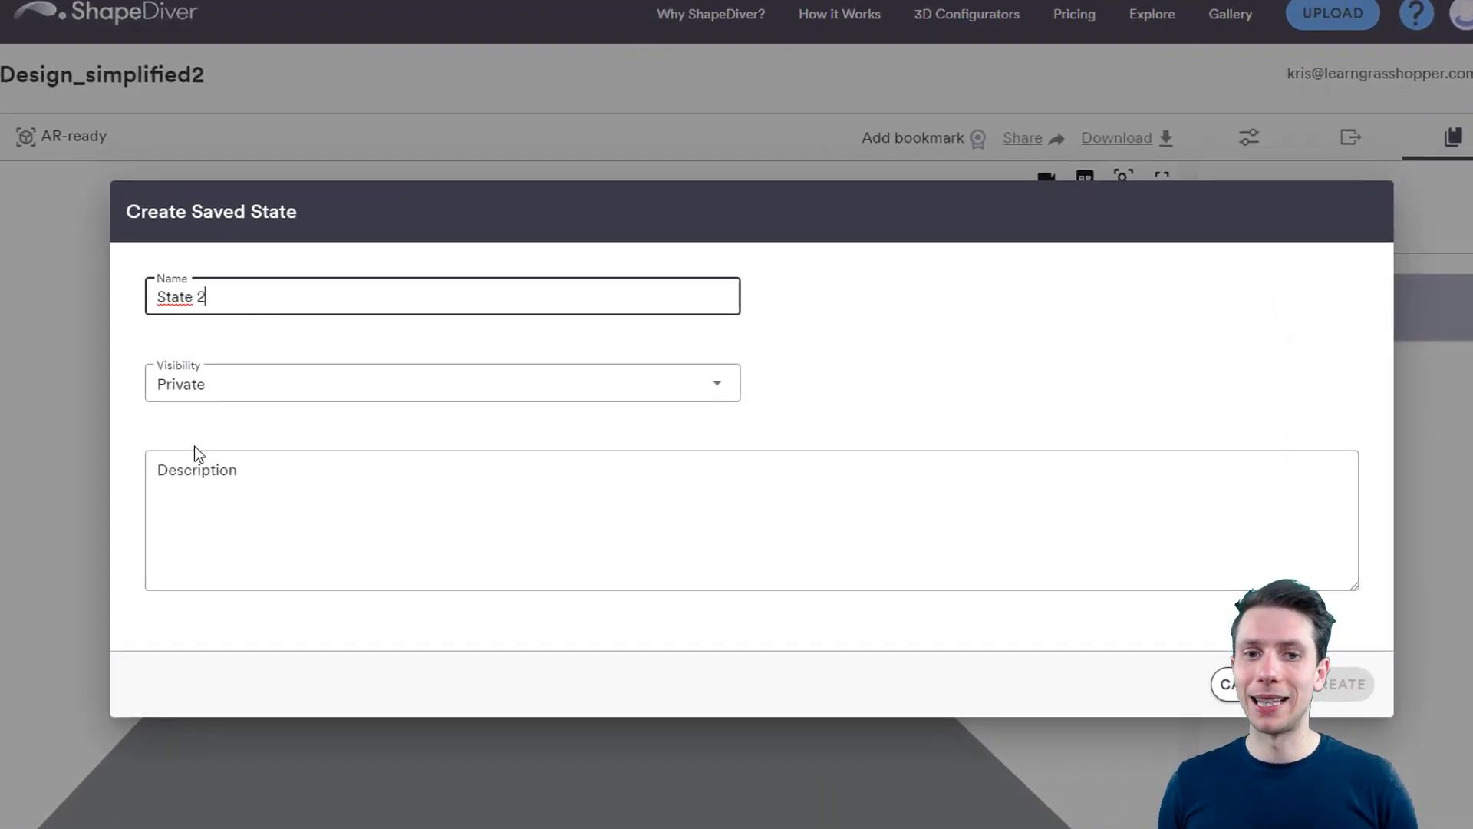
left_click(440, 382)
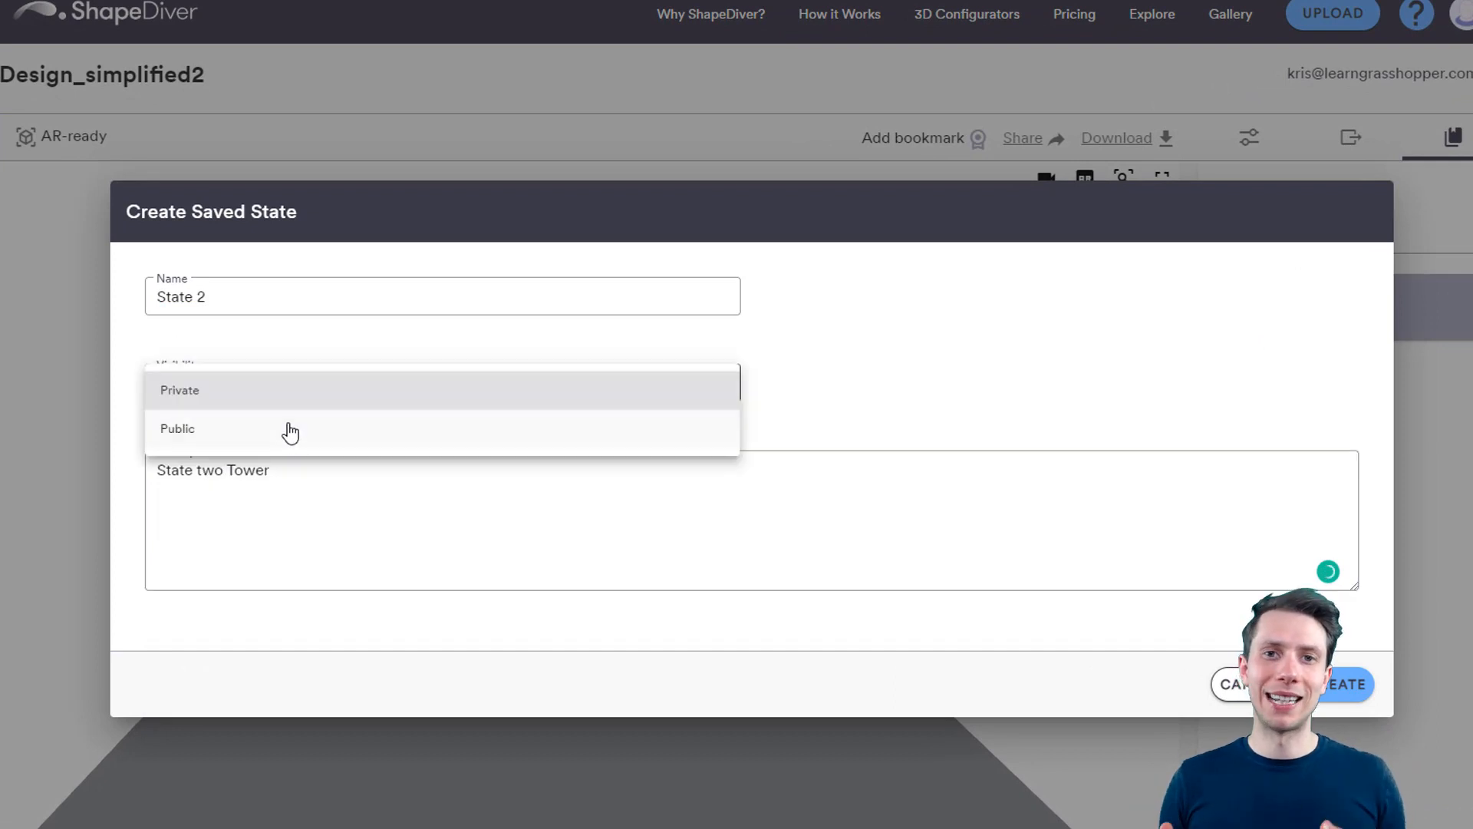
left_click(1338, 684)
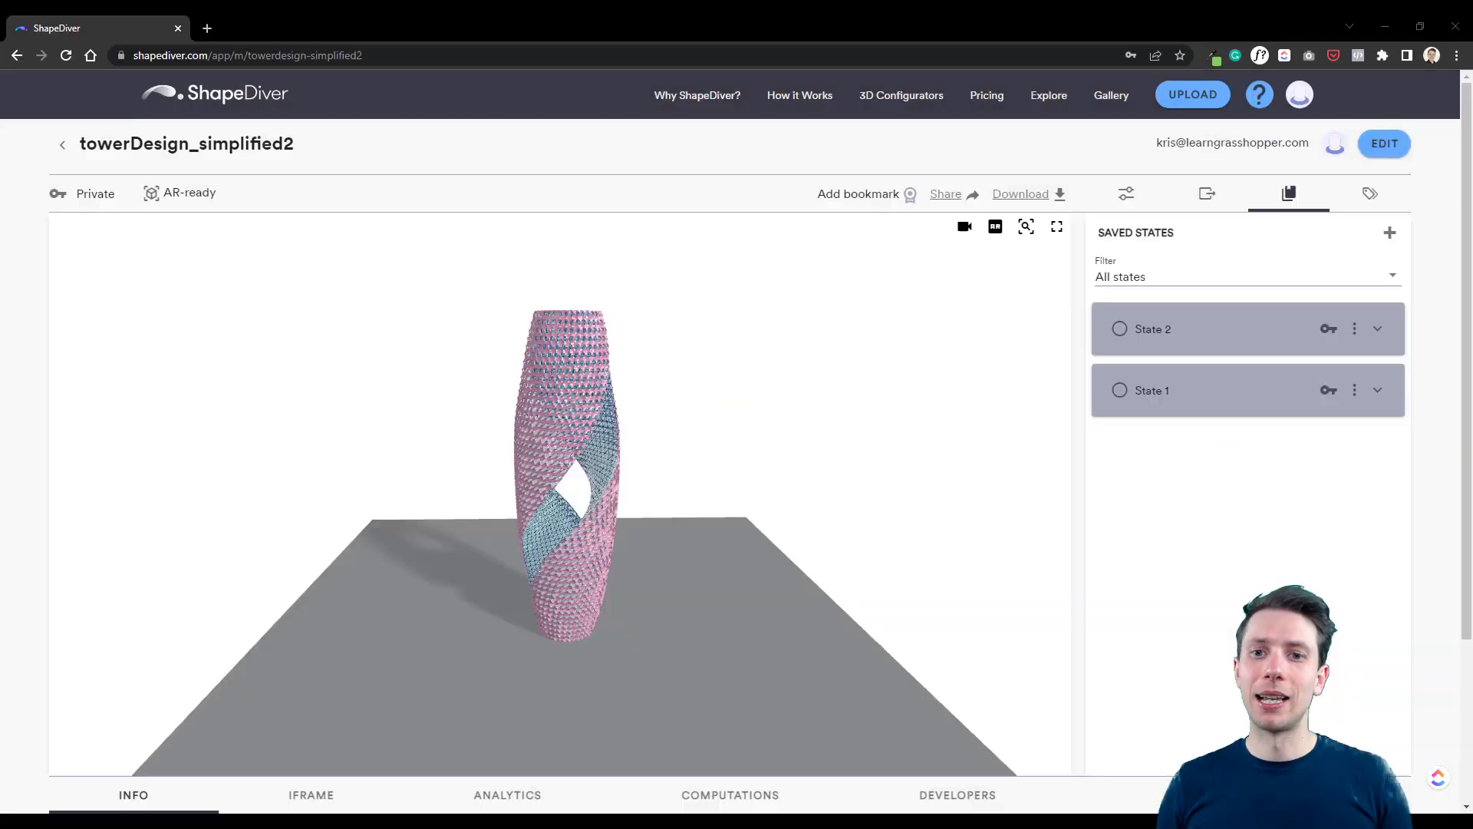
Step: Expand State 1 to show its details and sharing permissions
left_click(1377, 389)
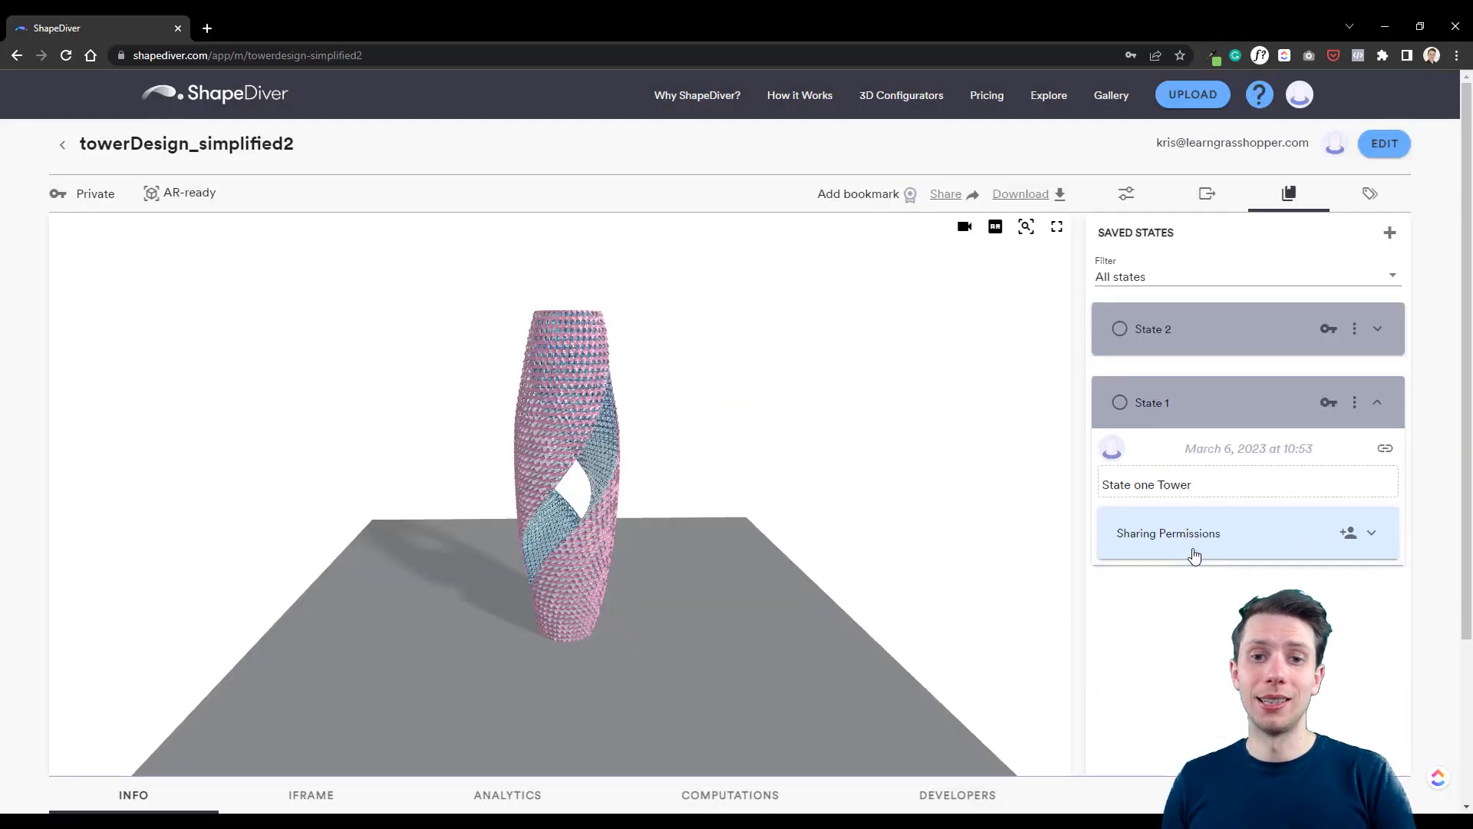
left_click(1349, 533)
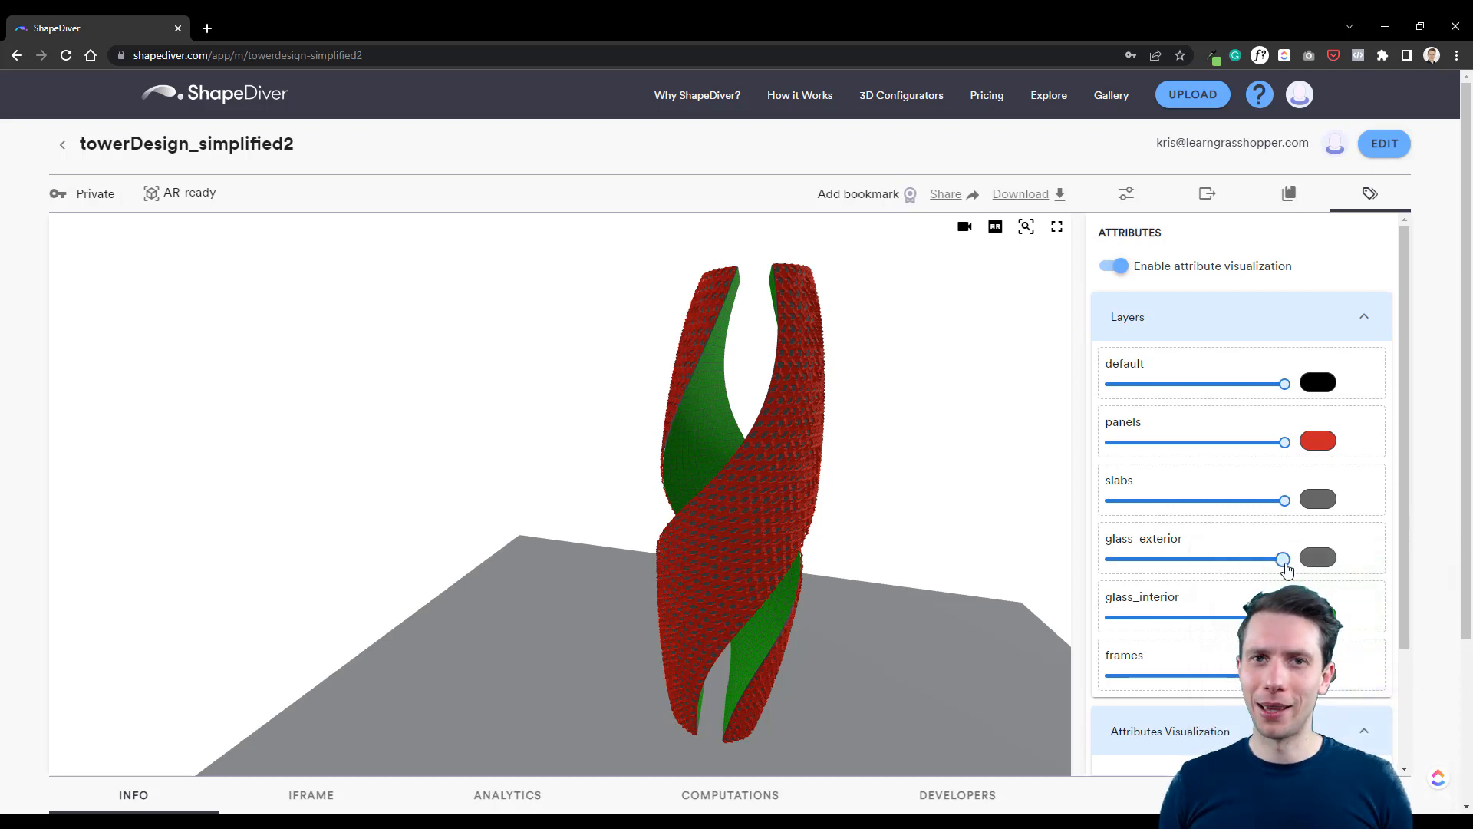
Step: Colour the glass_exterior layer blue, then colour the tower by its 'type' attribute
left_click(1317, 557)
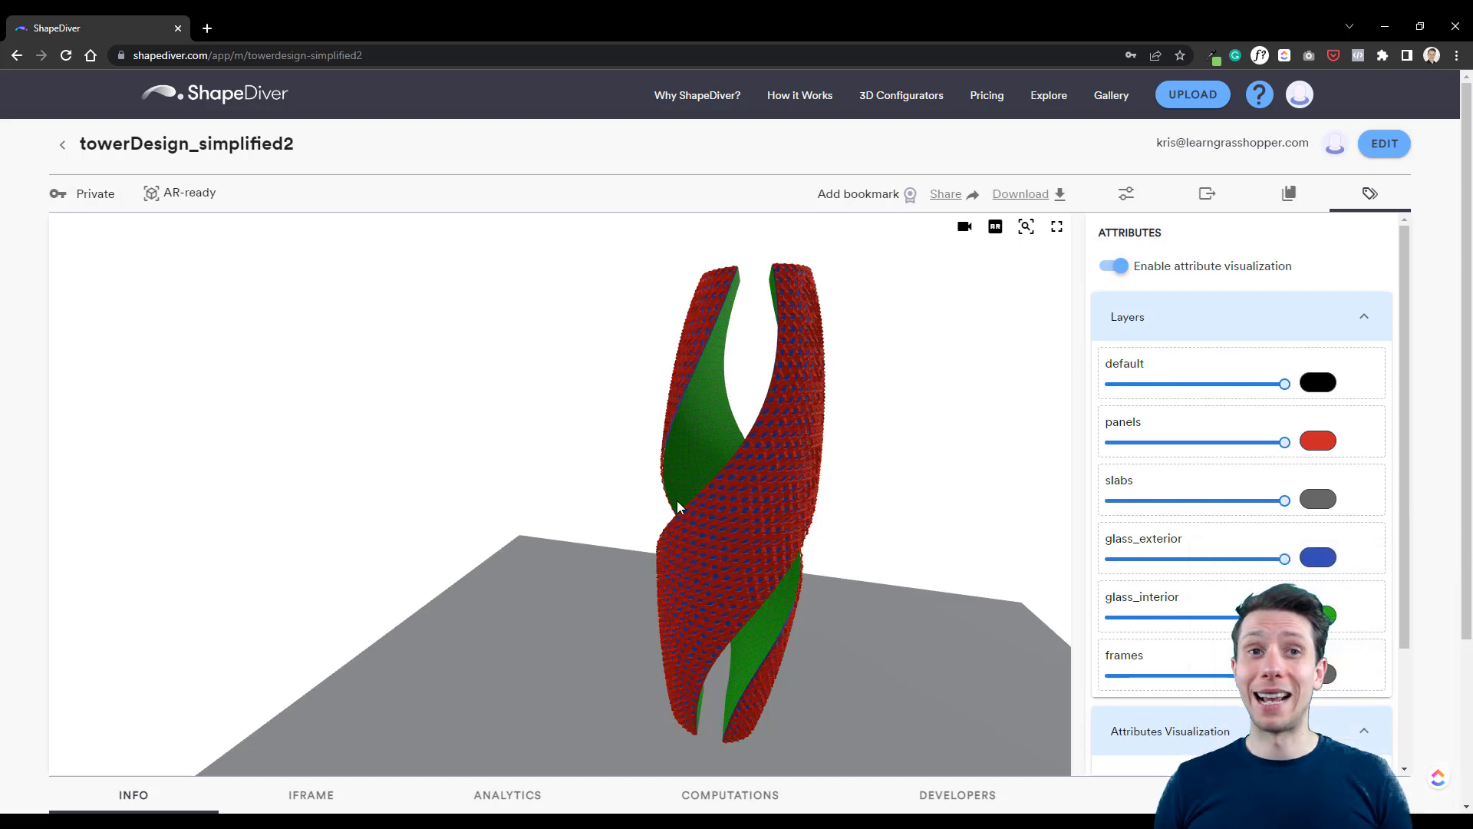
left_click(1114, 266)
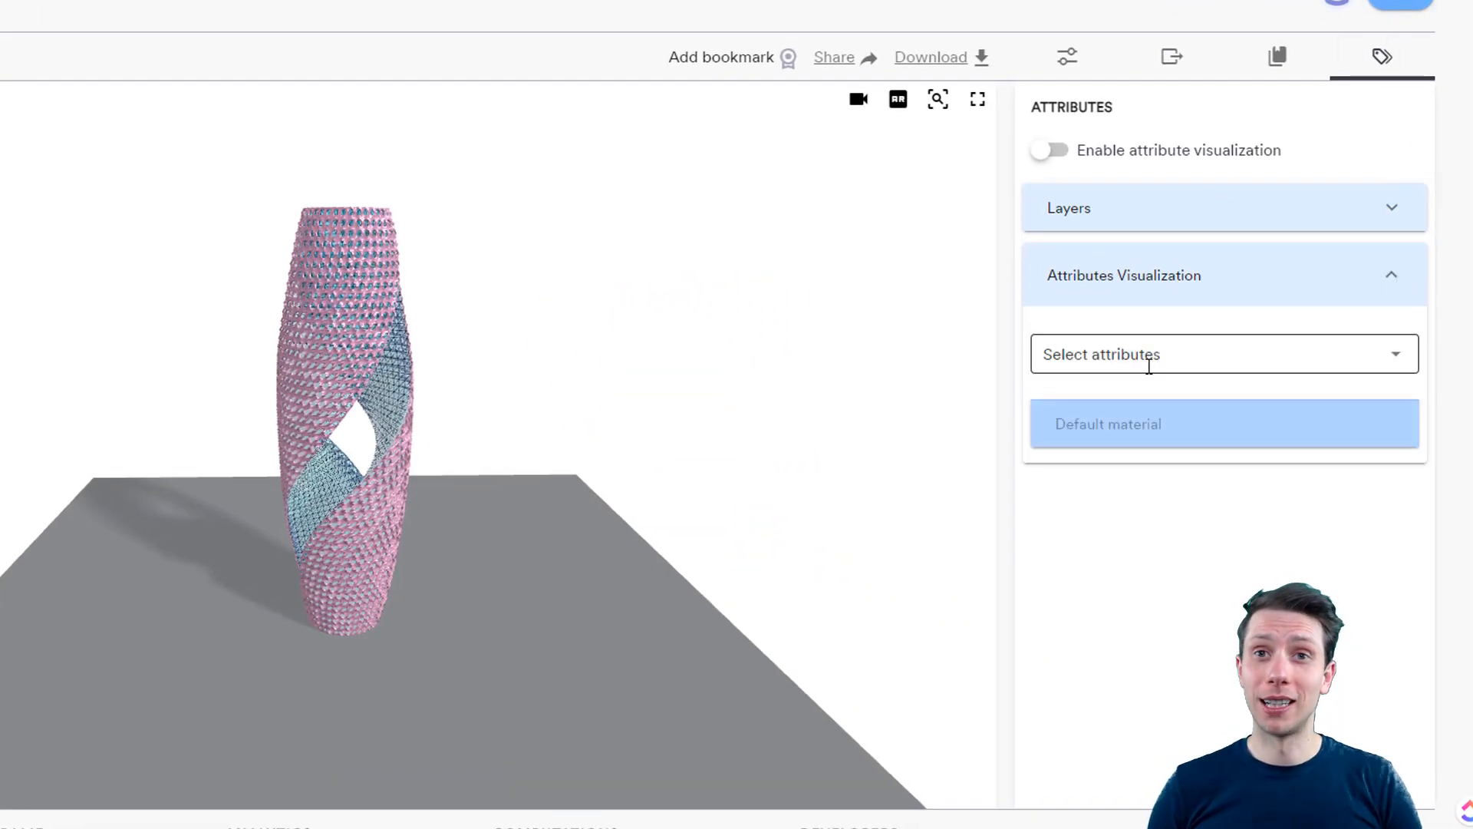
left_click(1223, 355)
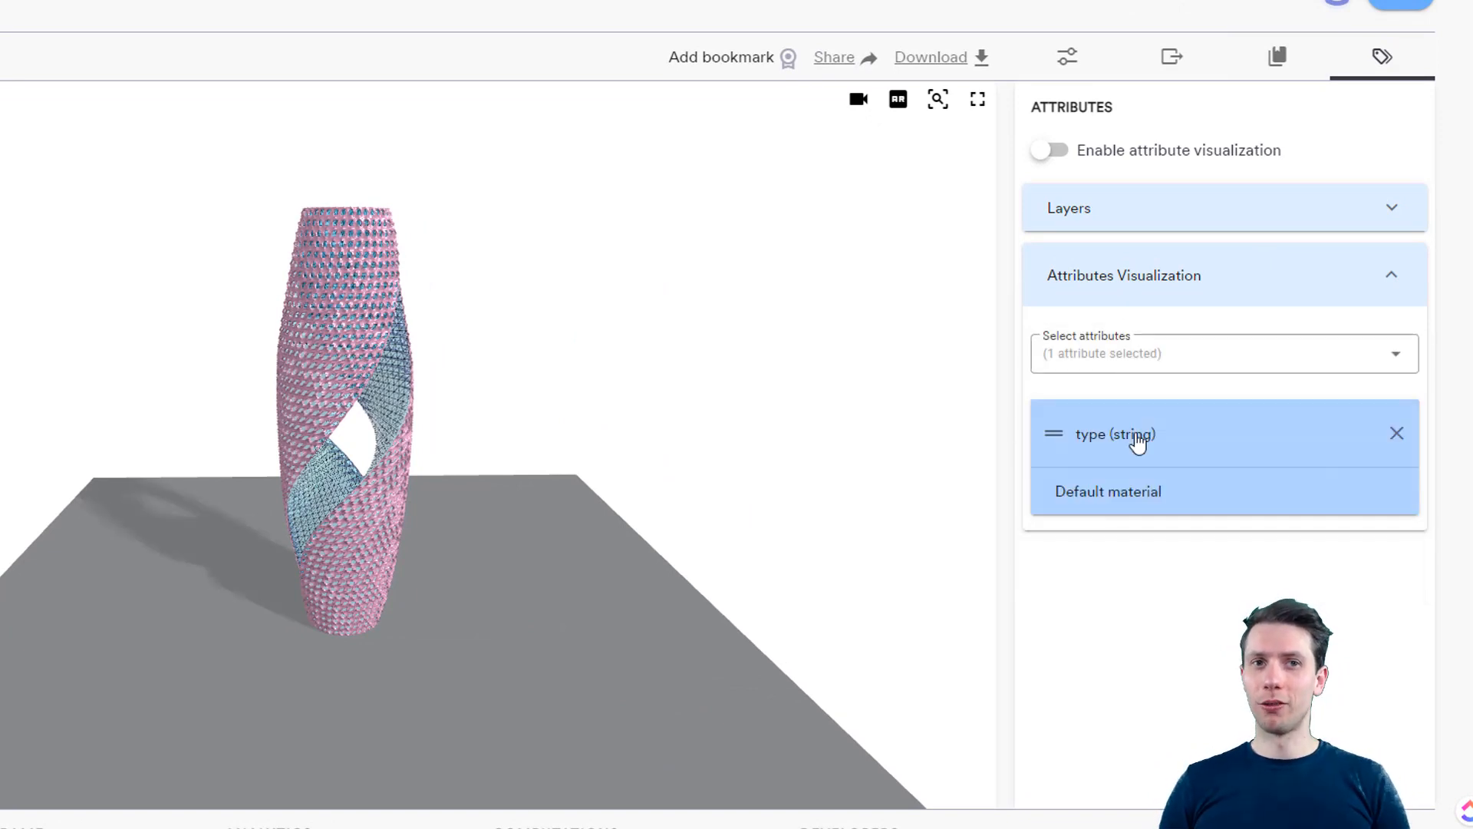
left_click(1048, 150)
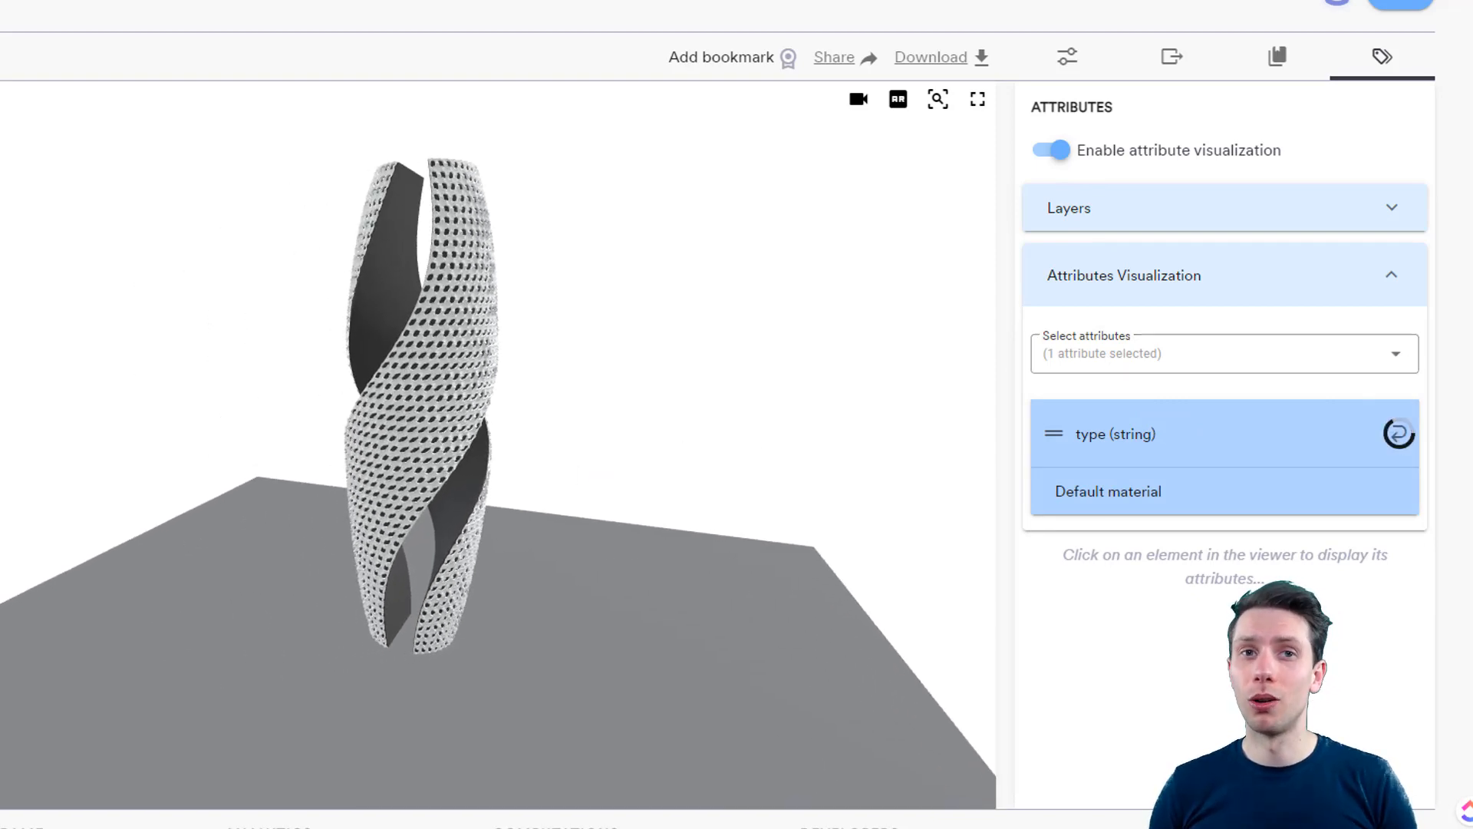
left_click(1225, 353)
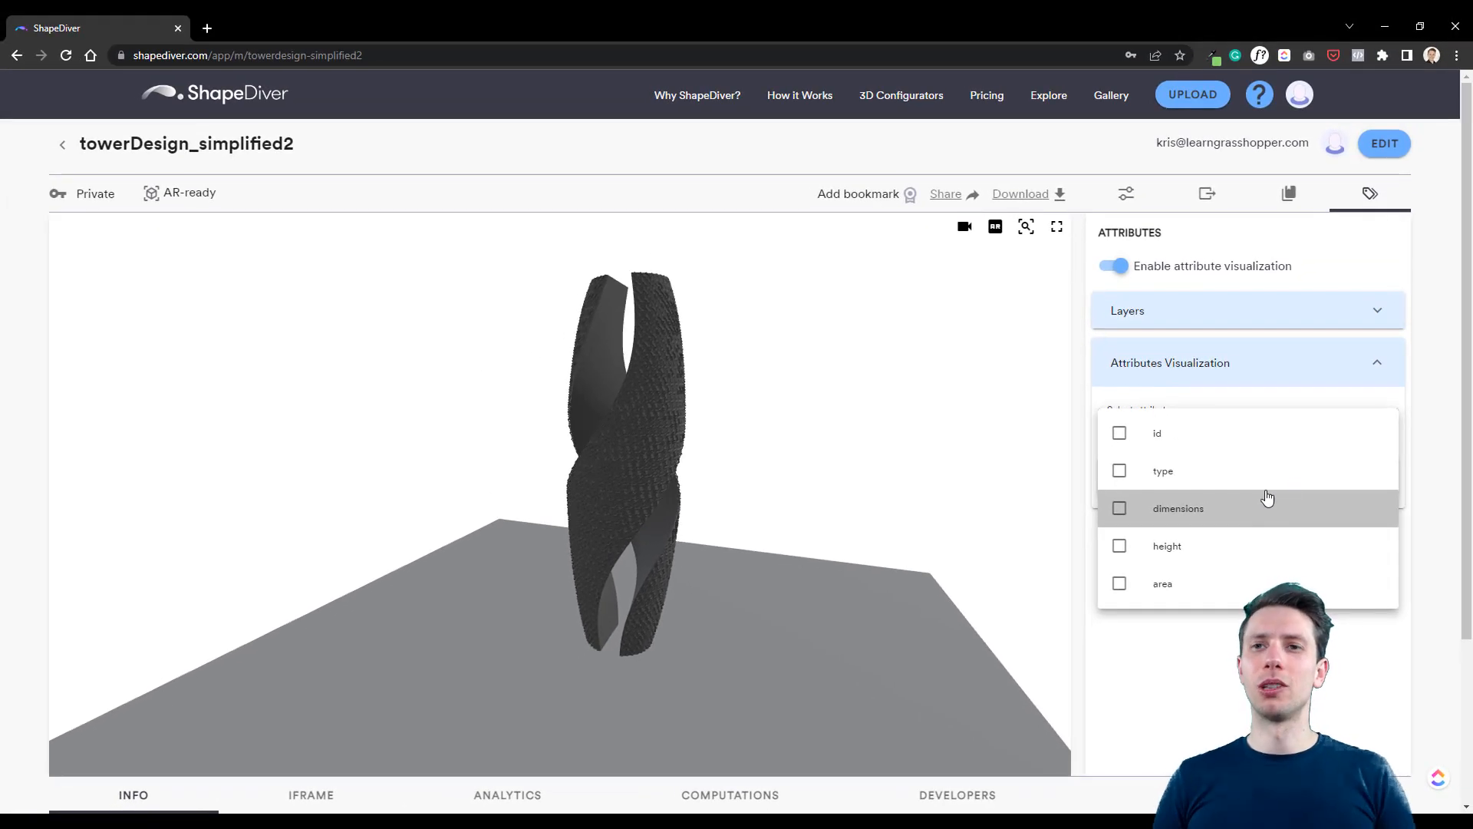
Step: Colour the tower by panel 'dimensions' and inspect two panels' attributes in the viewer
left_click(1119, 508)
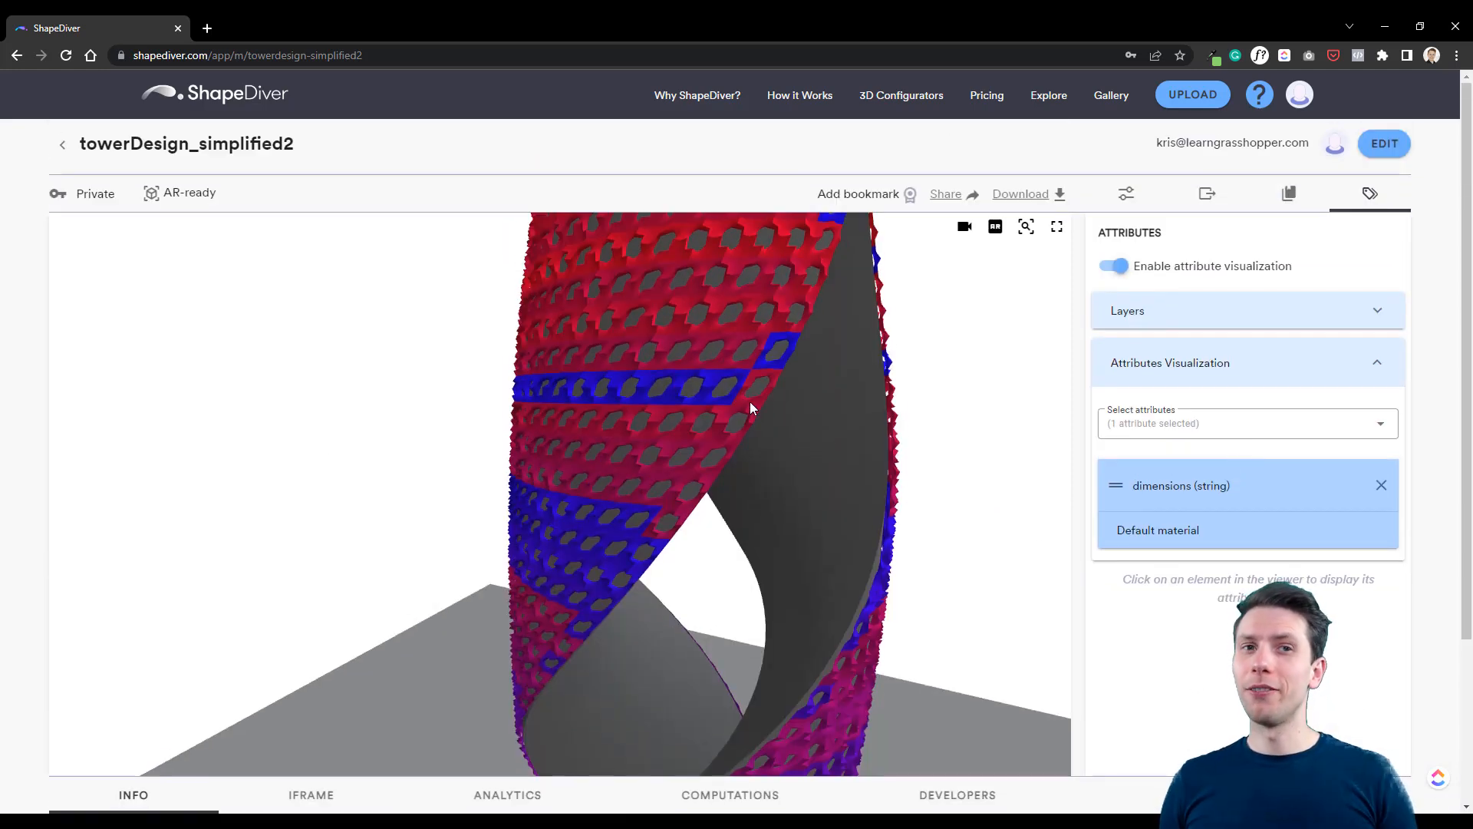
left_click(757, 381)
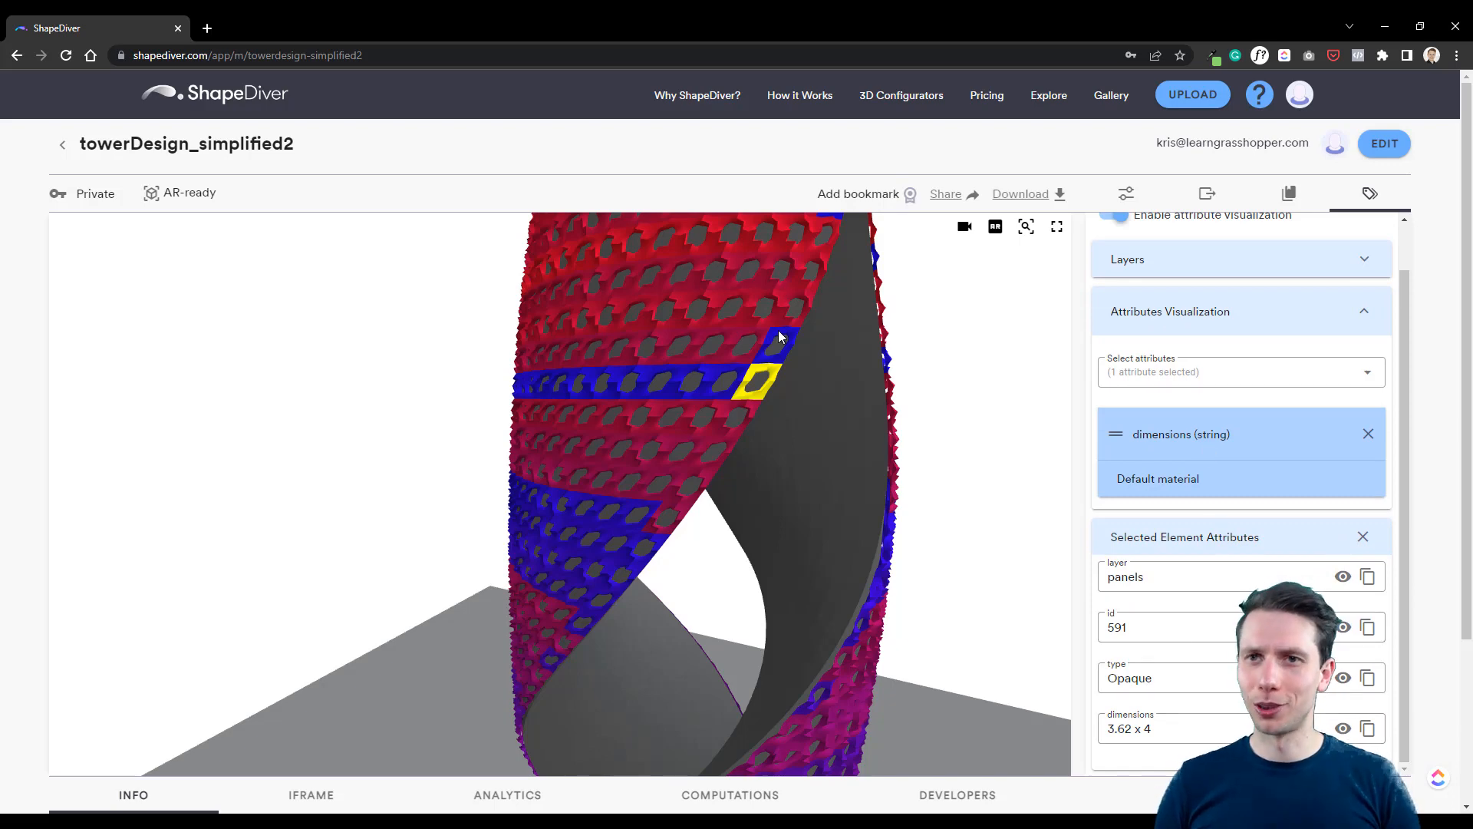
left_click(764, 235)
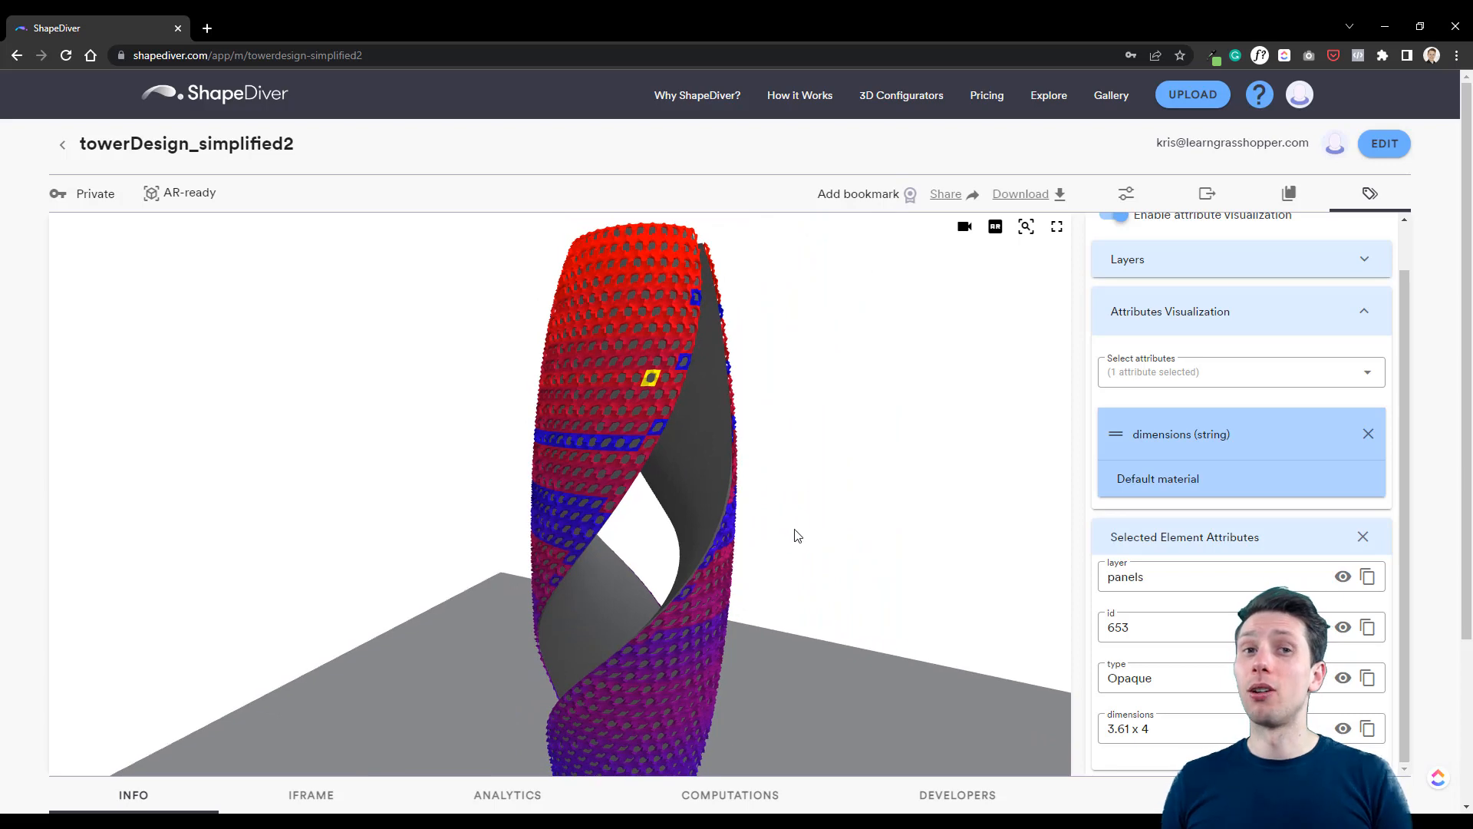
Step: Switch the attribute visualization to colour the tower by 'id'
left_click(1240, 371)
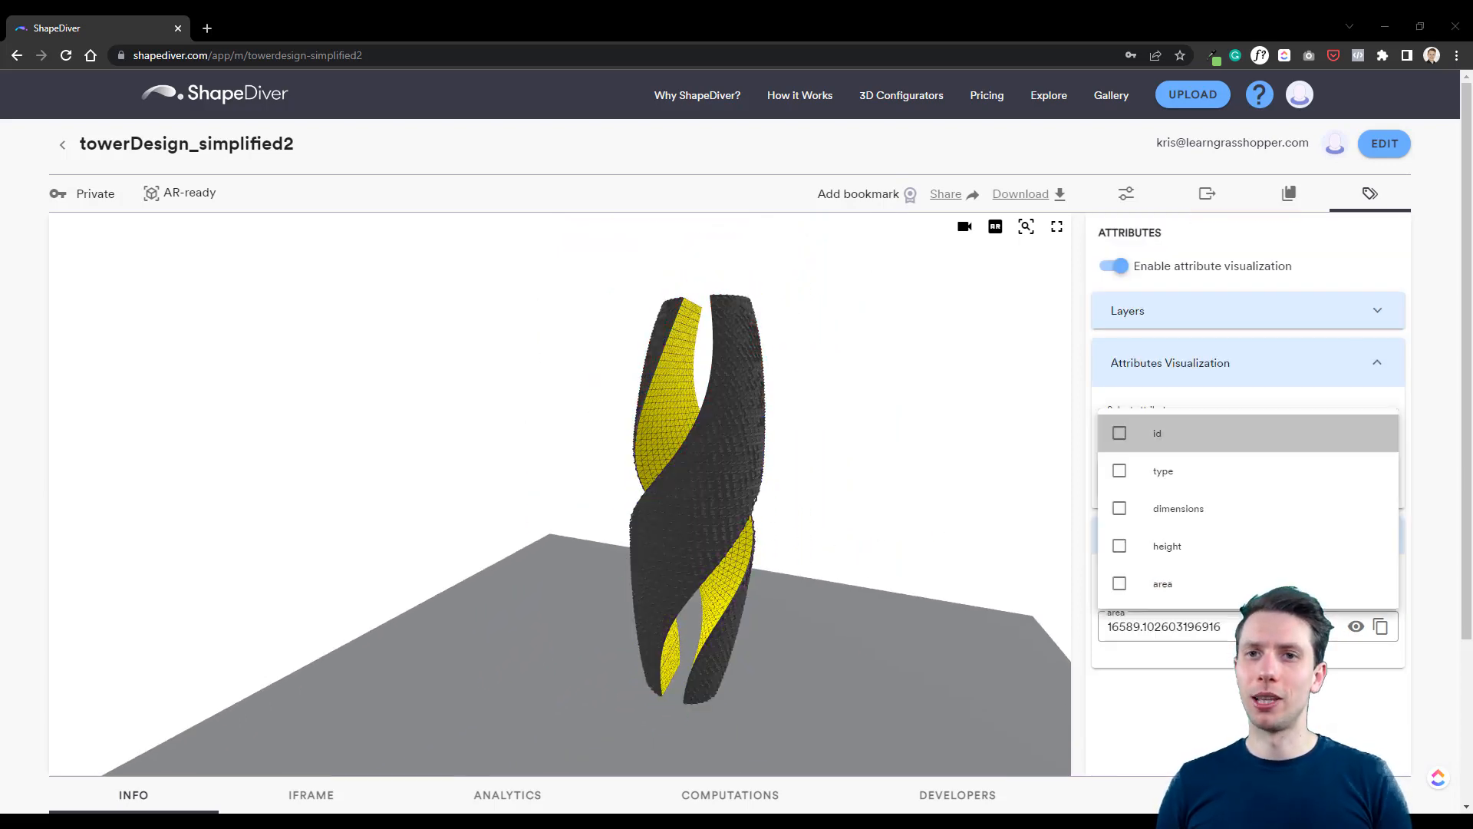
left_click(1157, 432)
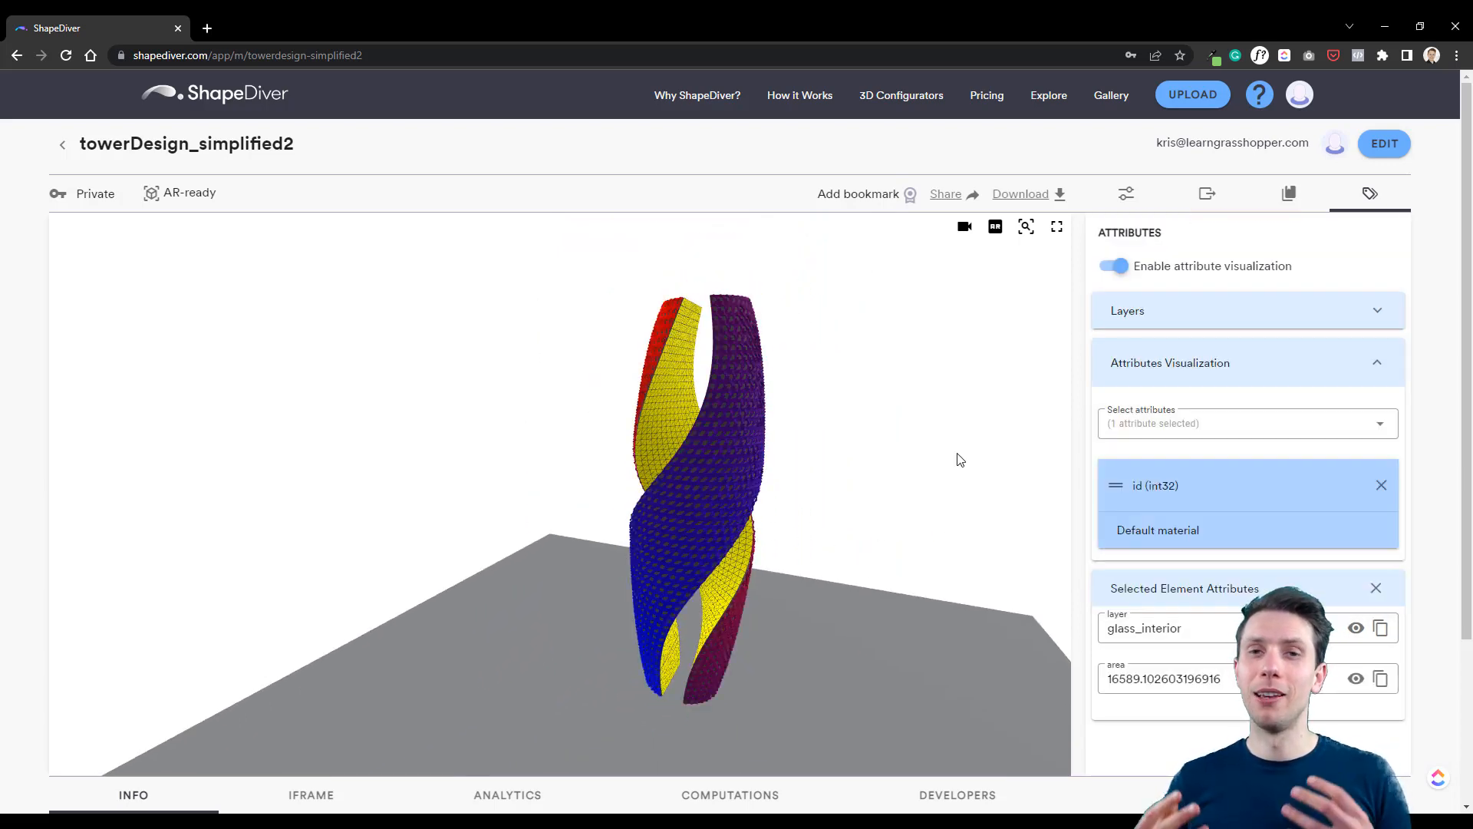